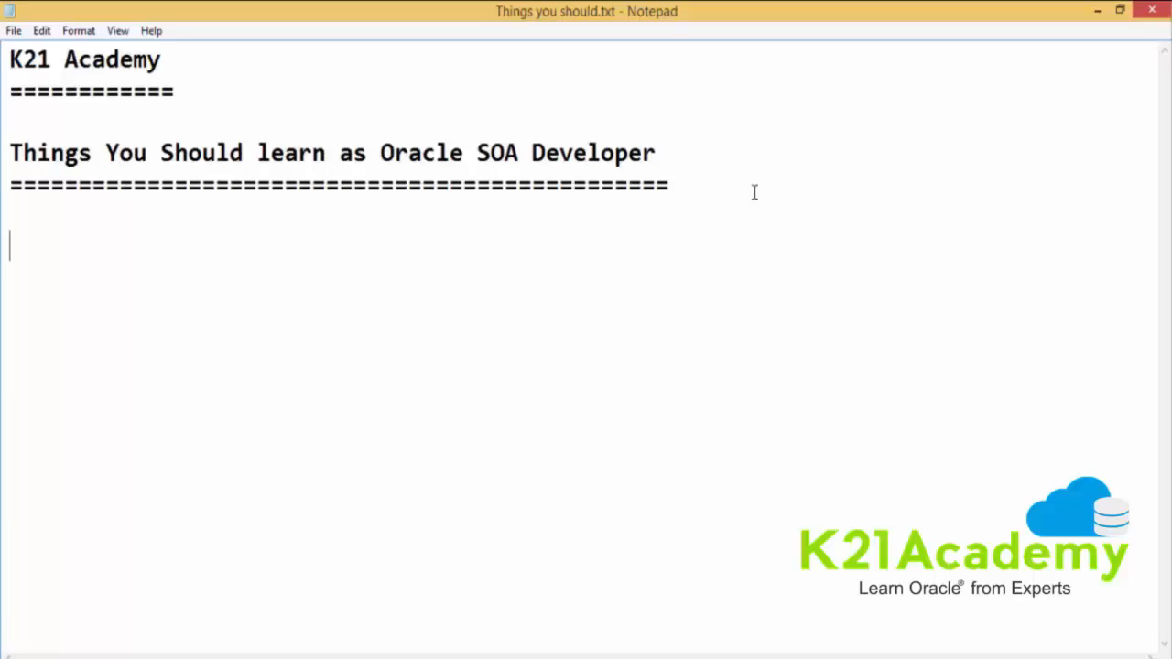
Write the definition line: "SOA is a solution for making two or more systems to talk to each other.."
text(SOA)
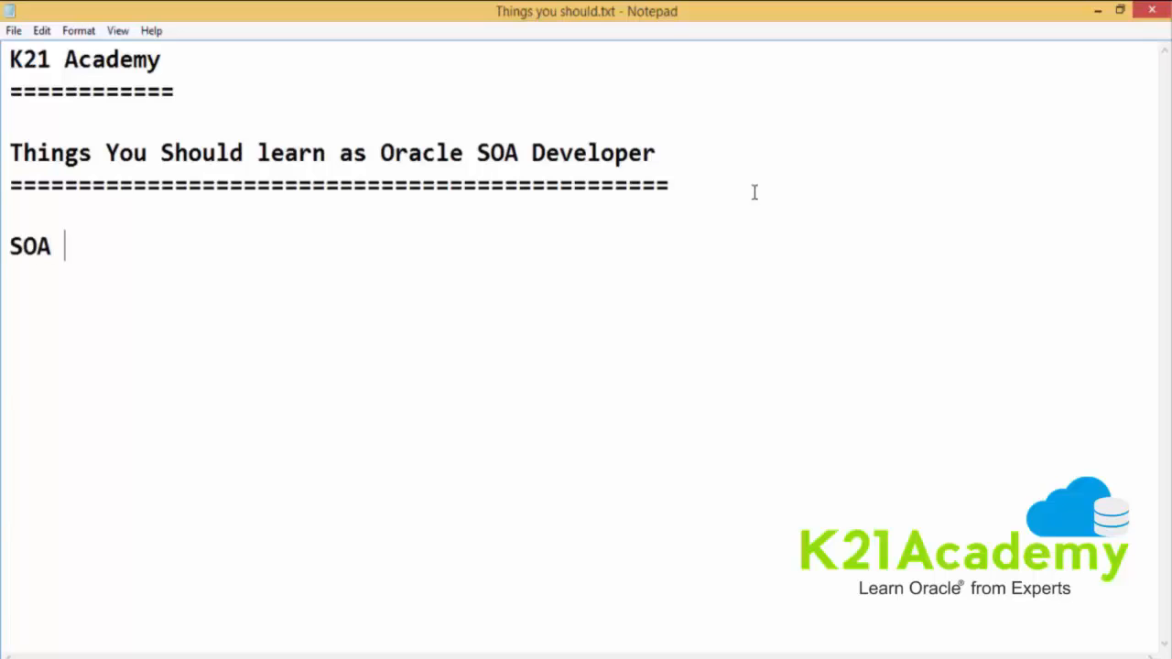
text(is a solut)
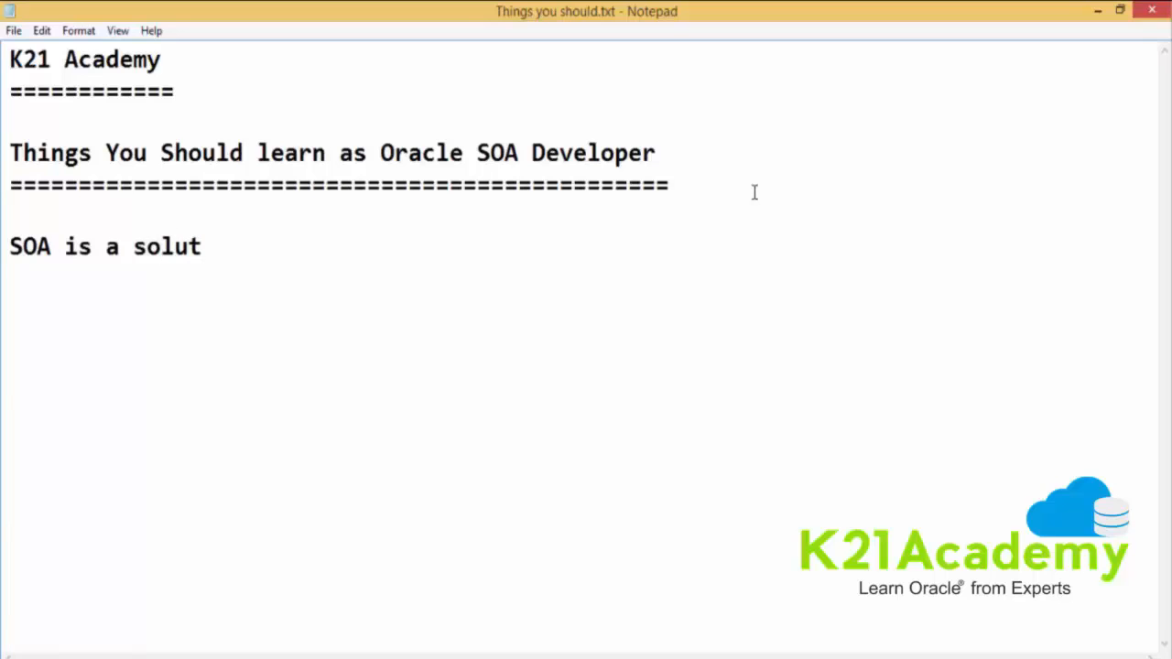
text(ion for ma)
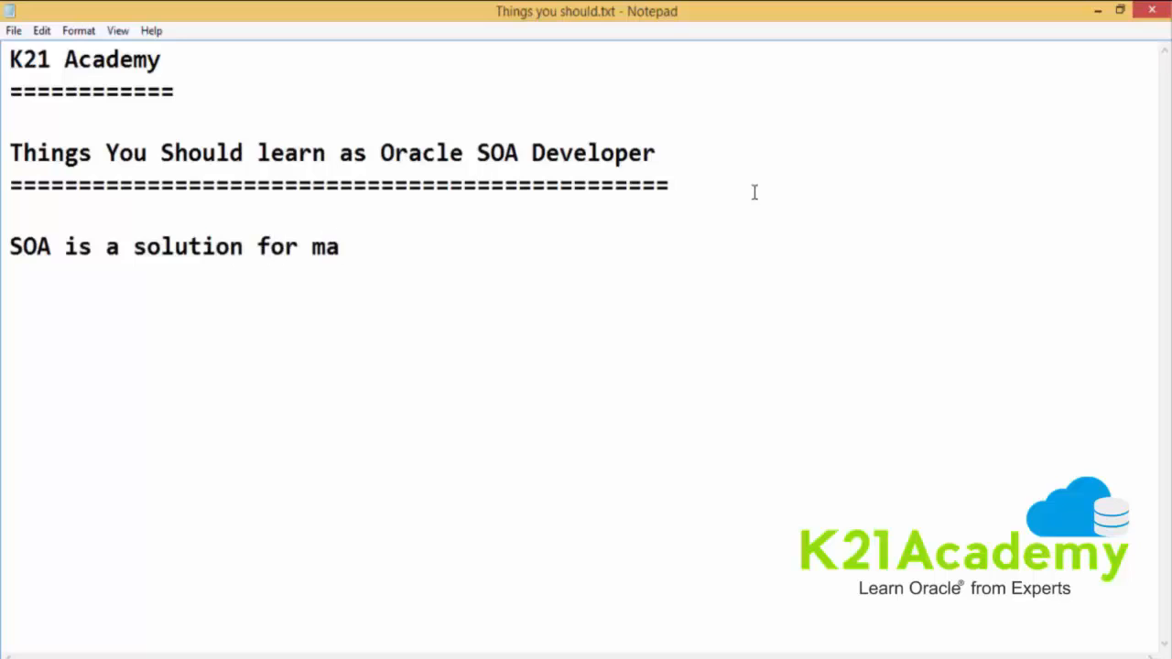
text(king two or)
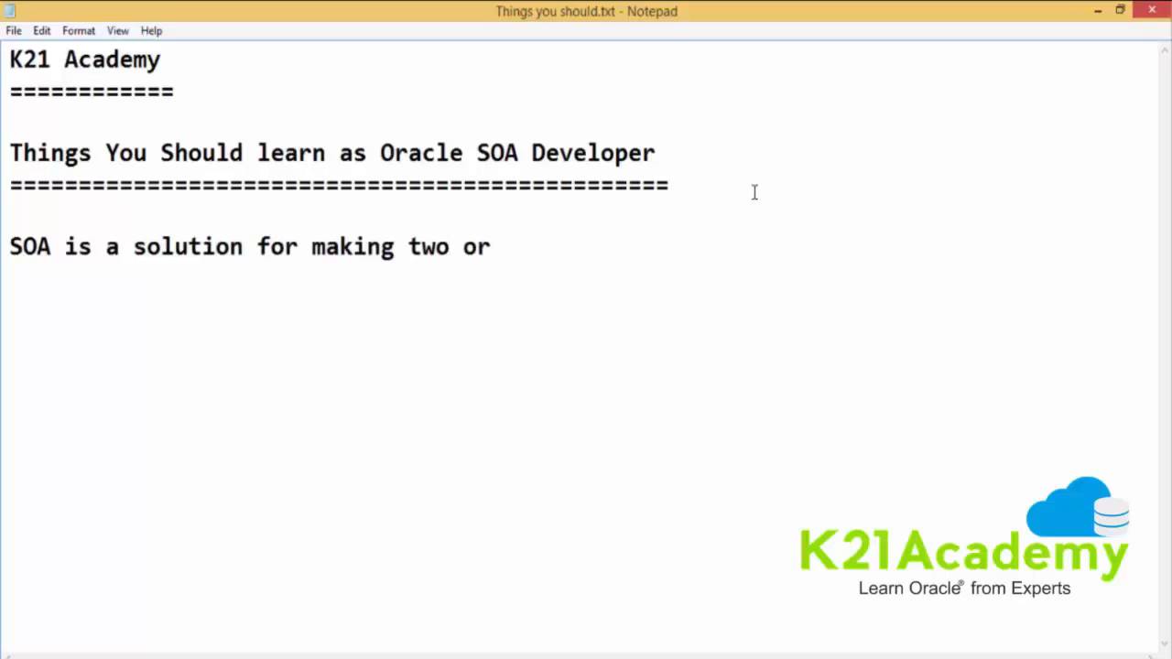
text(more systems)
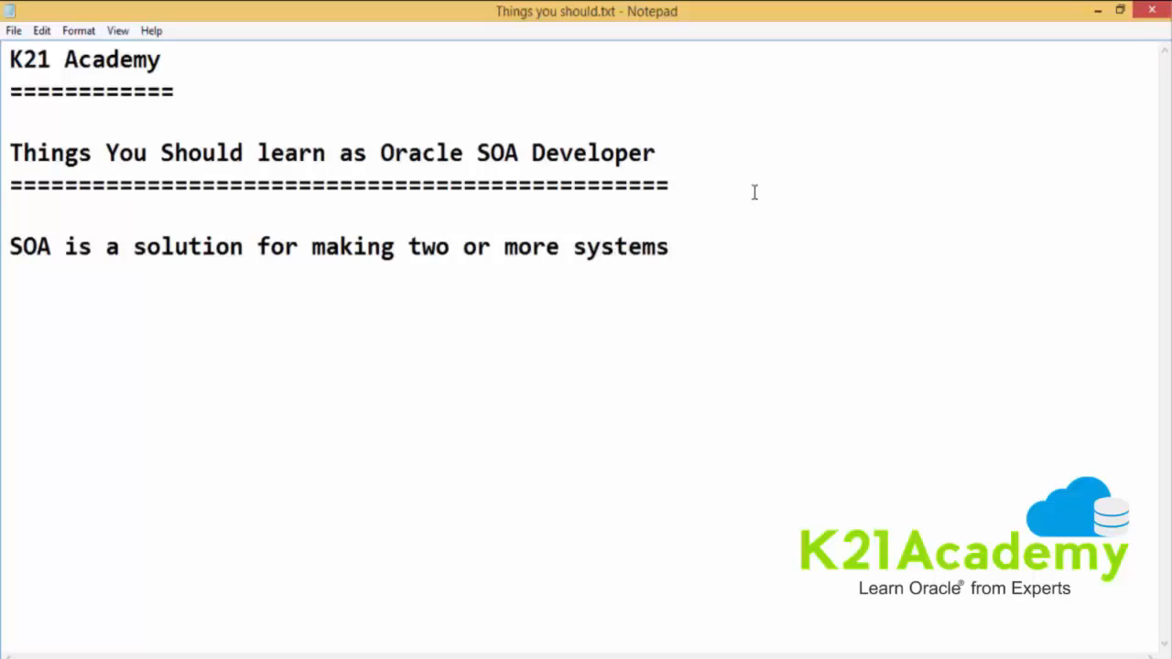
text(to tal)
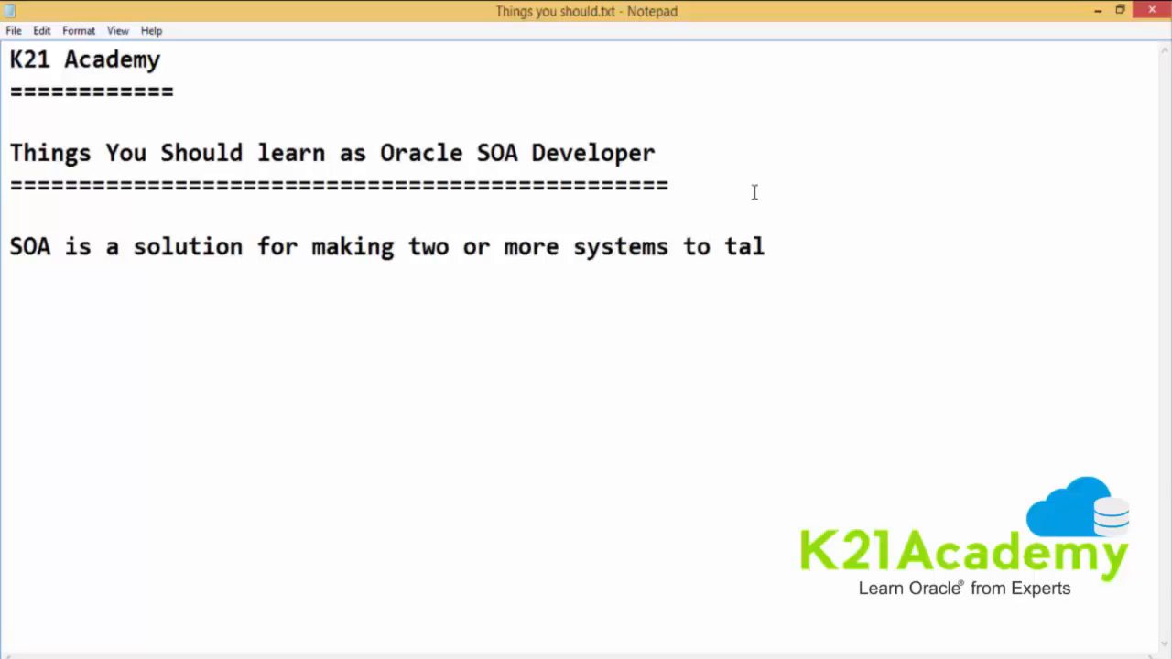
text(k to each)
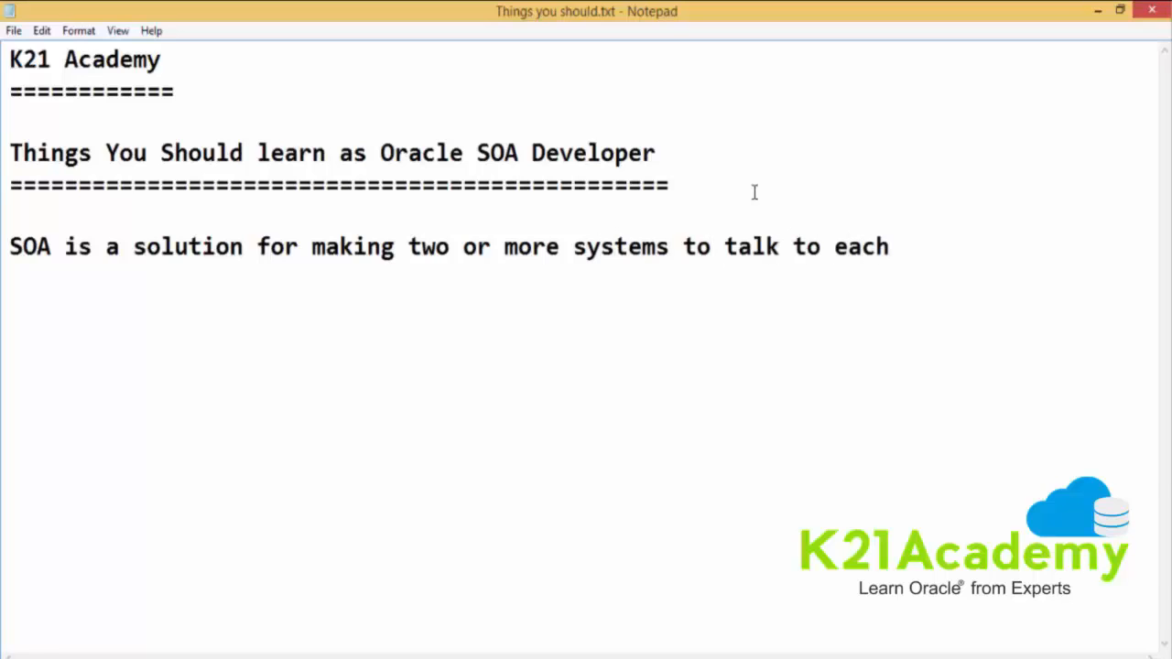
text(other..)
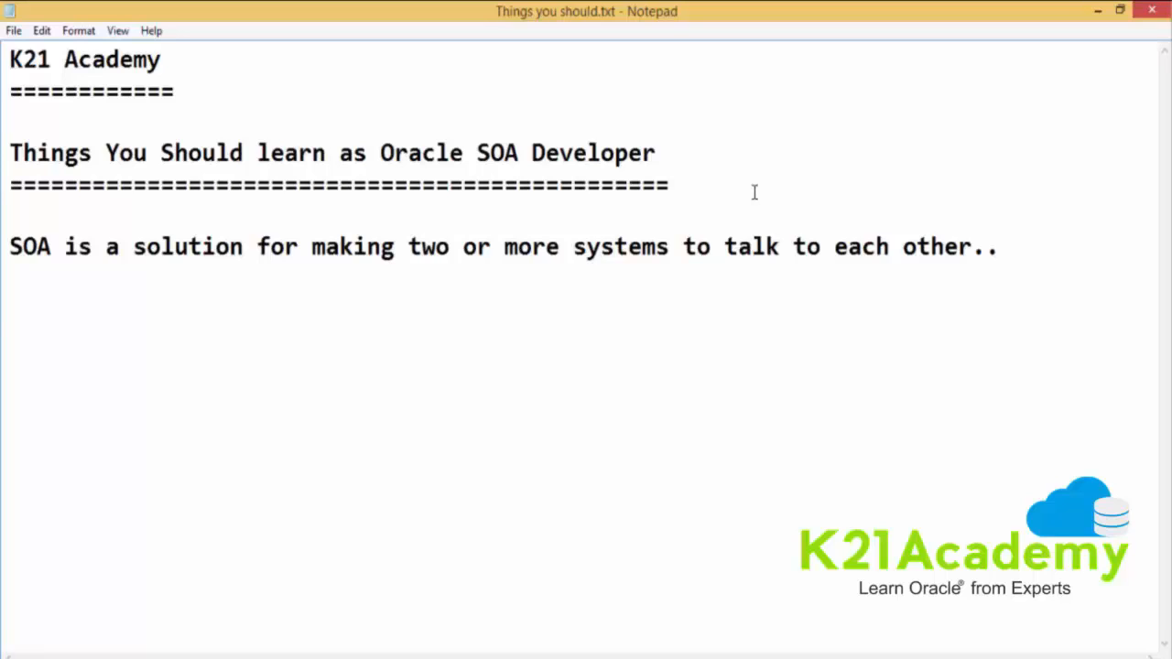
Add the heading "Prerequisite to learn Oracle SOA"
text(Pr)
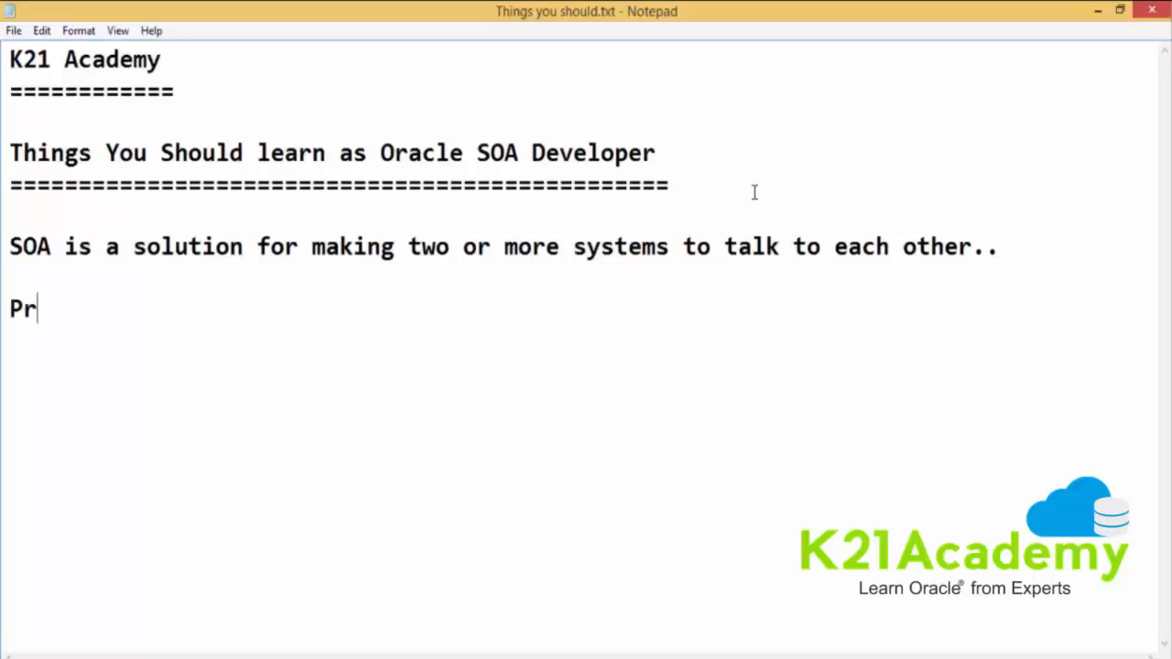
text(erequisi)
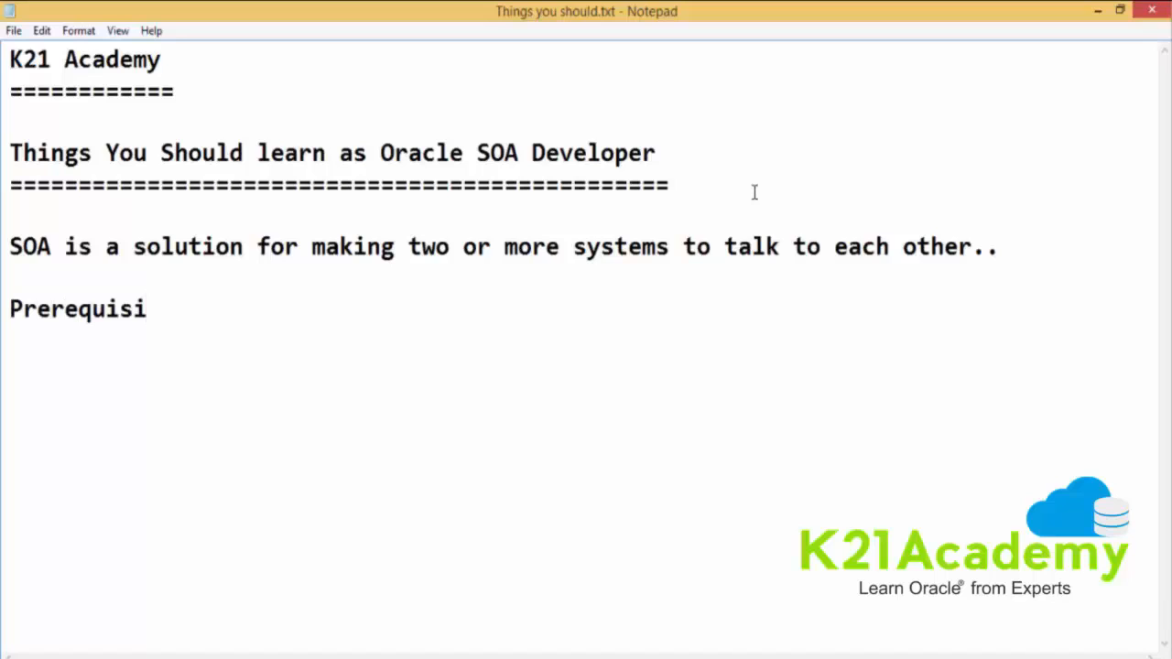
text(te to learn Oracle)
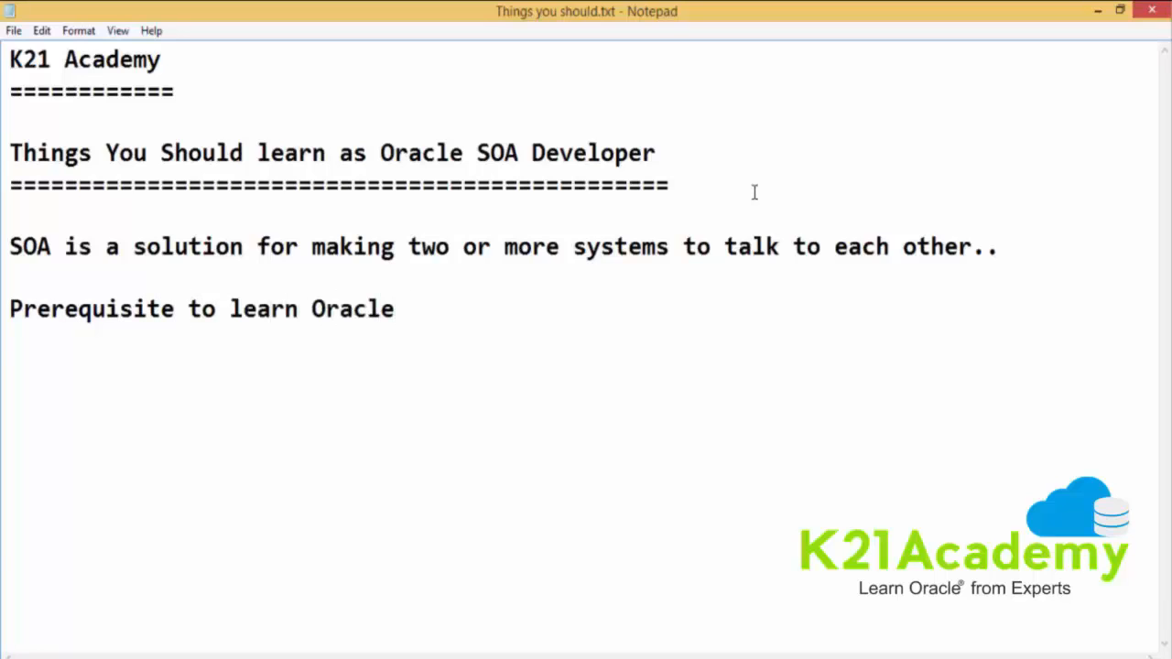
text(SOA)
text(WSDl)
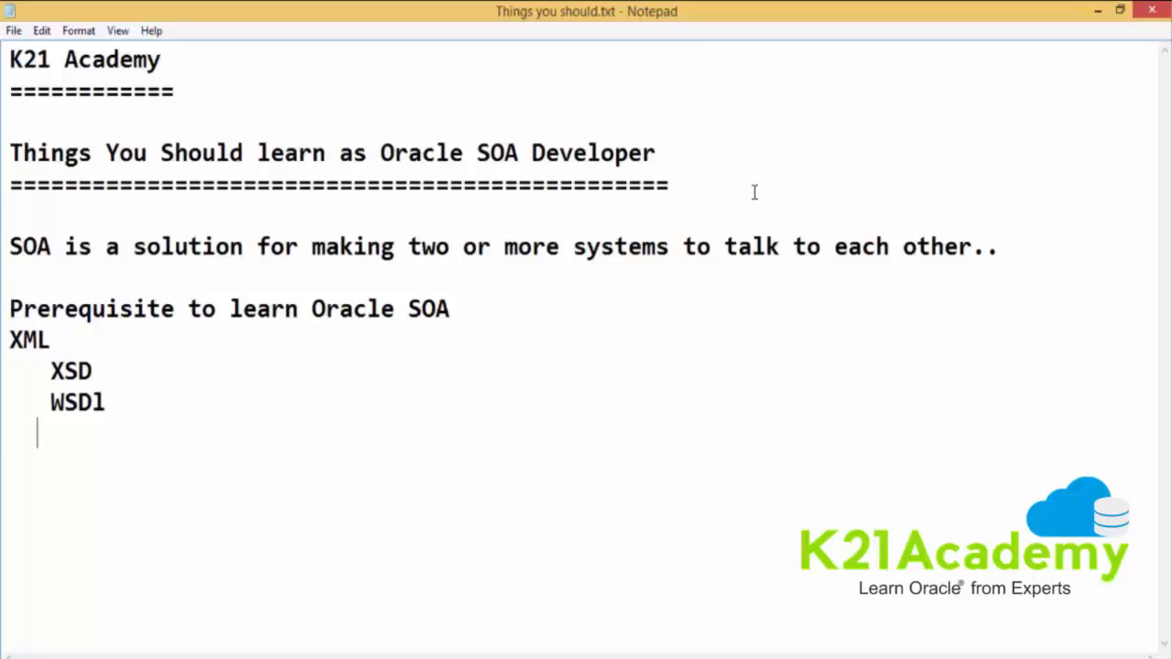
List XPATH and XSLT under XML, then add "namespaces" on its own line
text(XPATH)
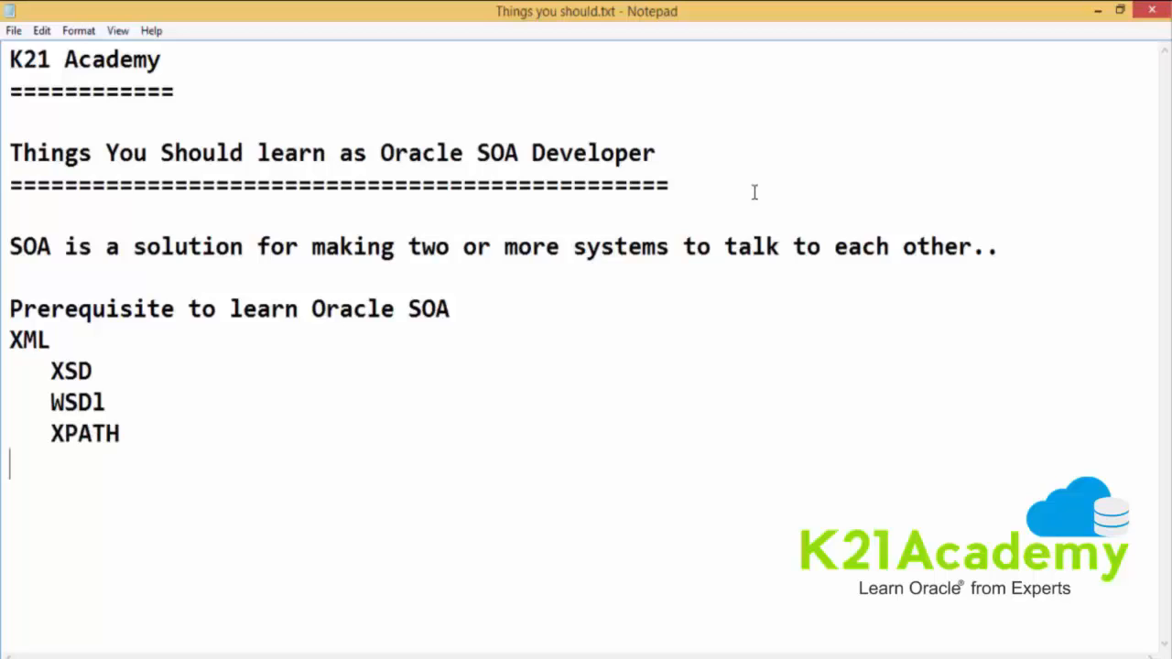
text(XS)
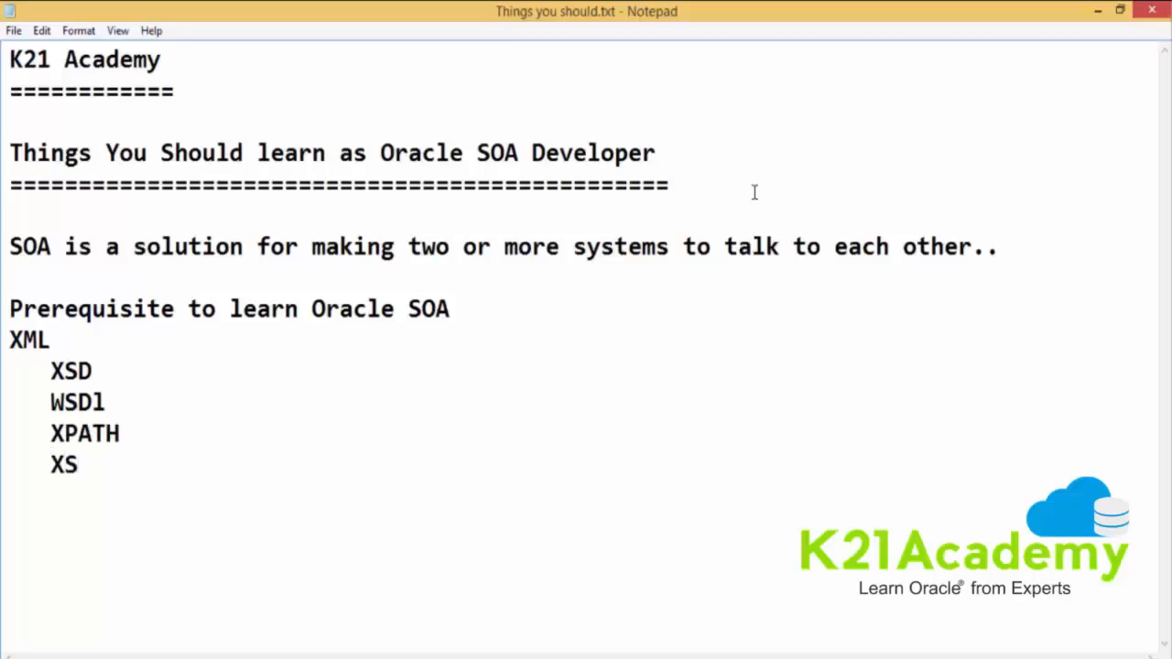
text(LT)
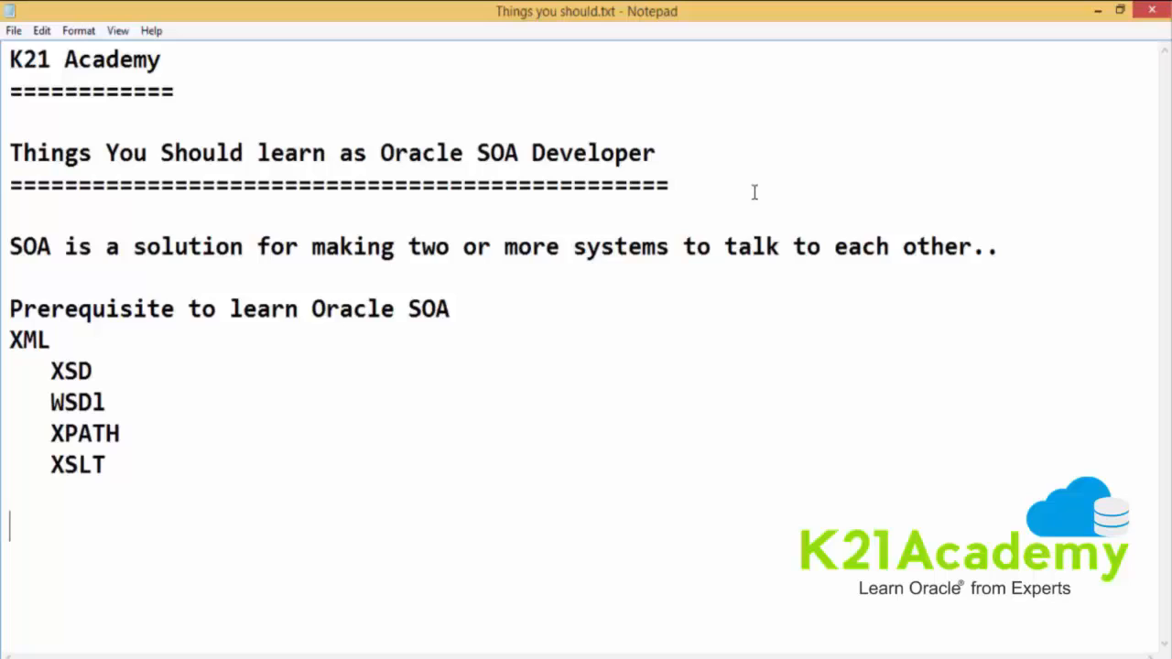
text(name)
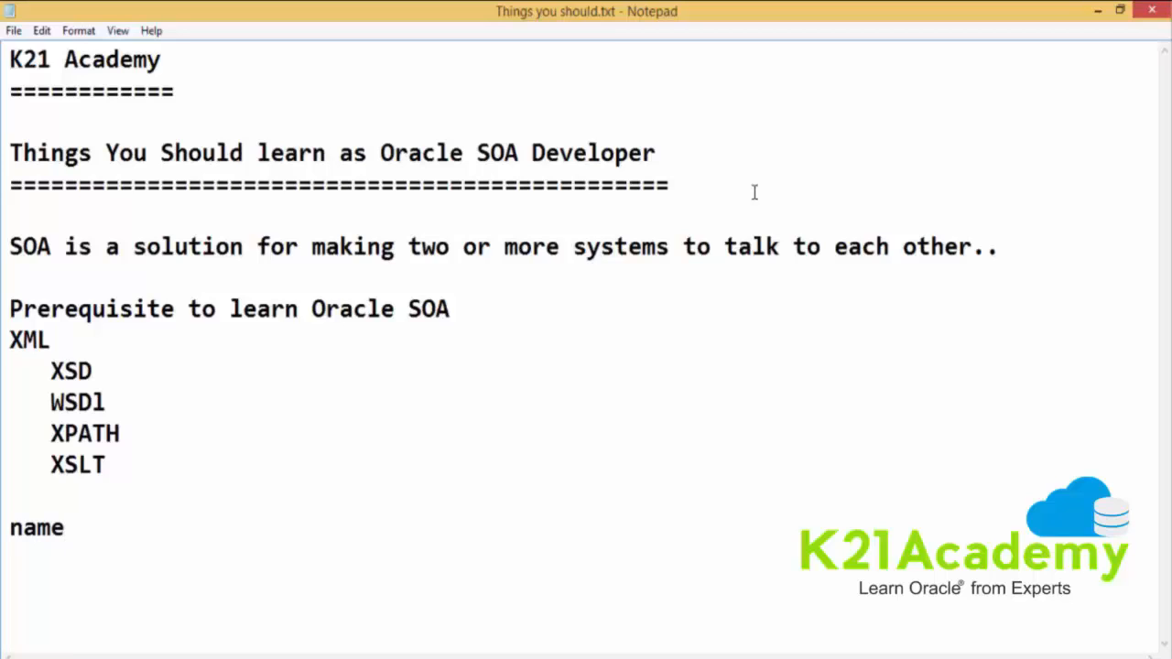
text(spaces)
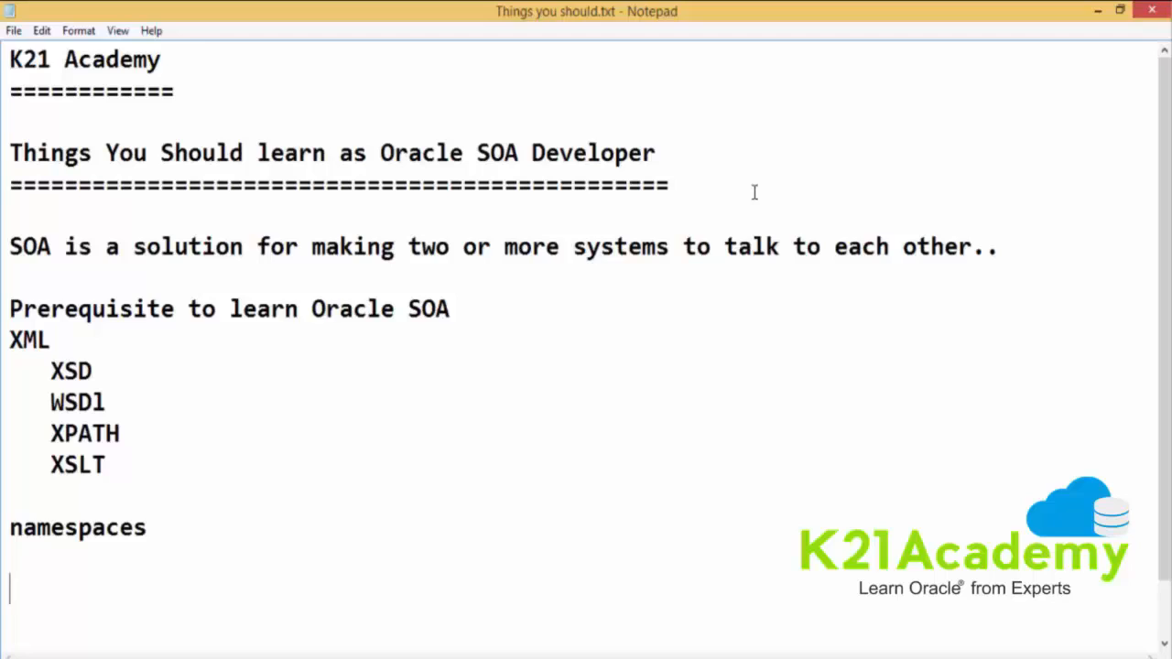
Add the topic "SCA(Service Component Architecture)" below namespaces
text(SCA)
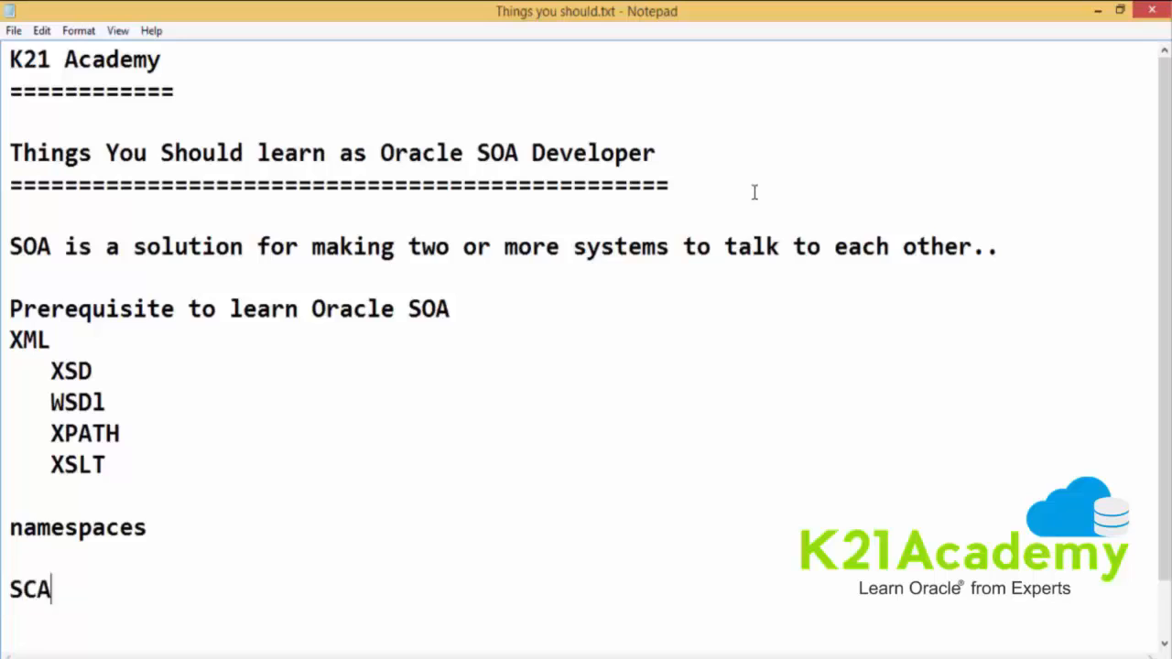
text((Service)
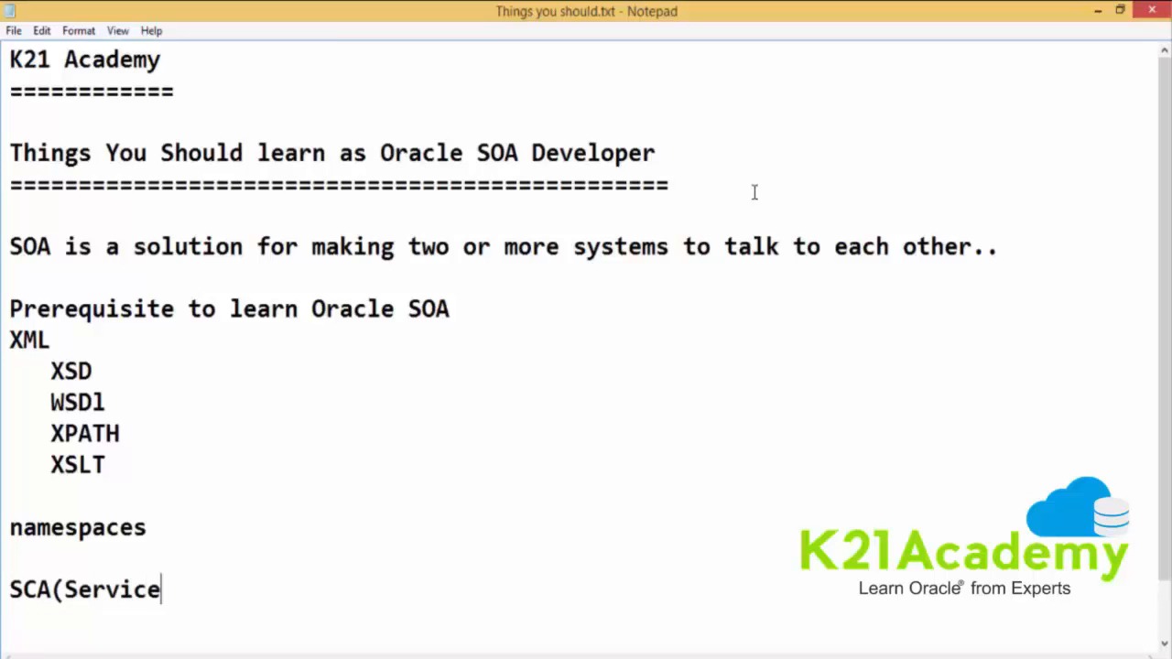
text(Compinent)
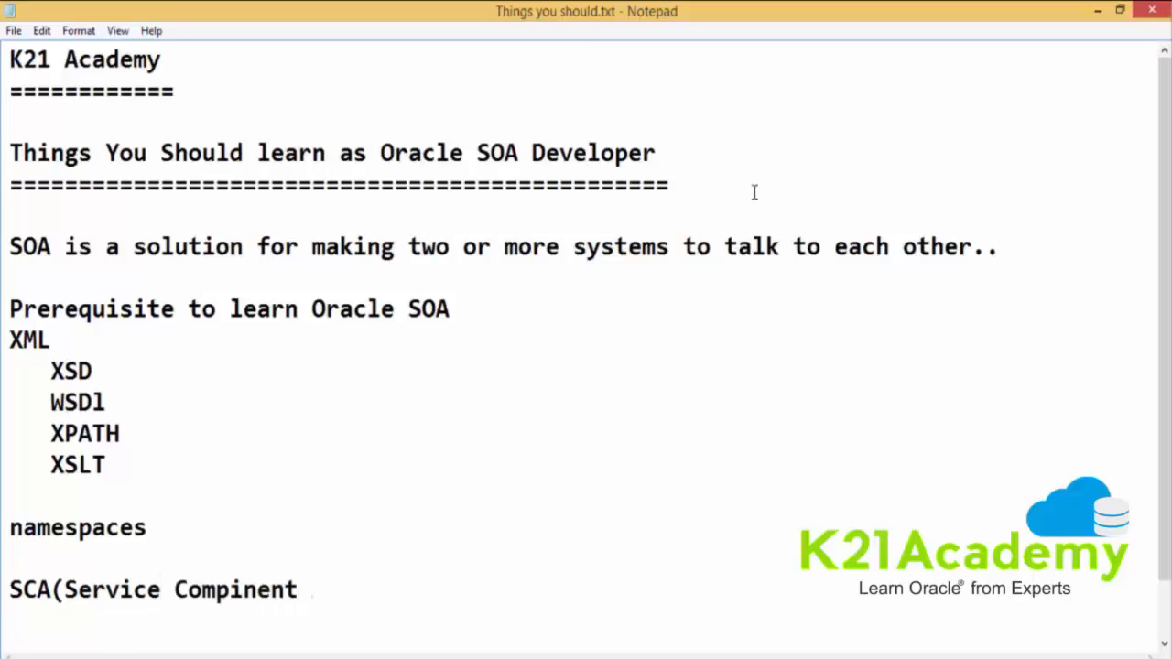
text(Architecture)
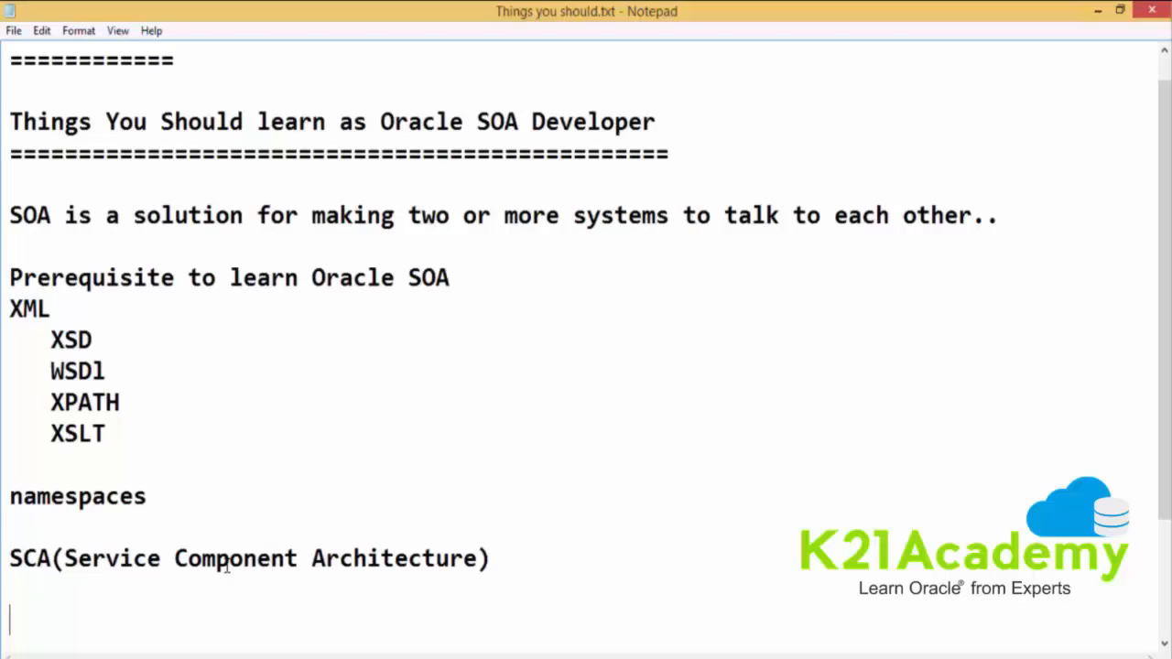
Add the heading "Steps to Install Oracle SOA Suite" on a new line
text(Steps to In)
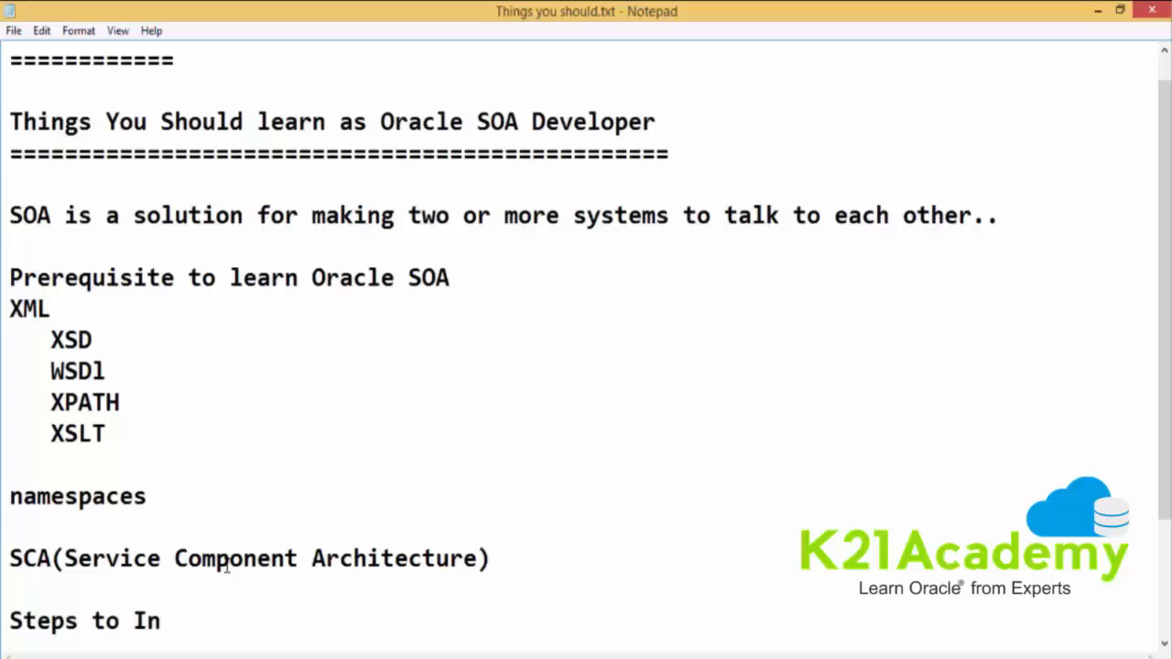
text(stalla Oracle SOA Suit)
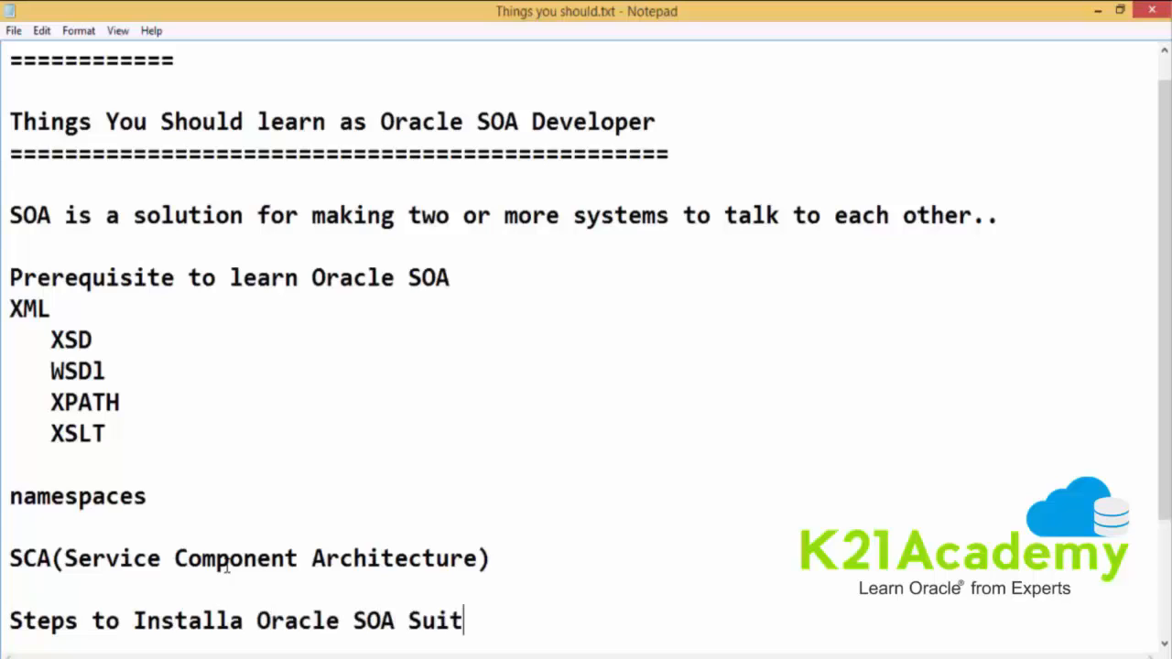
text(e)
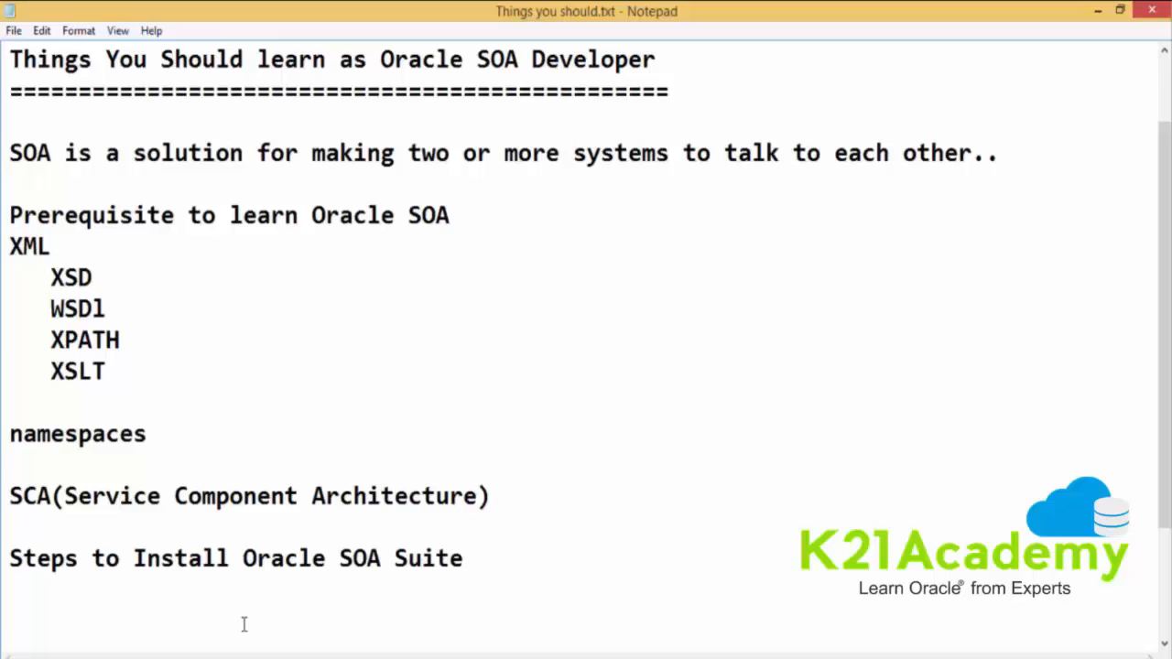
Add a BPEL heading listing Assign, Transform, While, Switch, Flow, FlowN, throw, terminate, empty
text(BPEL)
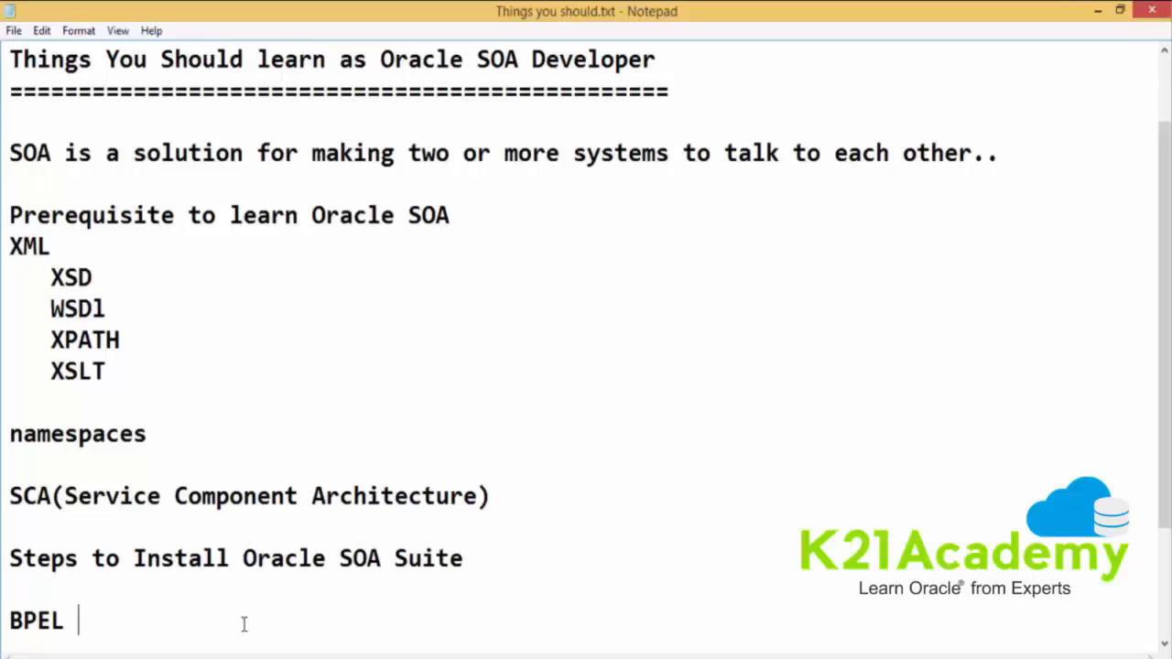
scroll(down, 3)
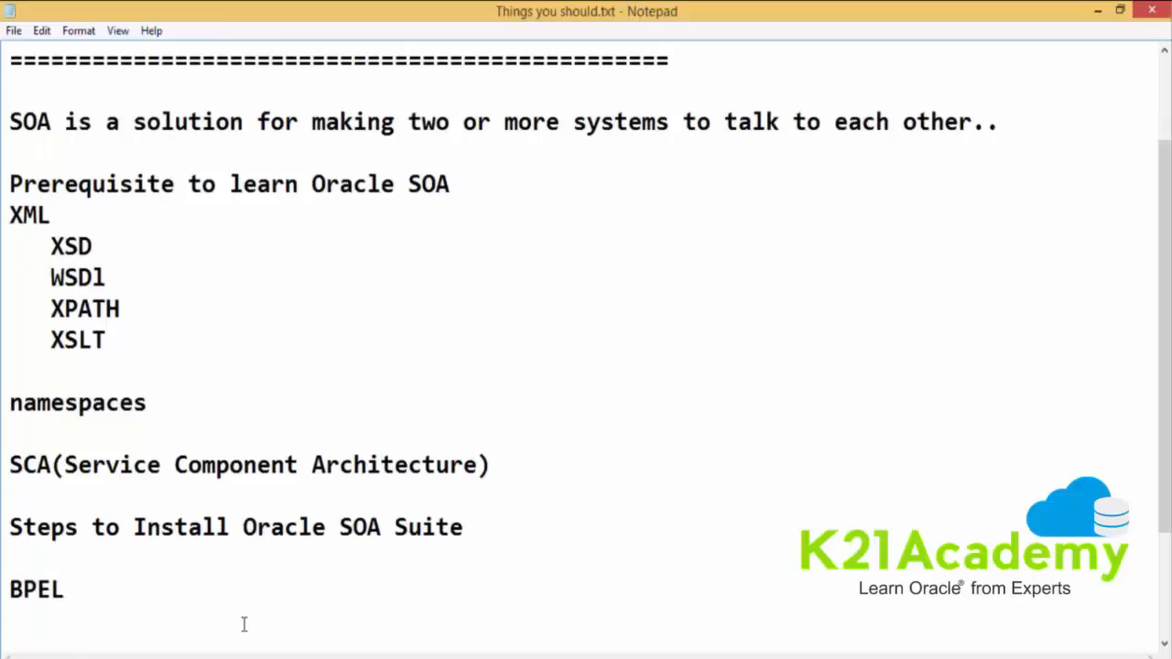
text(Assign)
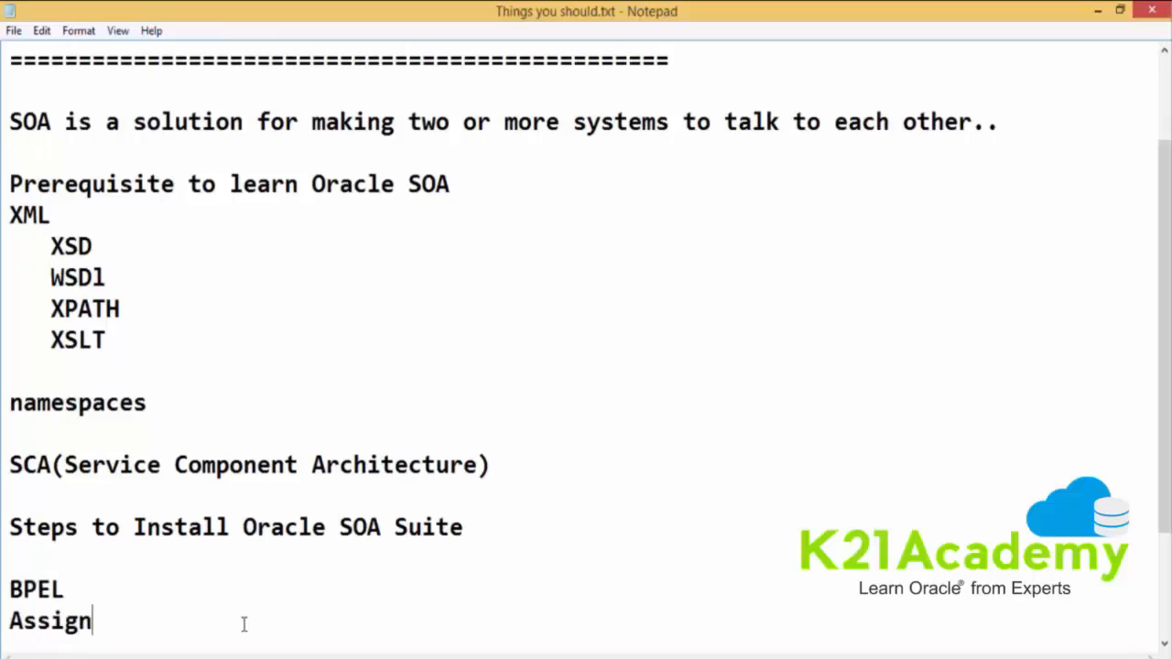
text(,Transfor)
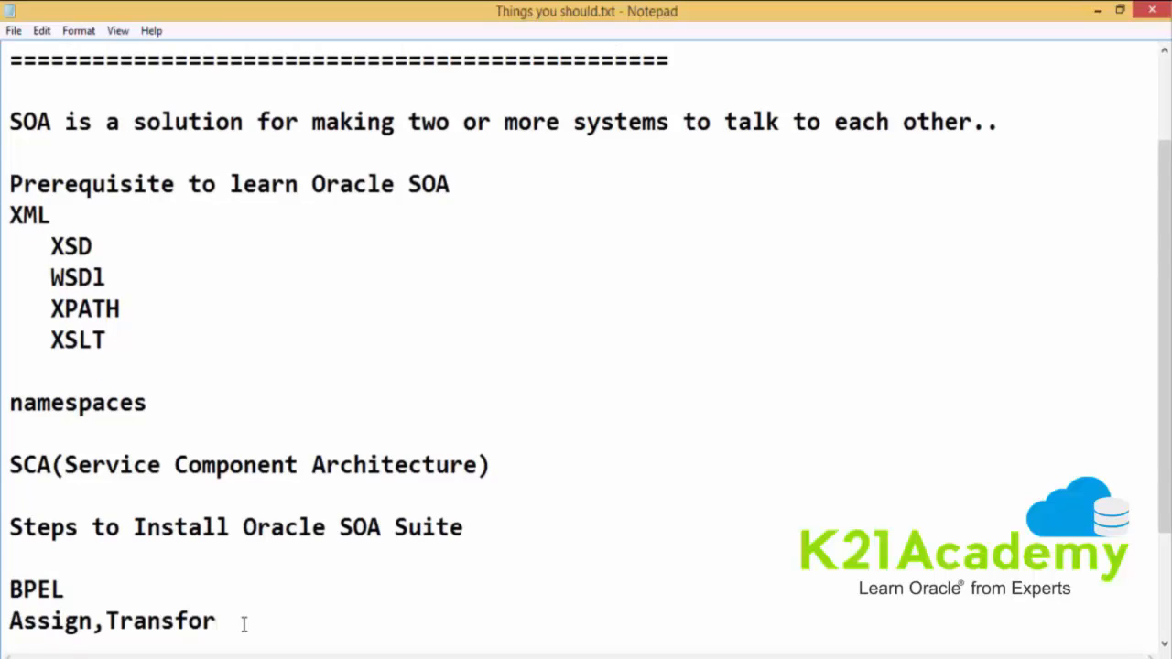
text(m,While,Sw)
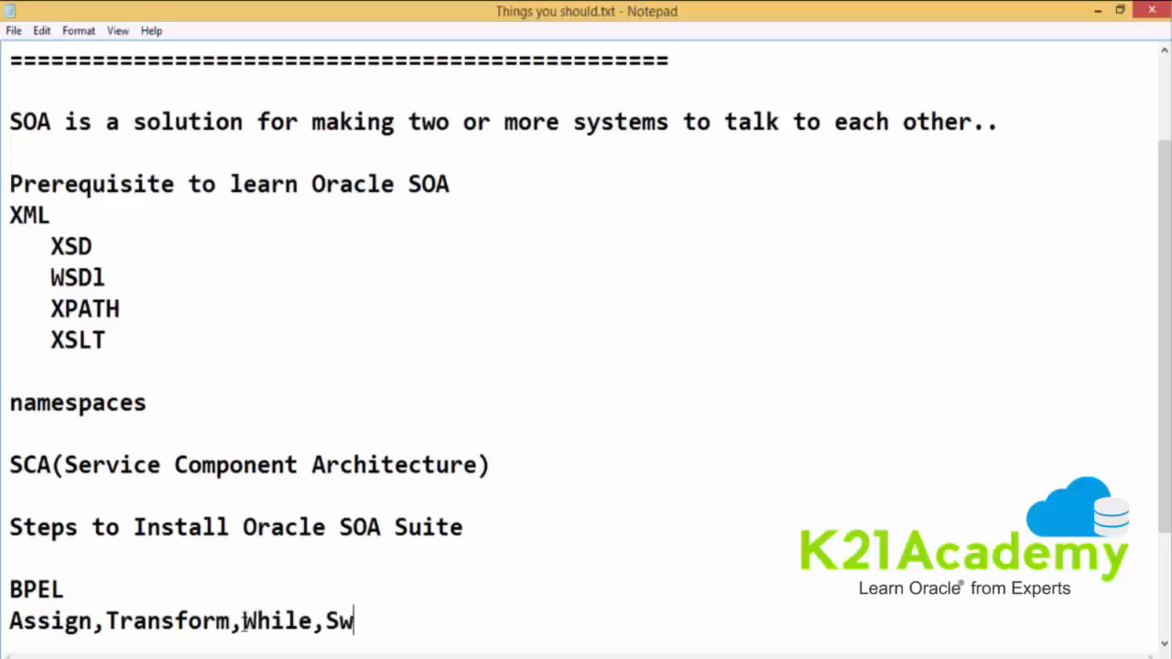
text(itch,)
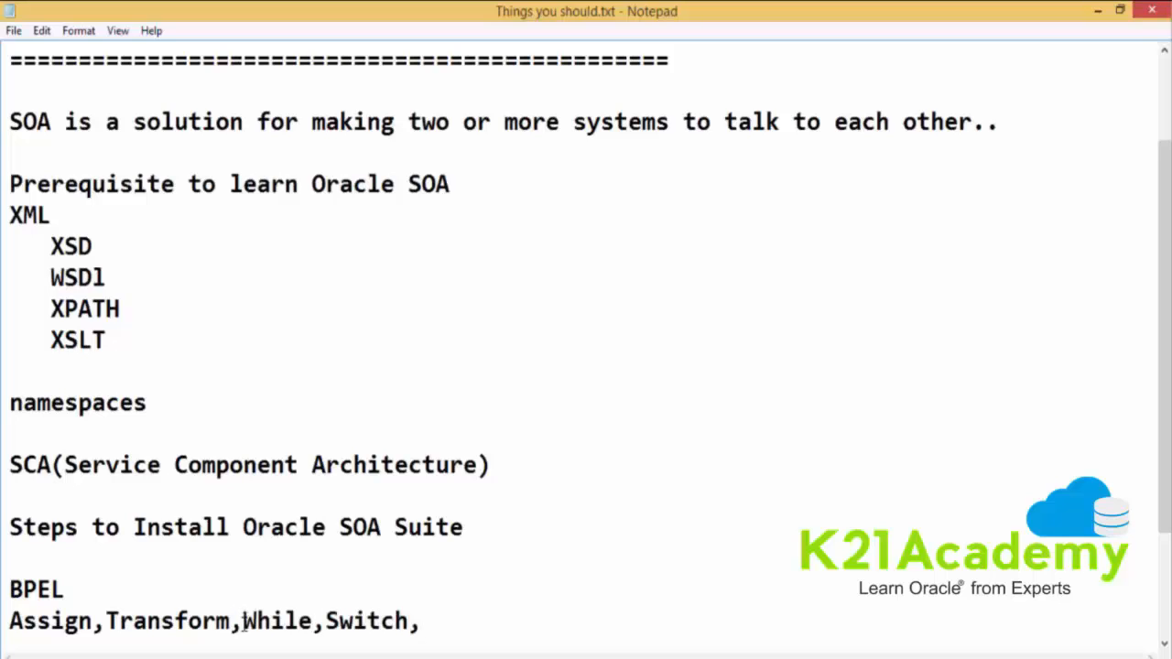
text(Flow,Flow)
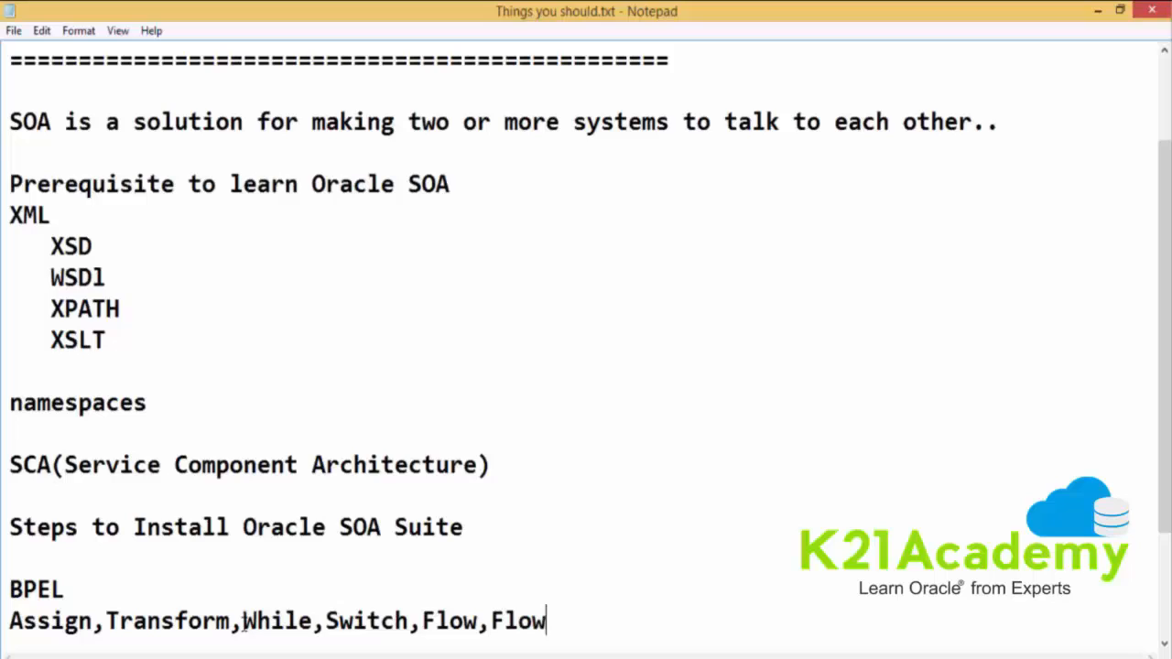
text(N throw,terminar)
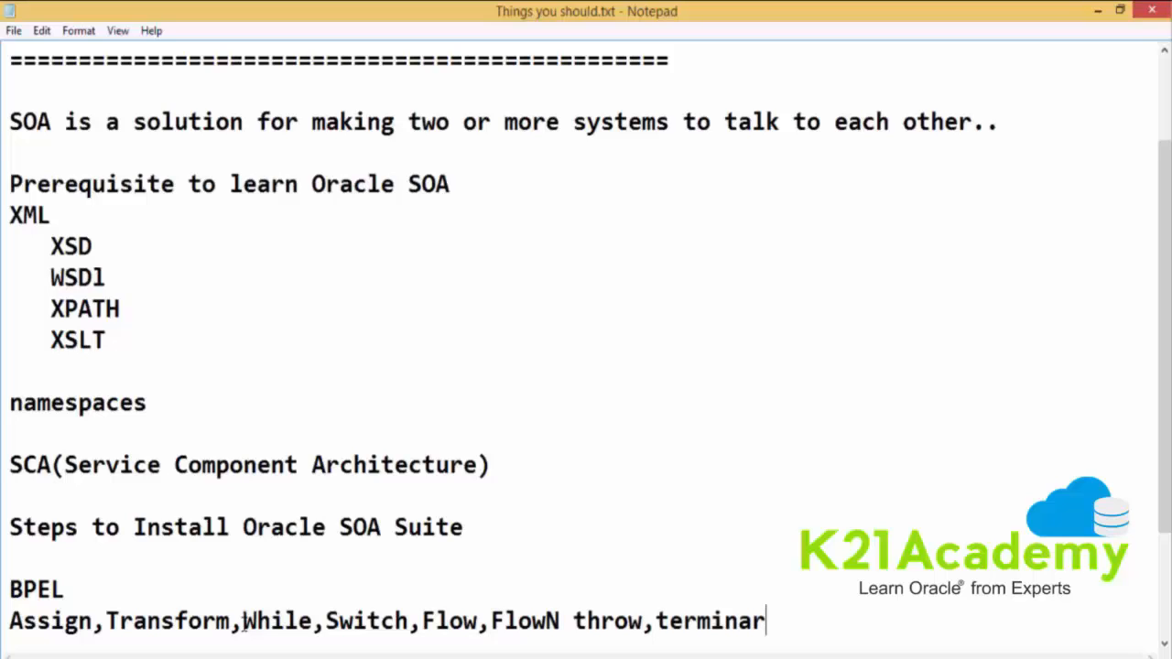
text(te,empty etc:)
text(Mediator)
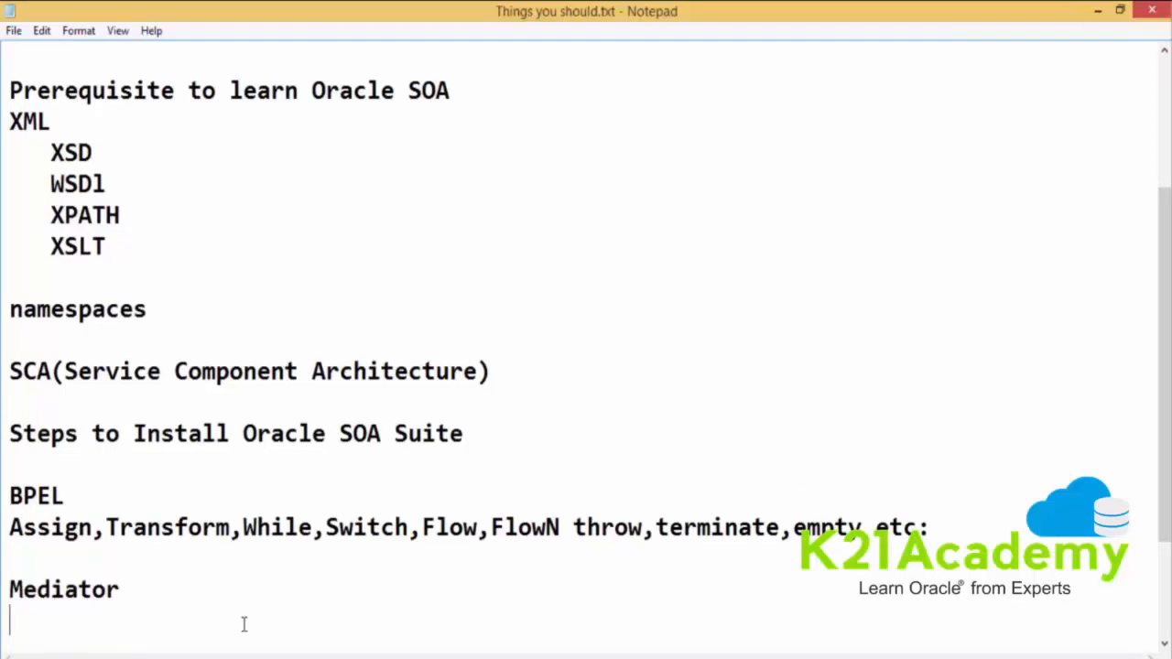
Add Human Task, Business Rules and Spring Context on separate lines below Mediator
text(Human)
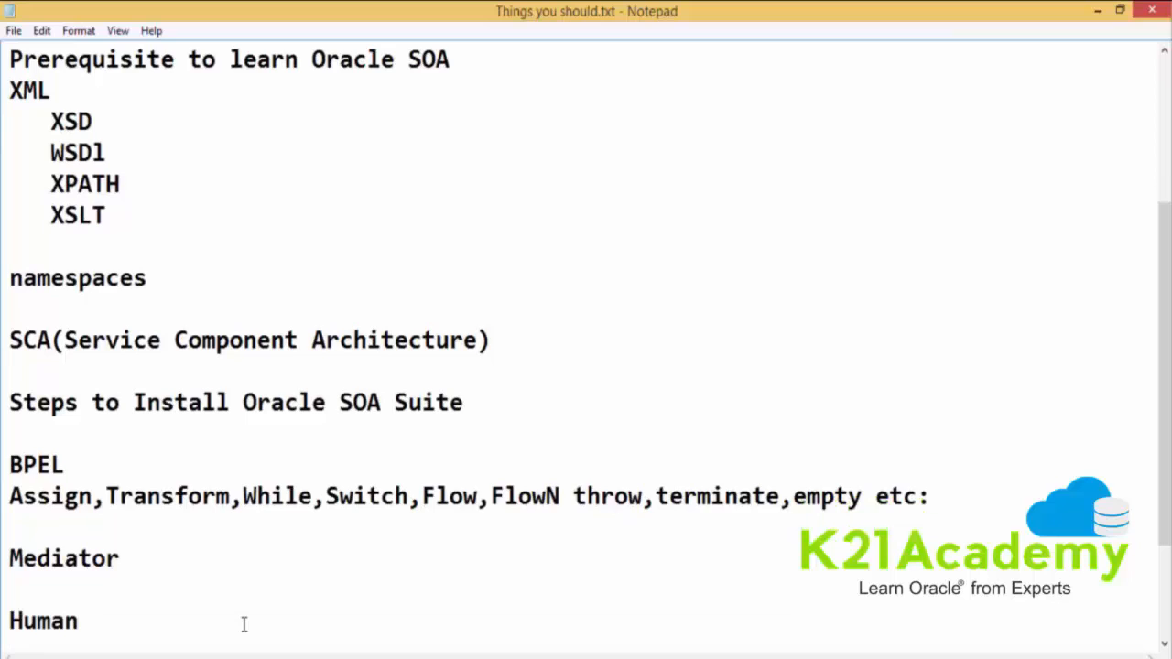
scroll(down, 3)
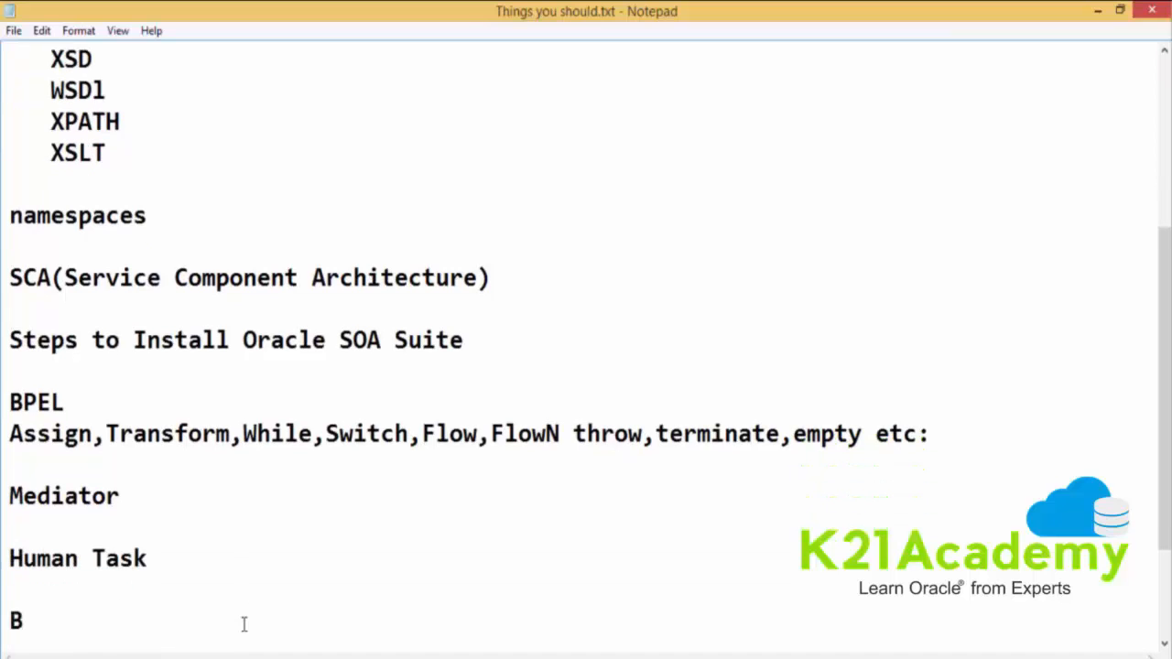
text(usiness)
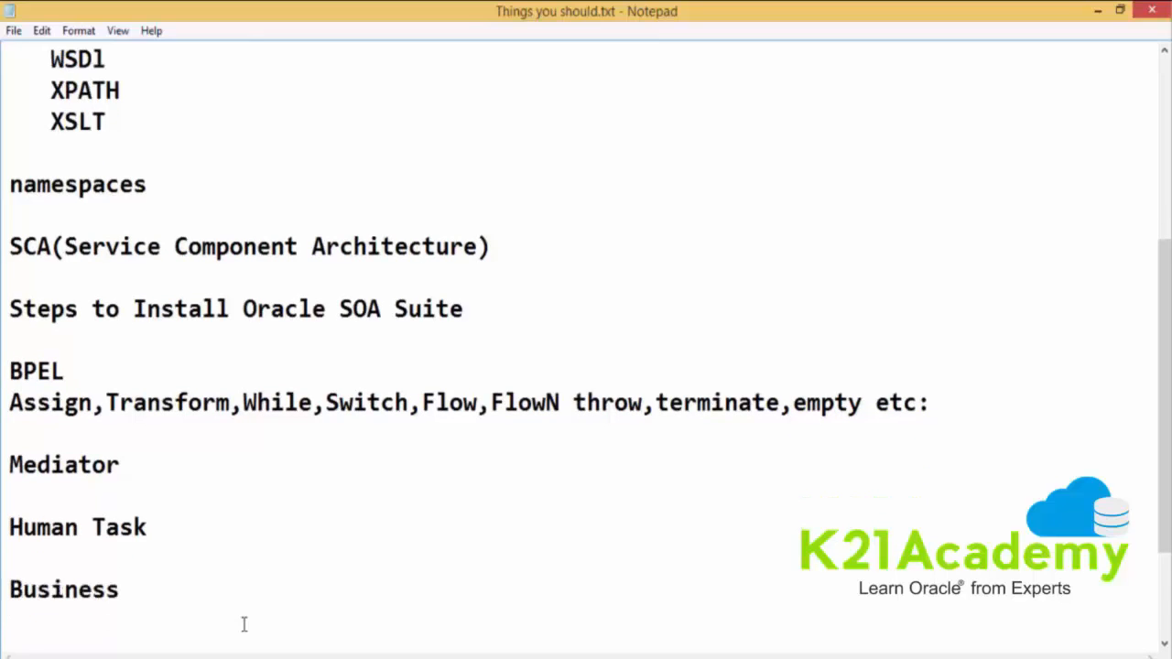
text(Rules)
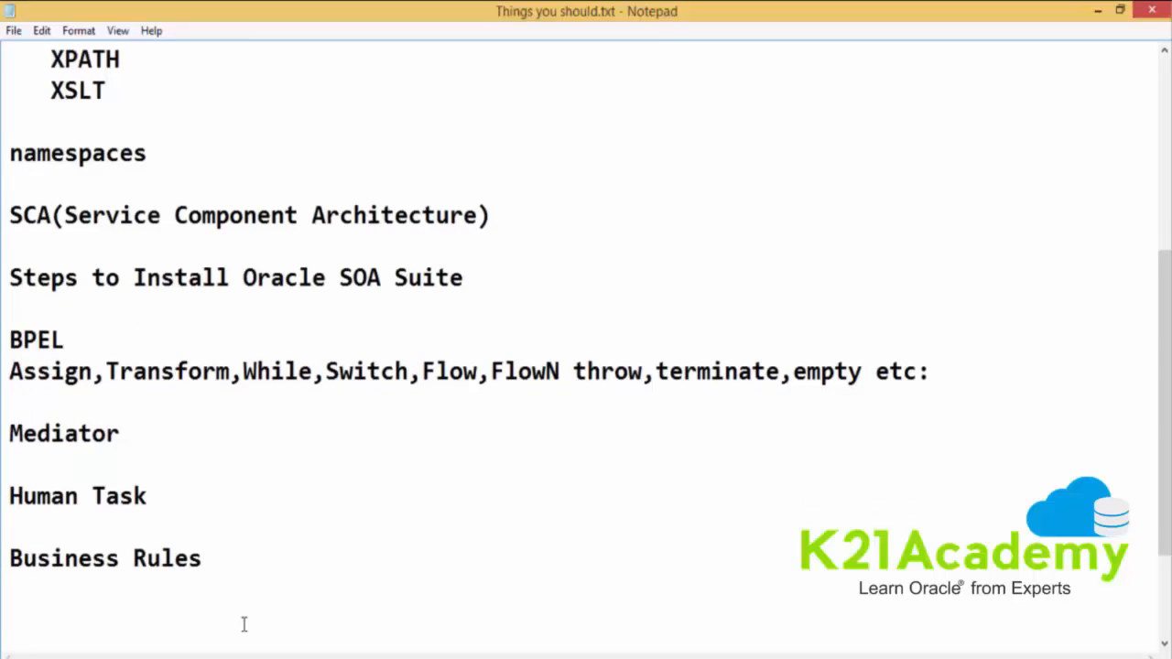
text(Sprin)
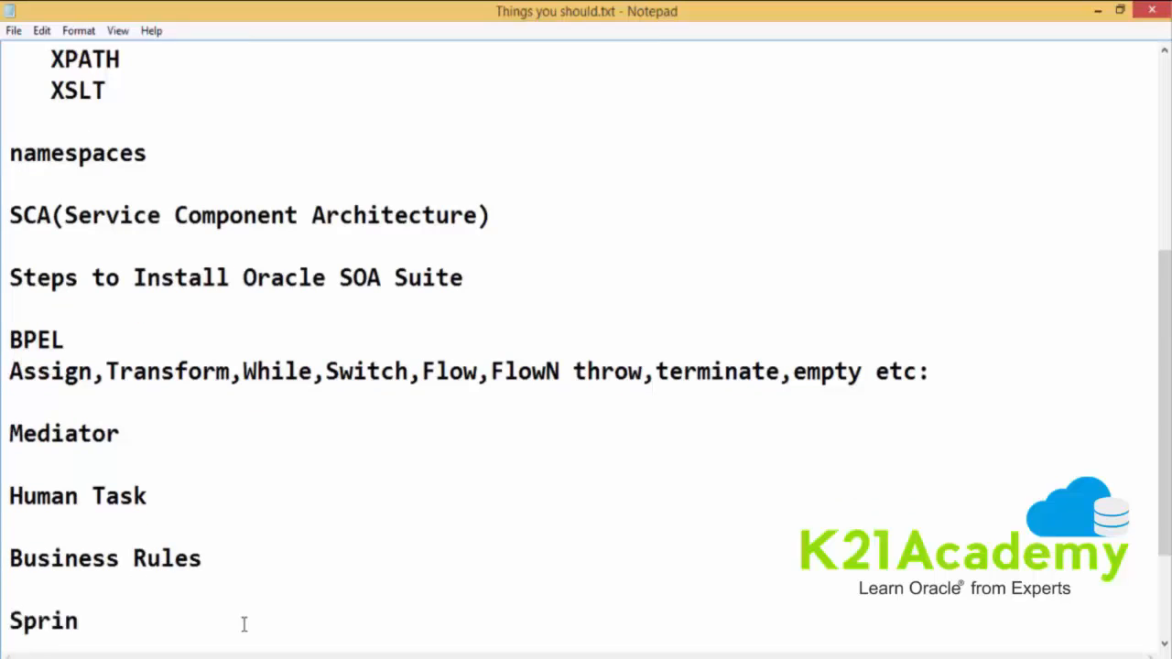
text(g COntext)
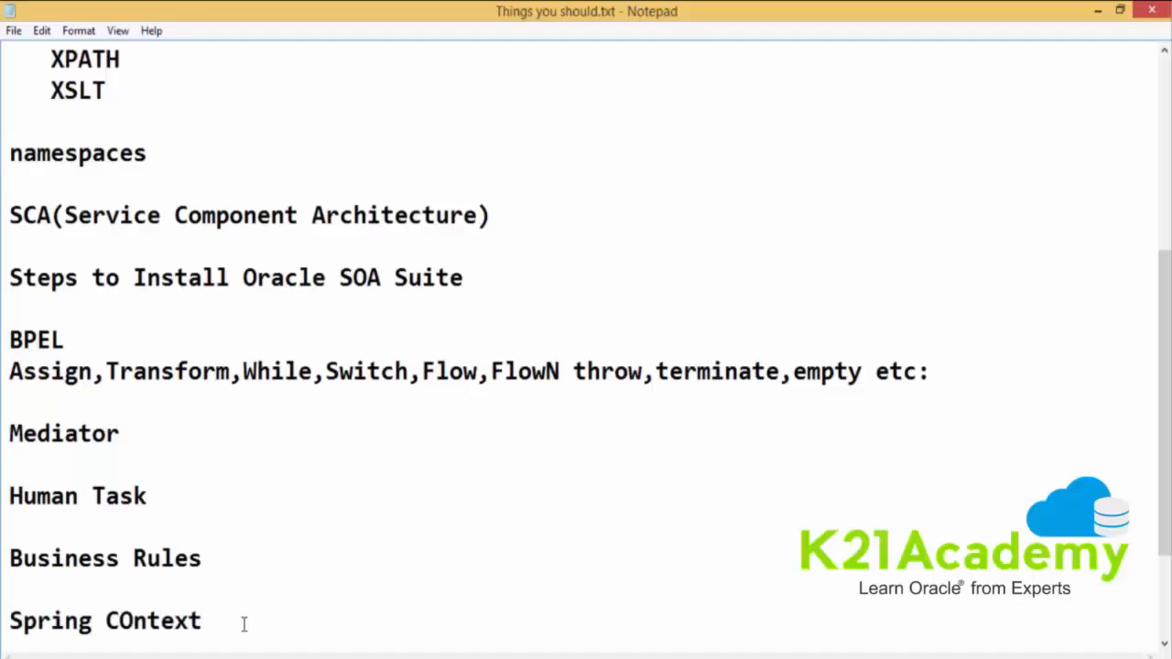
mouse_move(169, 531)
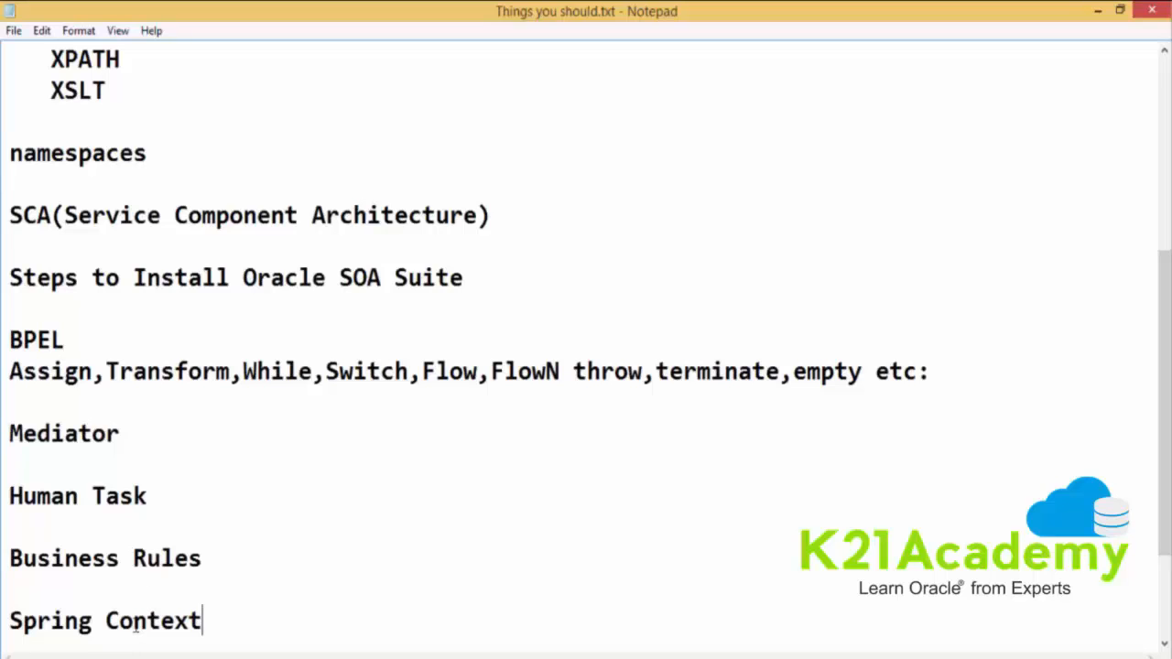
Highlight the word BPEL to point it out, then return to the end of the Spring Context line
scroll(down, 3)
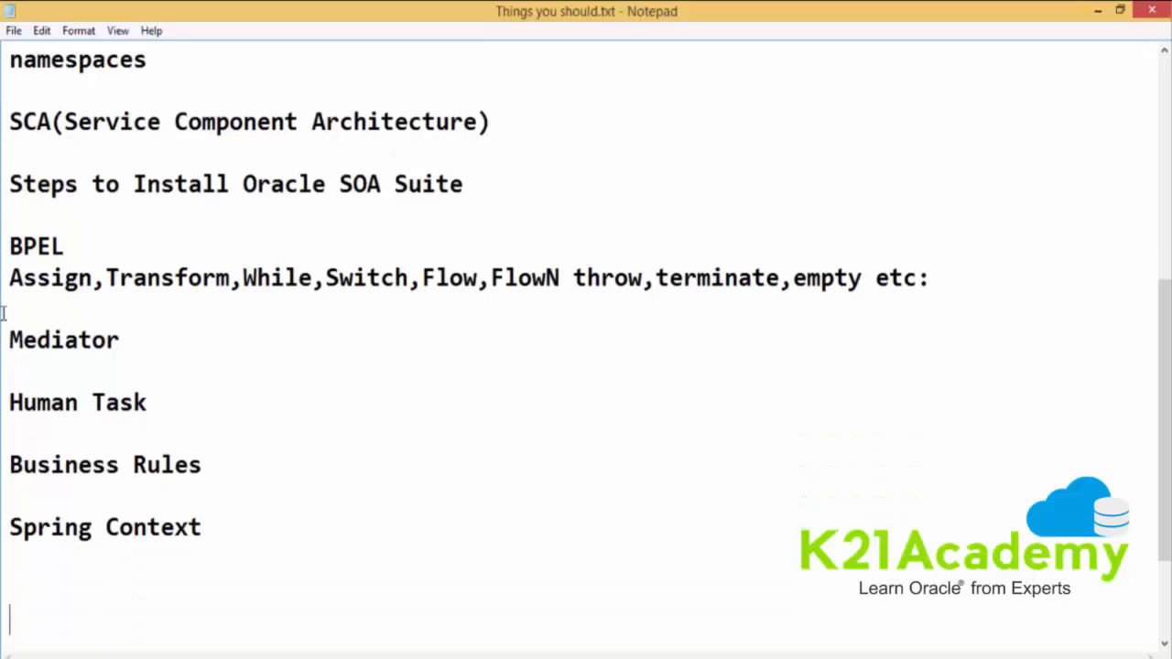
double_click(37, 245)
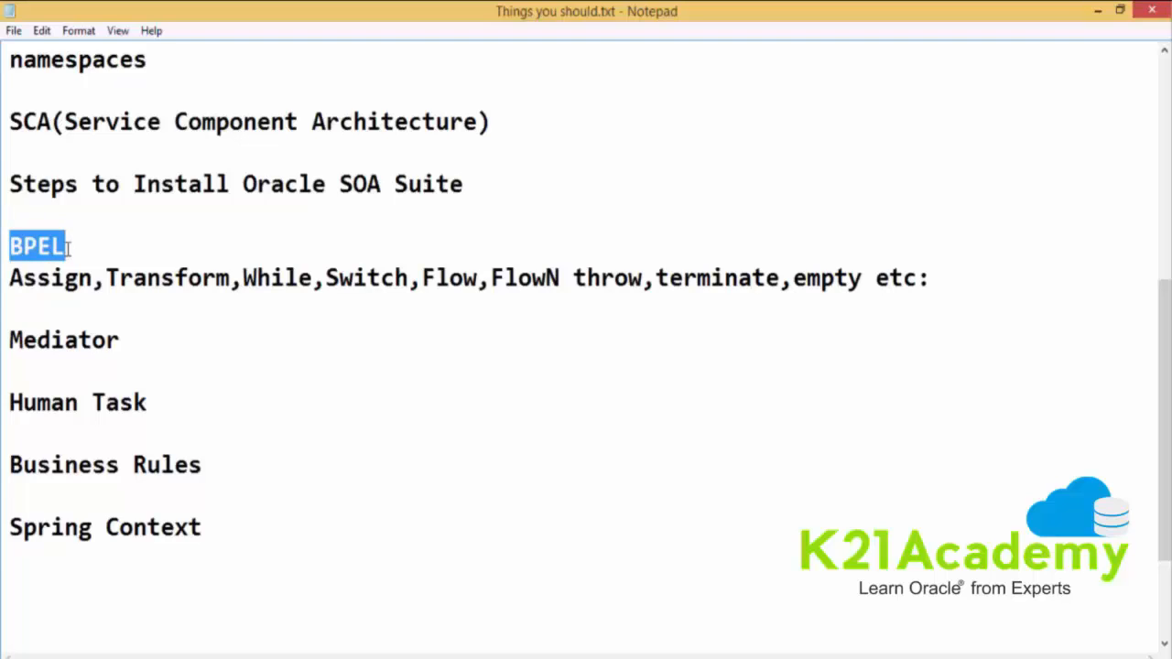
click(203, 528)
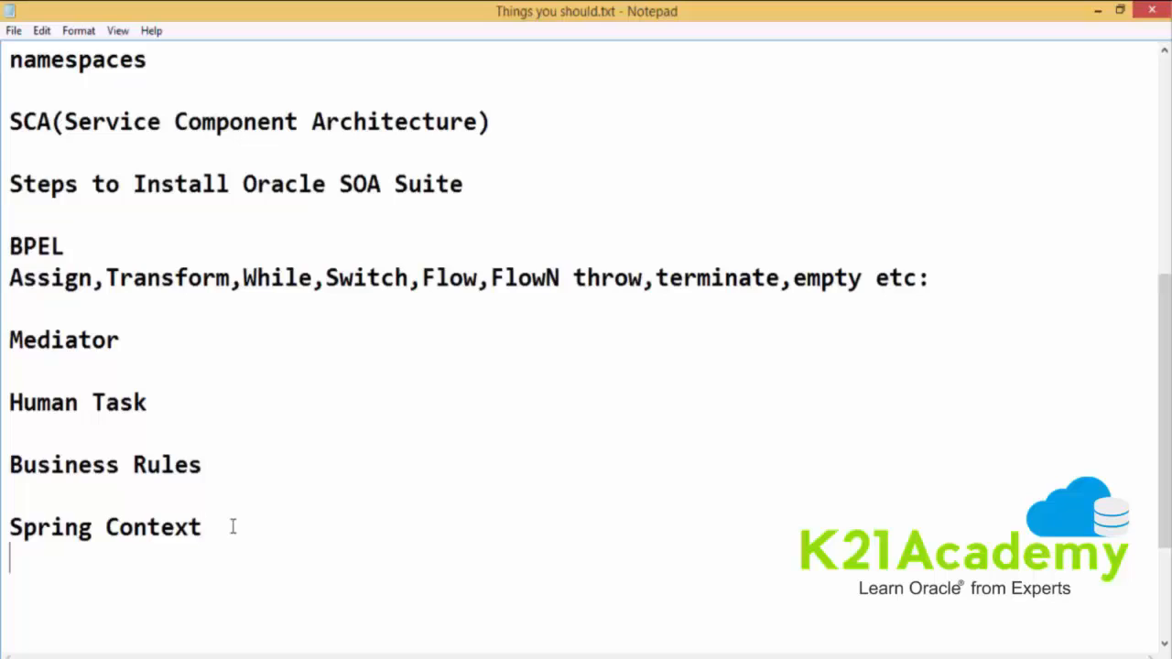
Add the topic "DVM (Domain Value Map)" after Spring Context
text(DVM)
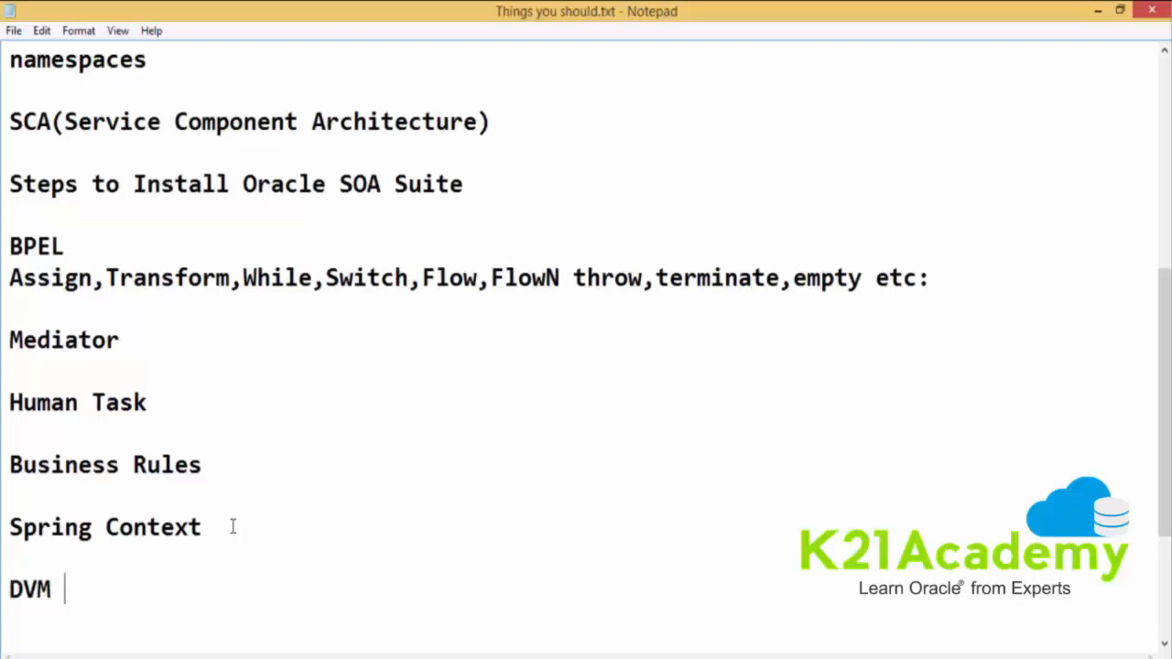
text((Domain Value Map)
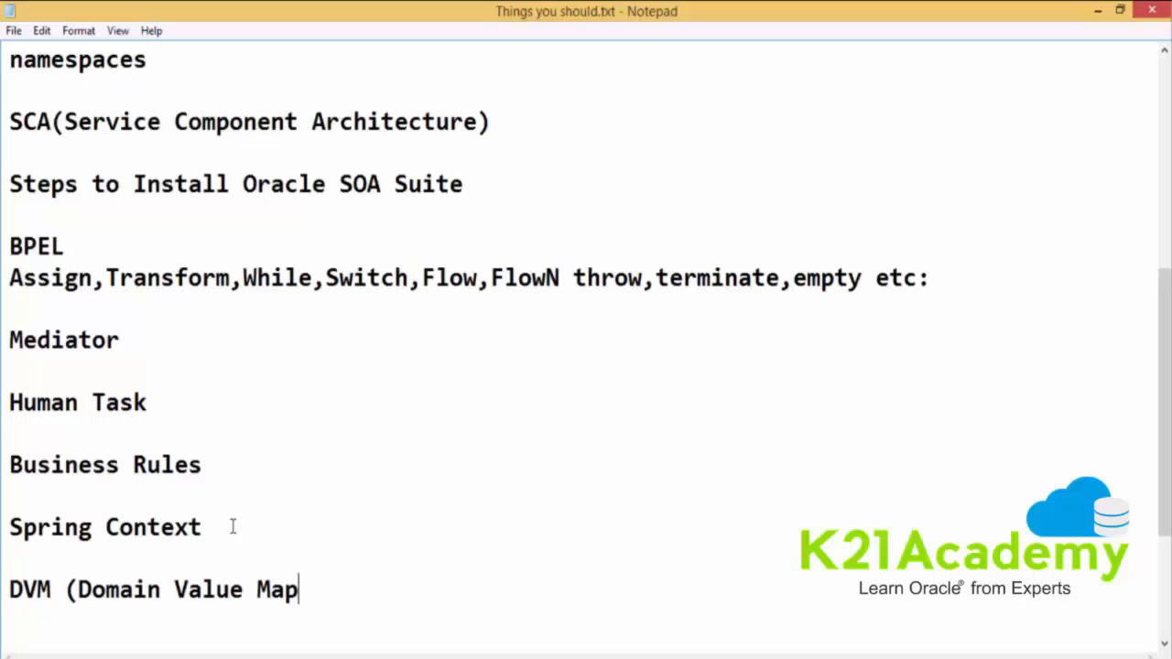
text())
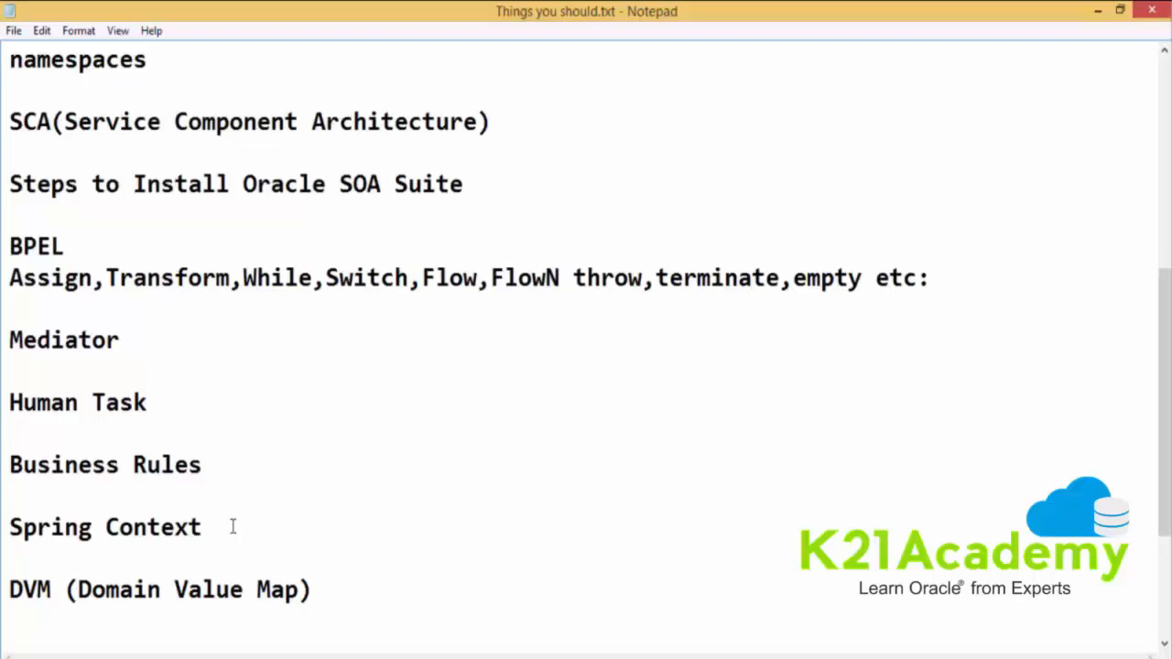
Add the topic "MDS (Metadat service)" two lines below DVM
text(MDS)
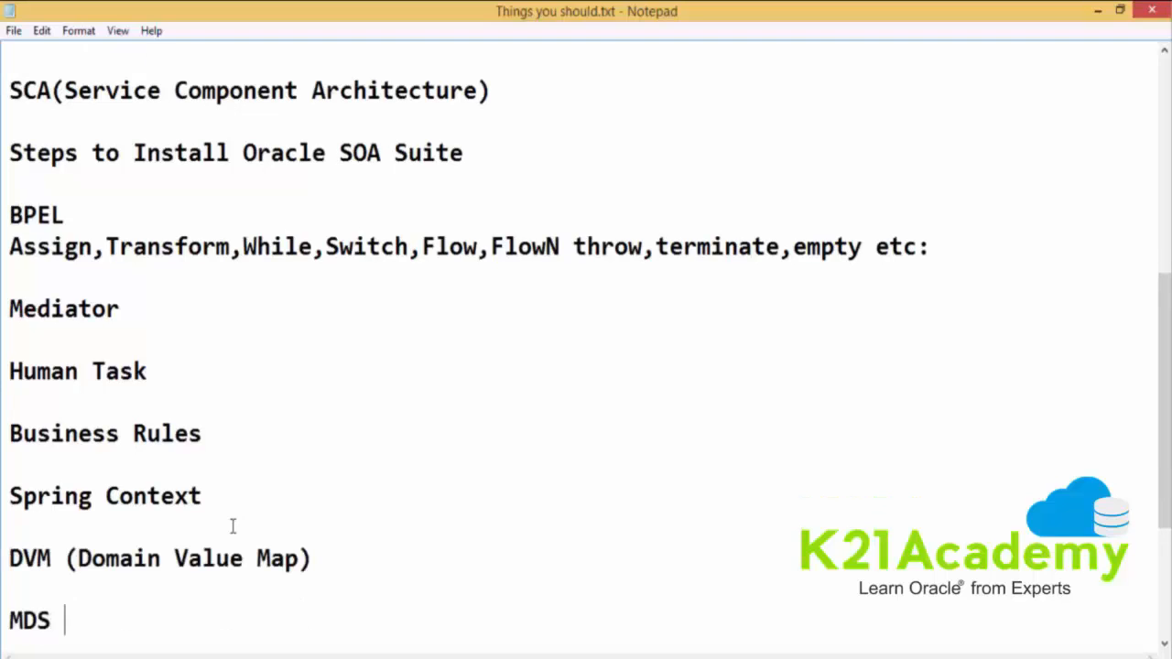
text((Meta)
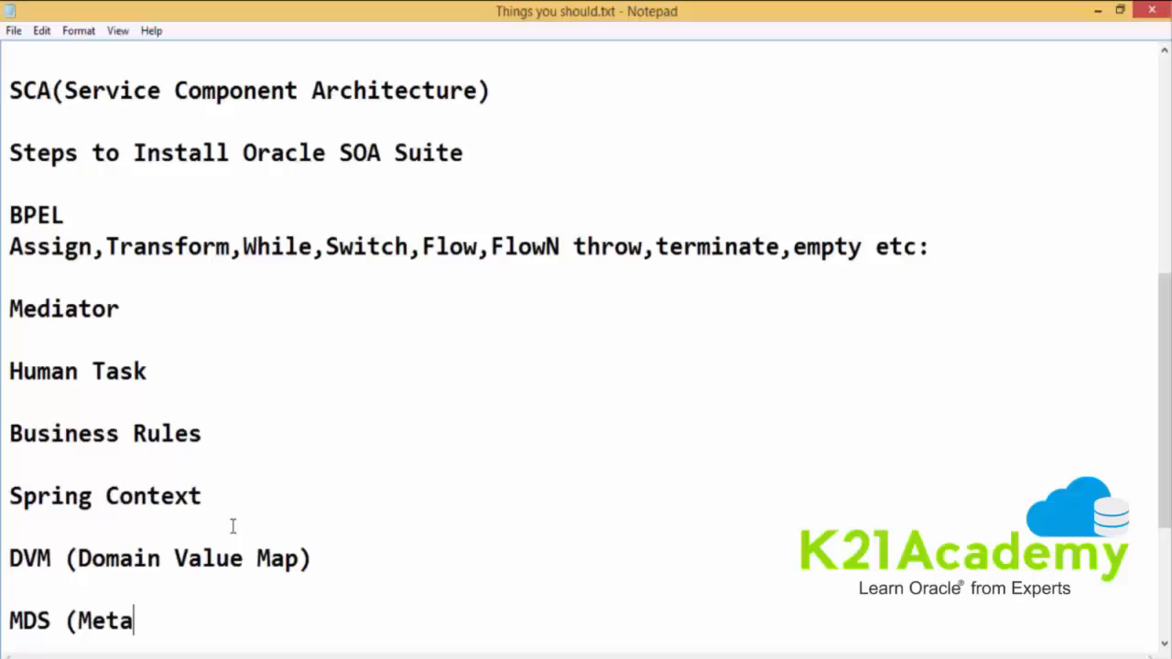
text(dat servi)
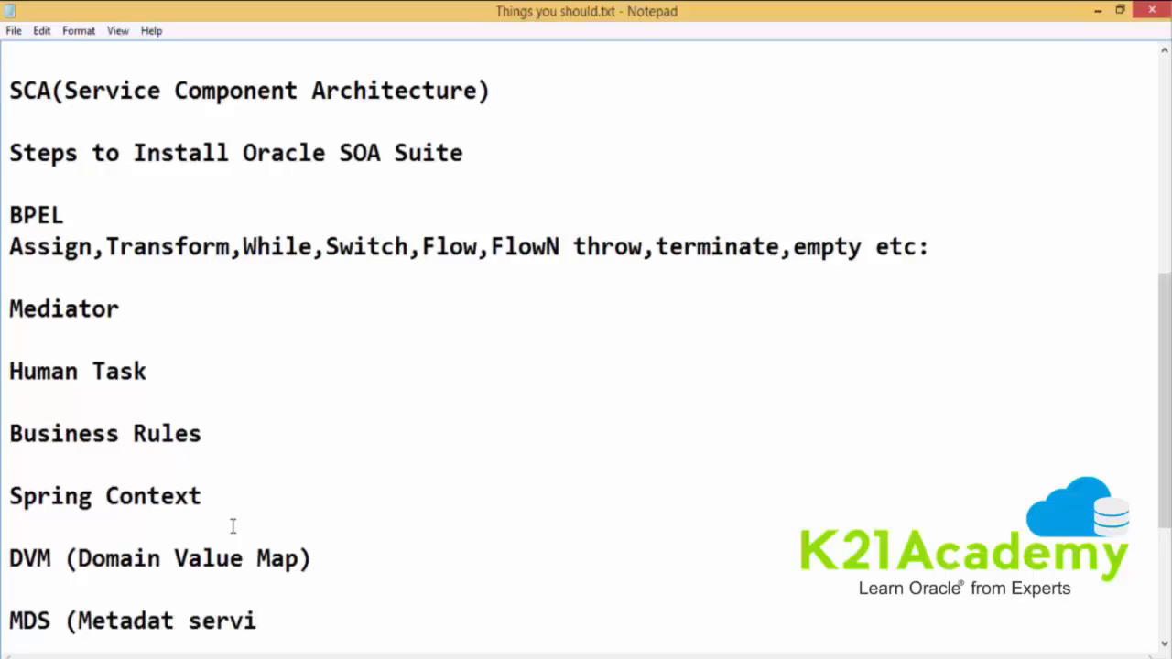
text(ce))
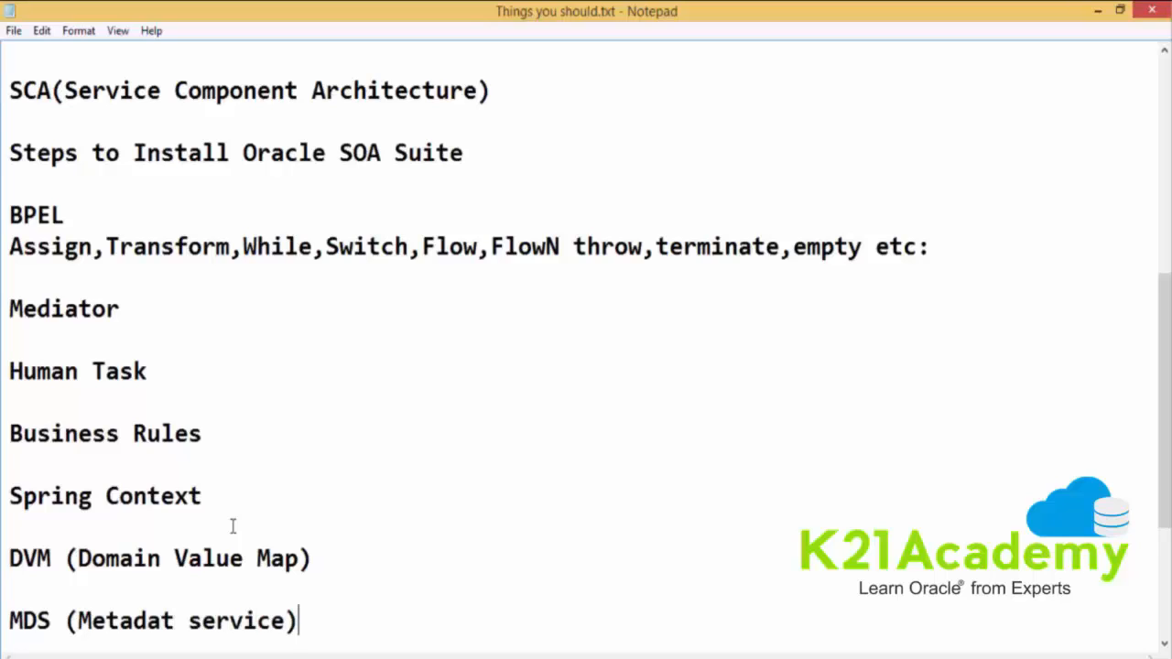
mouse_move(77, 565)
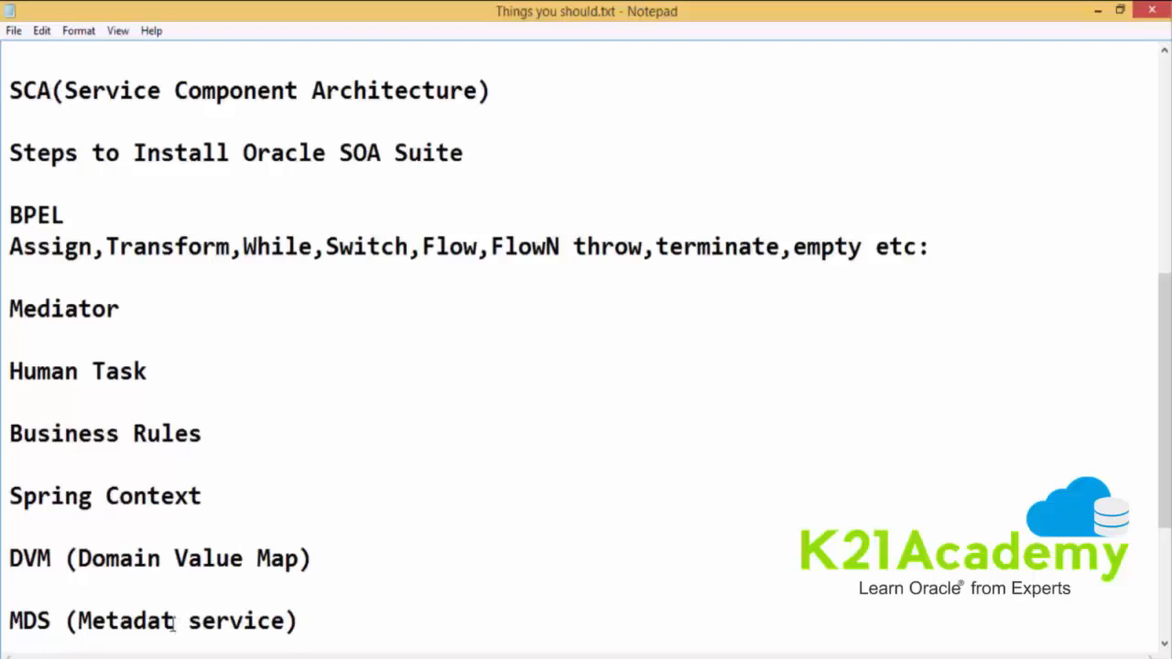
scroll(up, 3)
text(a)
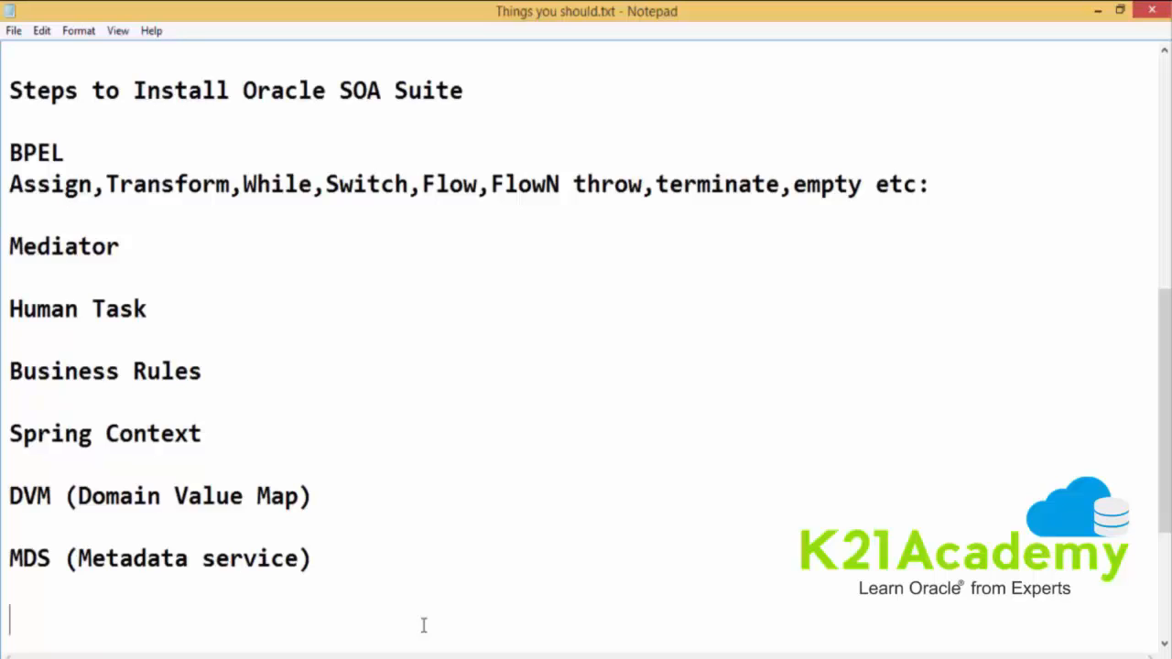
Add a Fault Handling topic with sub-points a)BPEL Level and b)Fault Policy Framework
text(Faul)
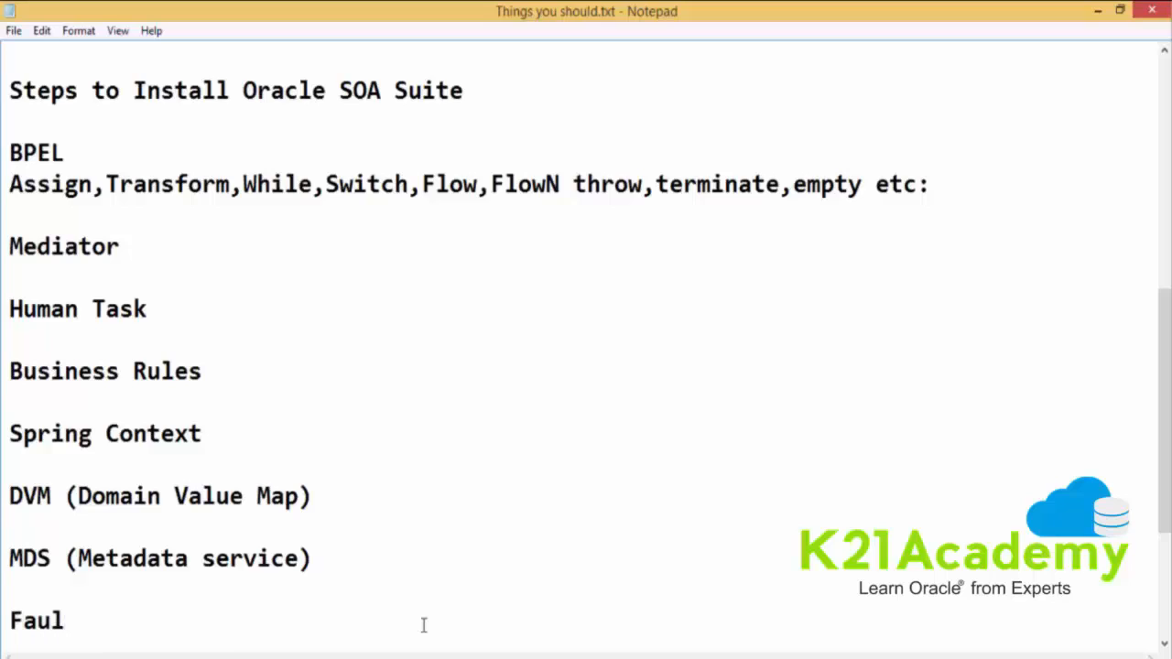
text(t Hanling)
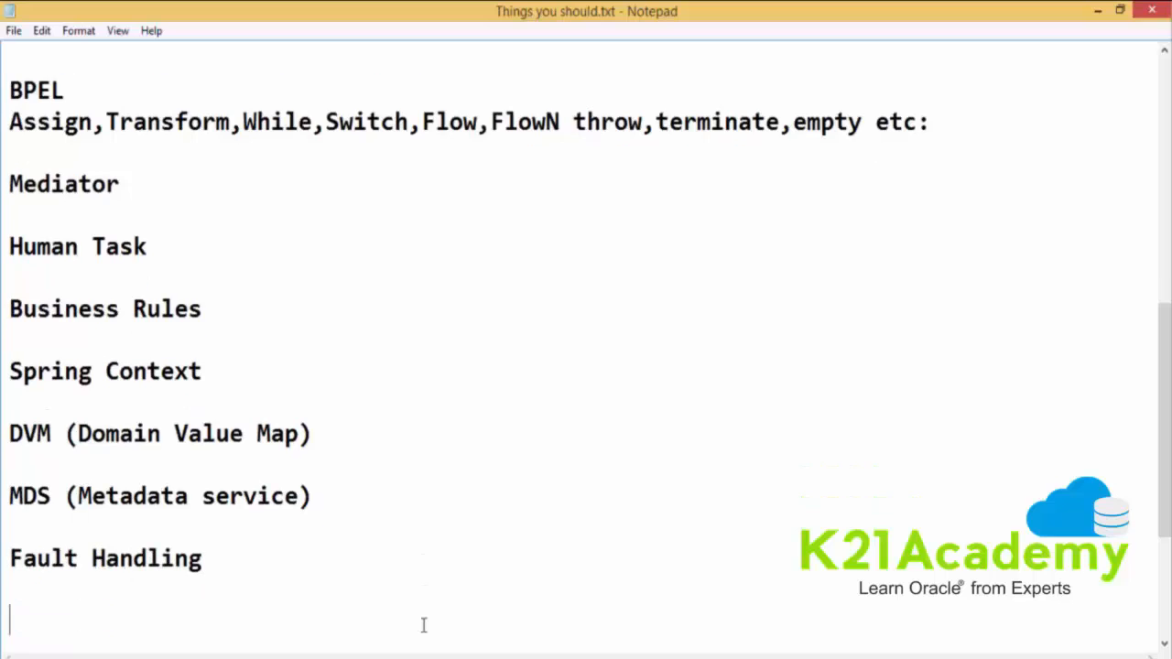
text(a)BPEL Level)
text(b))
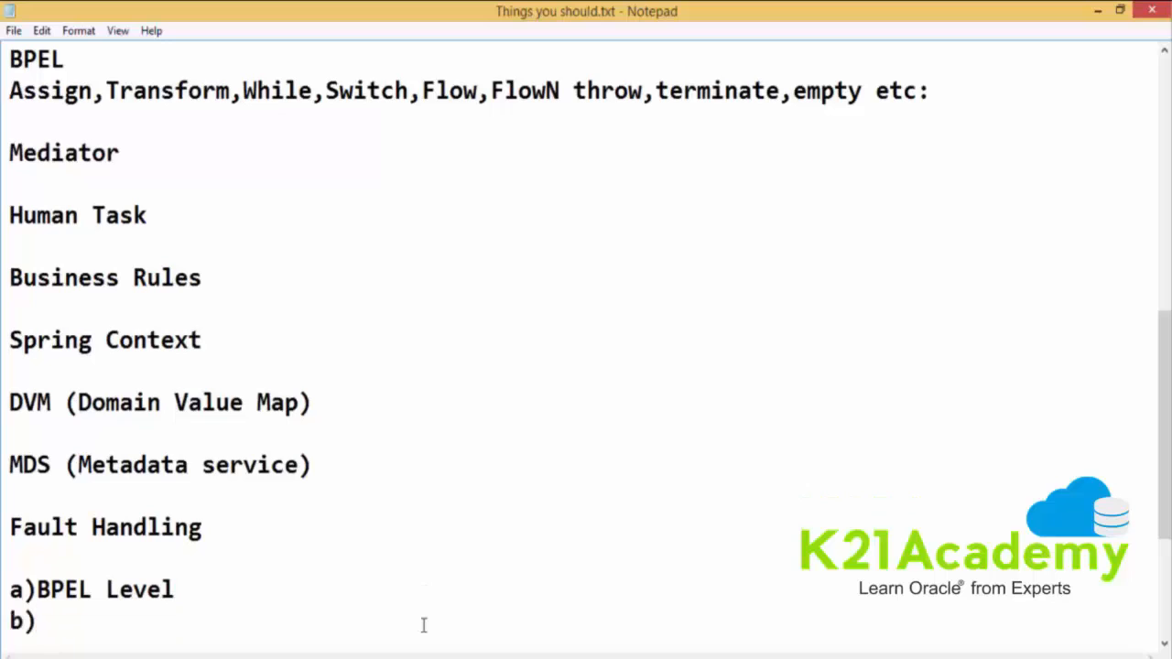
text(Fault Pol)
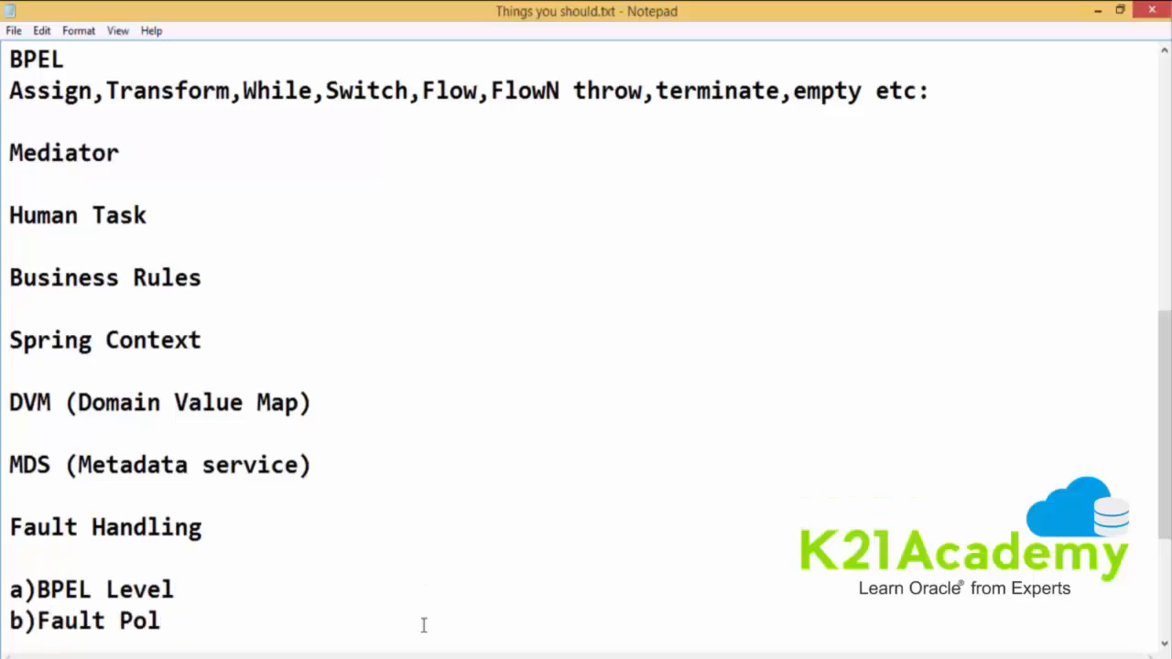
text(icy Framework)
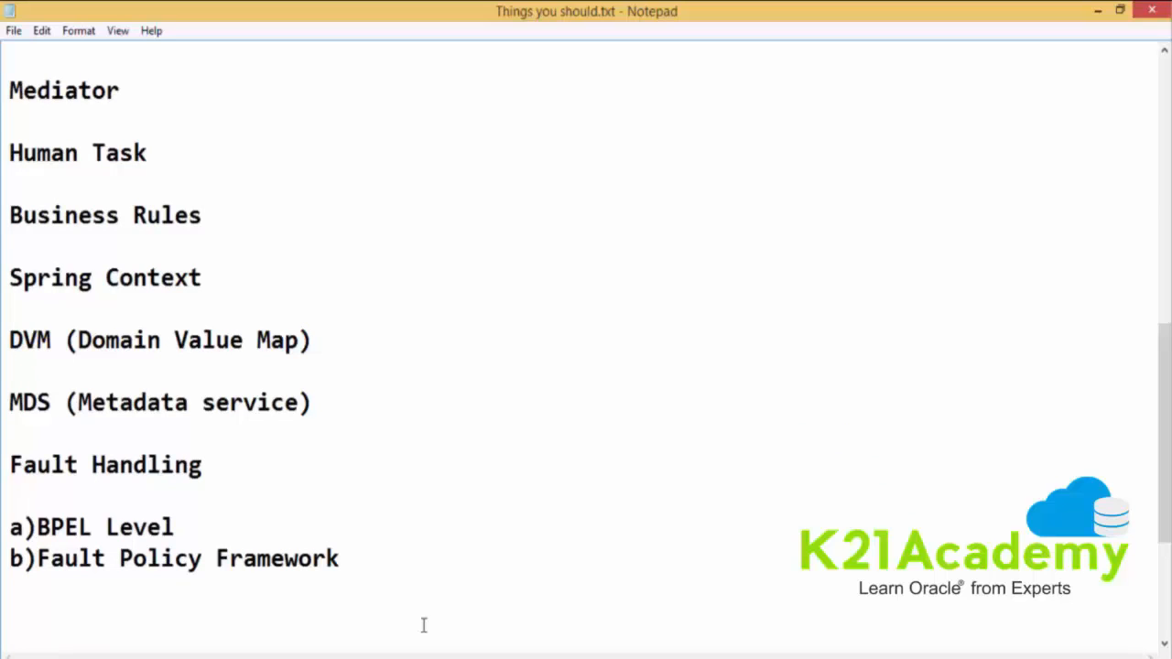
Add an "Advanced Topics" heading with Performance Tuning as its first entry
text(Adv)
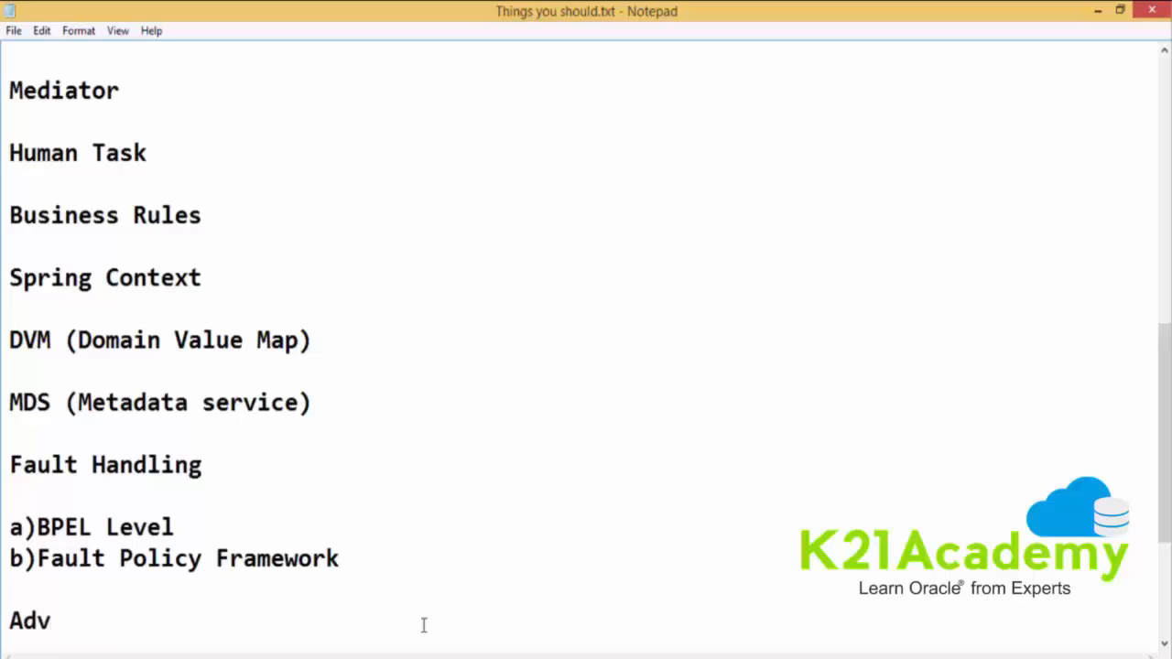
text(anced Topics)
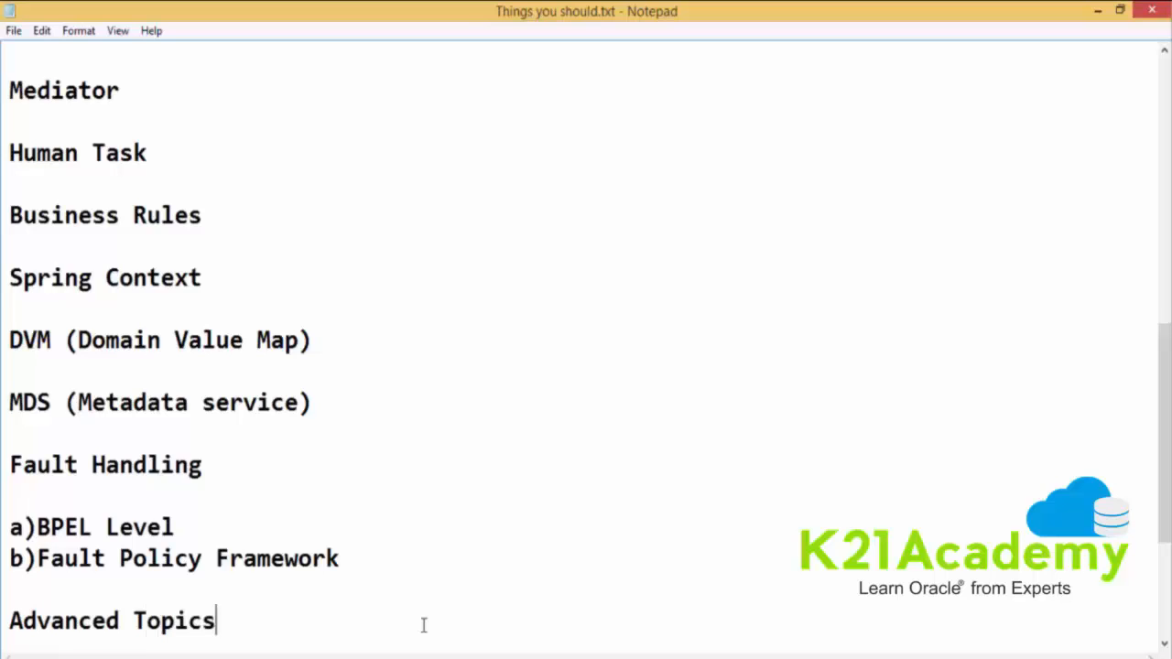
text(Per)
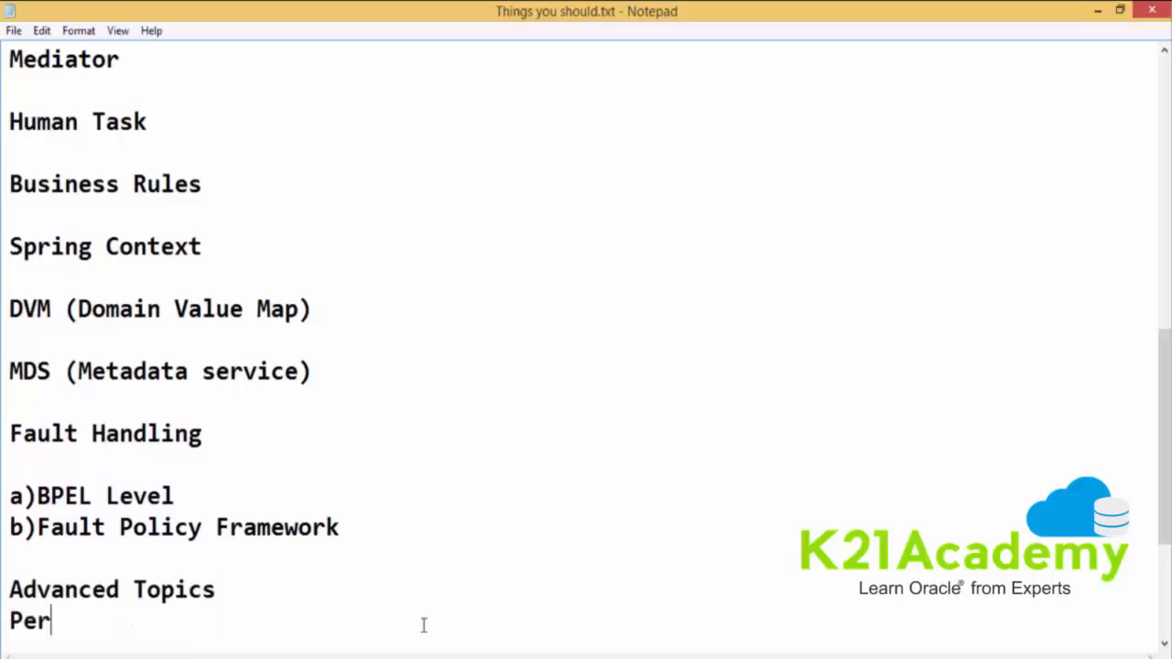
text(fromance Tuning)
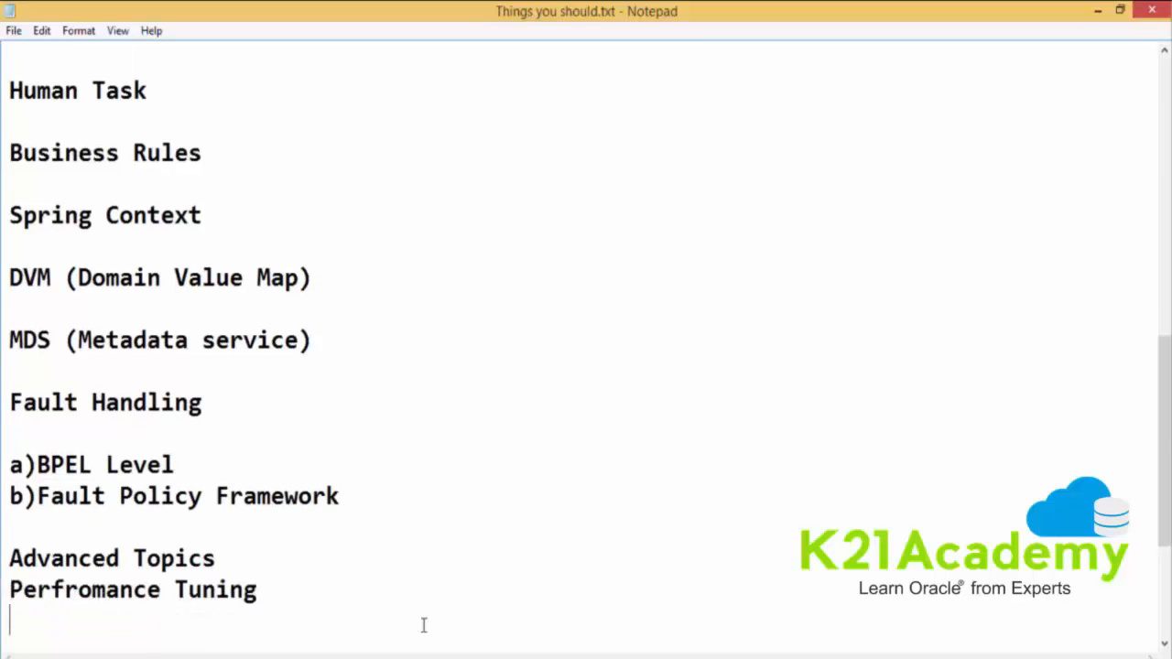
mouse_move(436, 616)
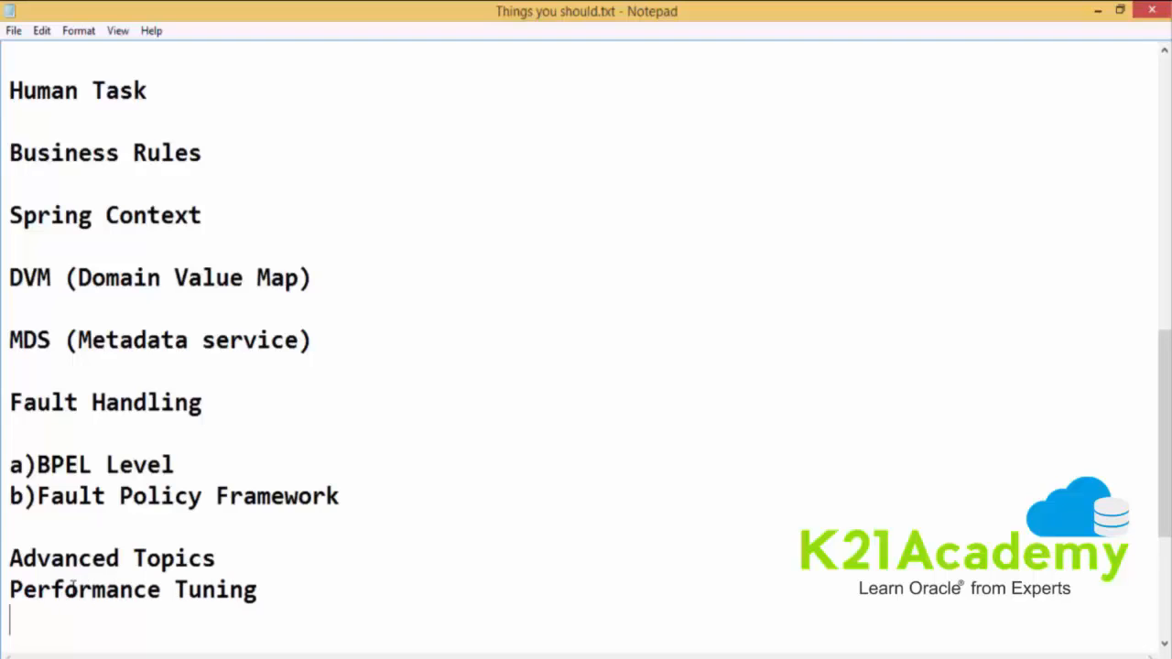
List Dynamic Partner Link, Correlation and Adapter on new lines under Performance Tuning
text(Dynamic Par)
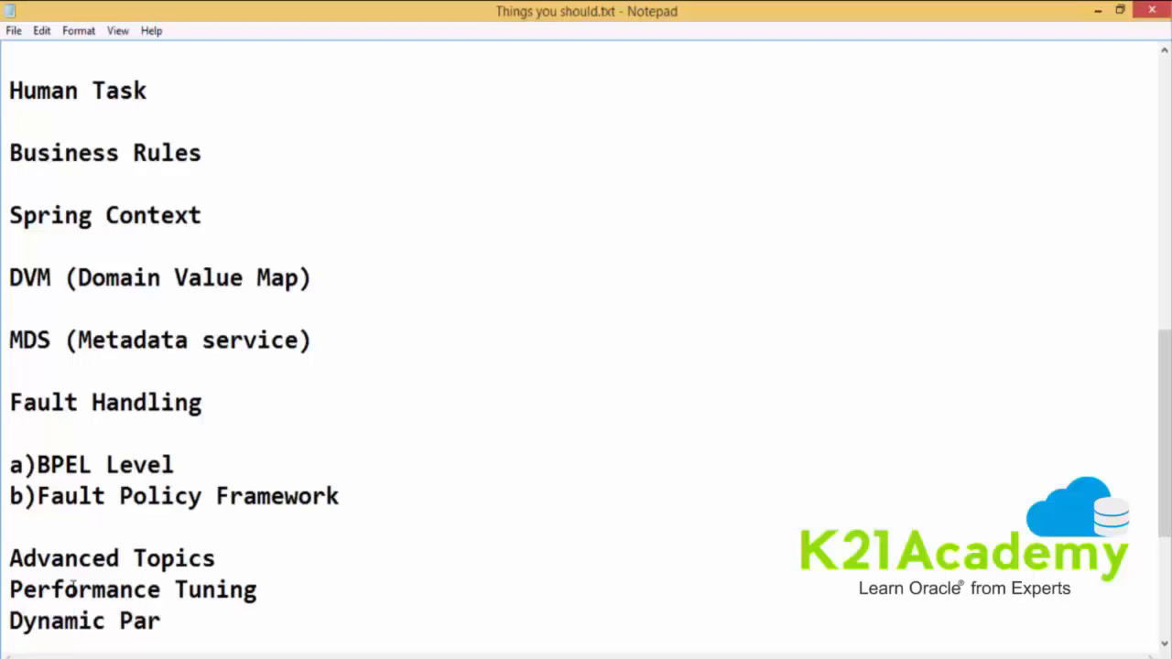
text(tner Link)
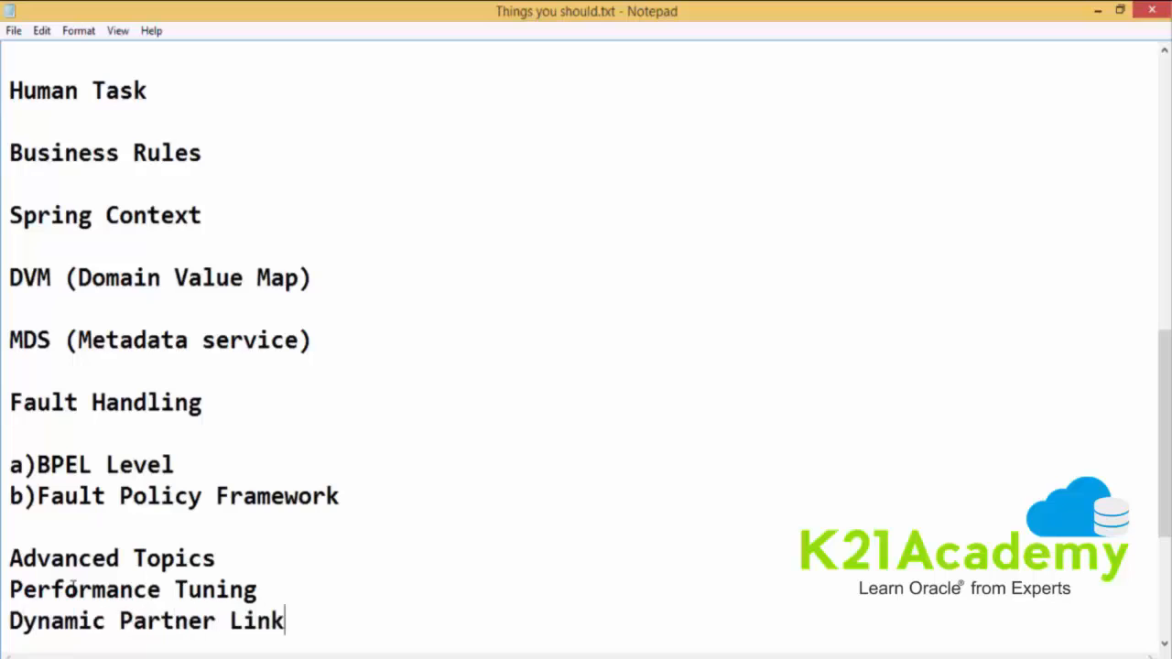
scroll(down, 3)
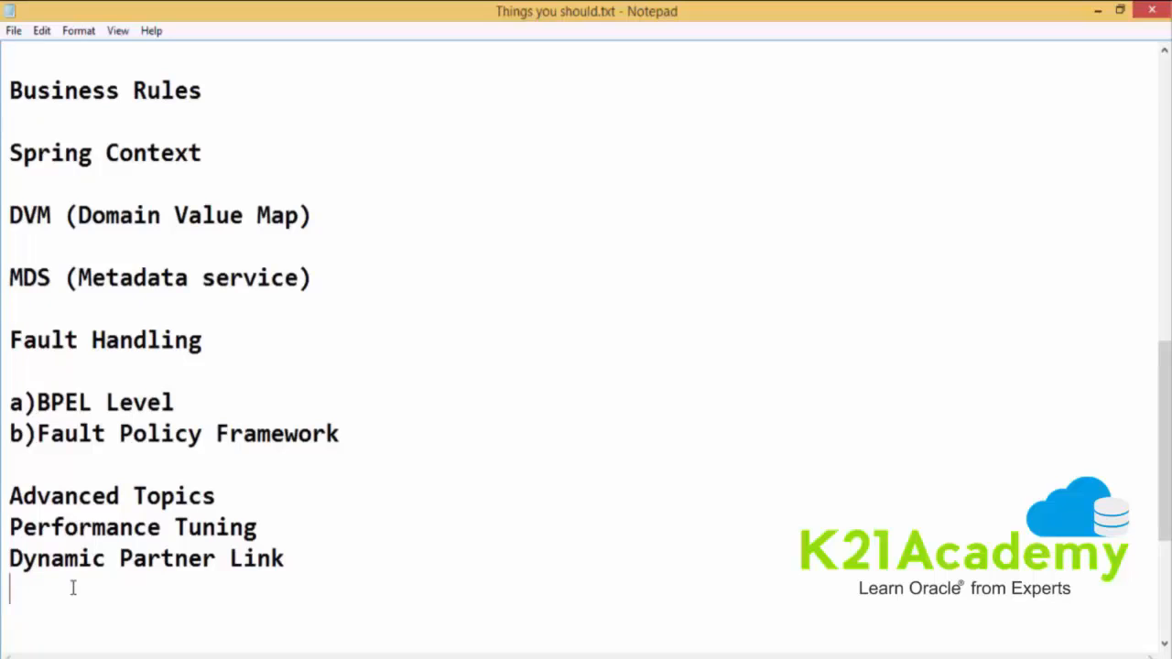
text(Correla)
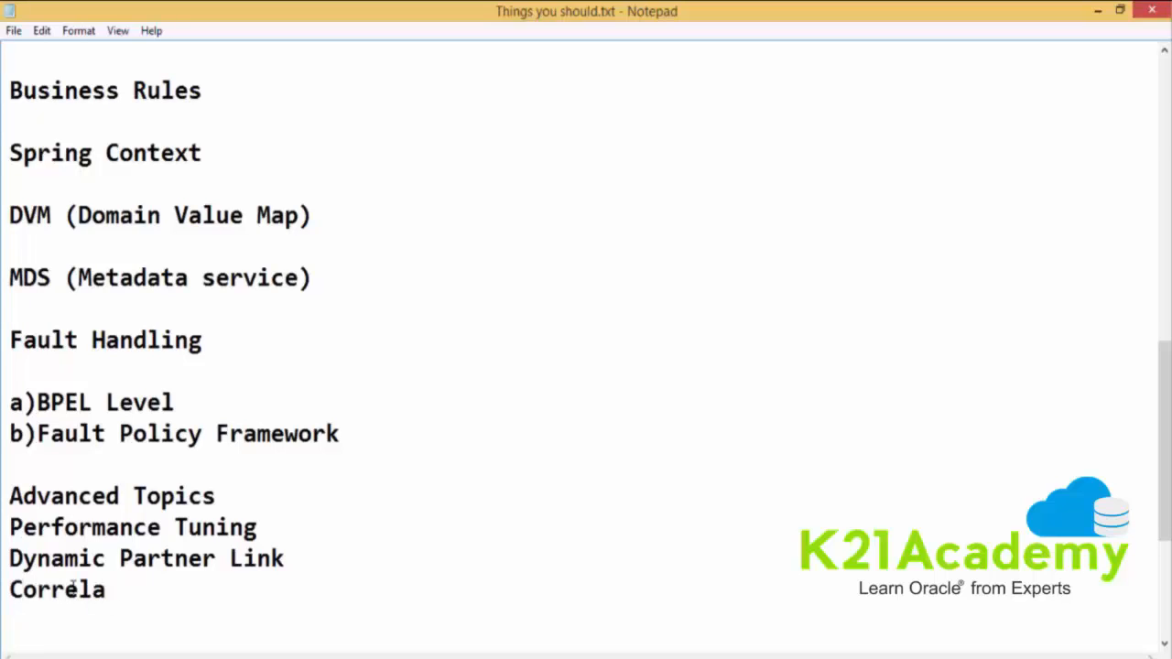
text(tion)
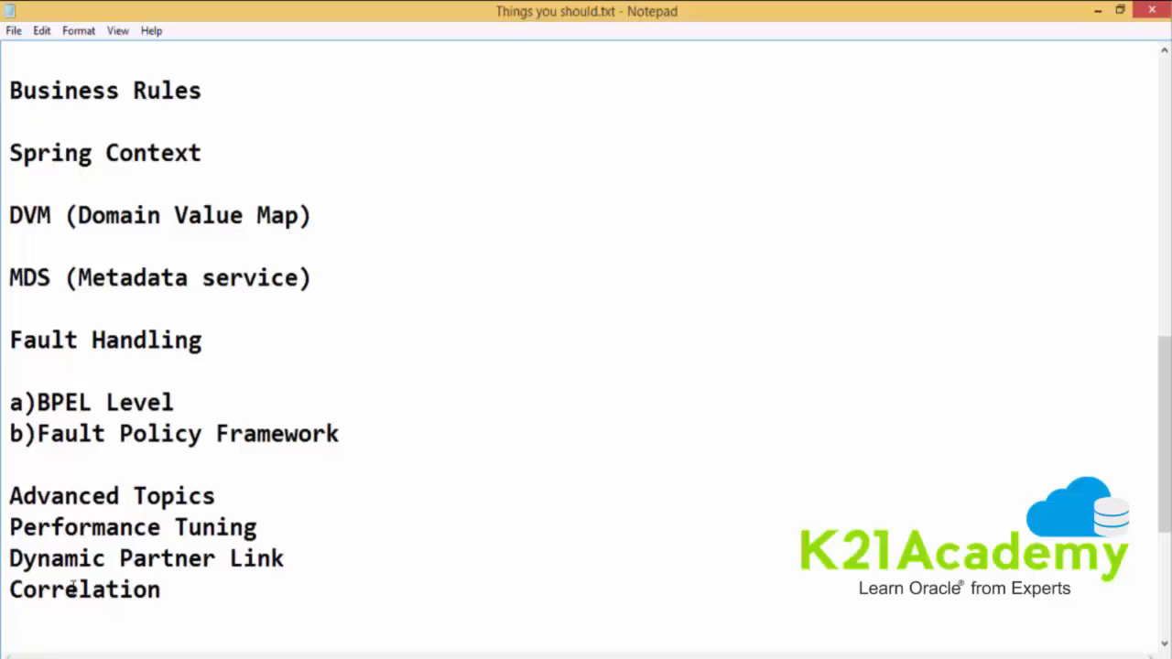
text(Adapter)
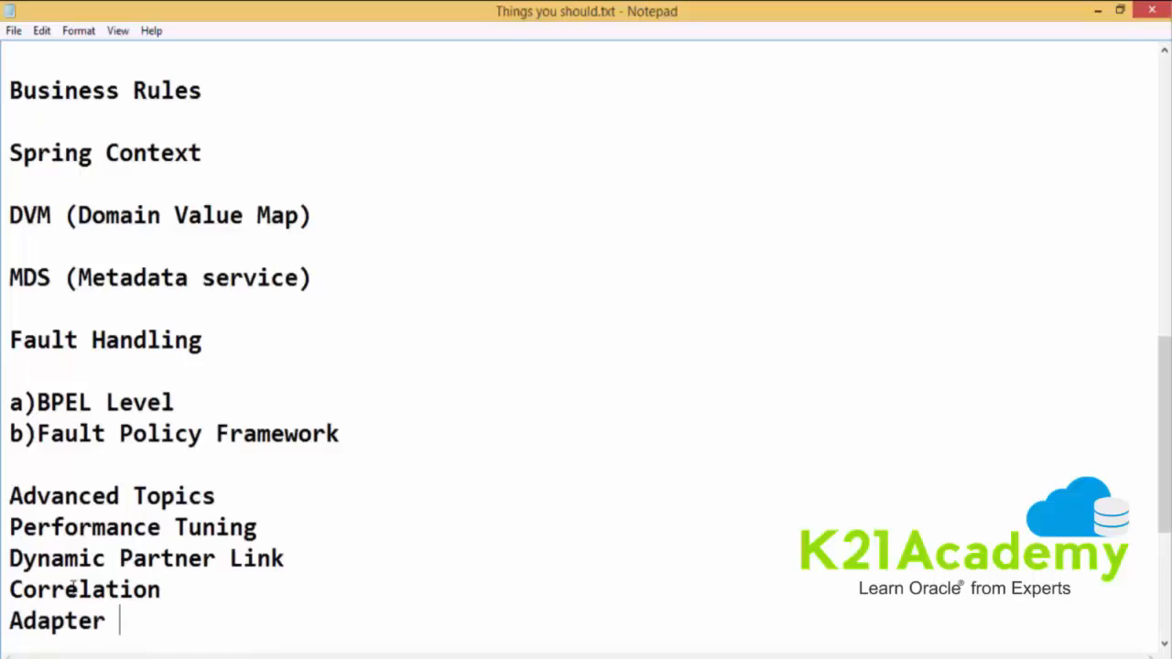
Complete "Adapter framework" and list DB, File, JMS and AQ Adapter beneath it
text(framework)
text(File A)
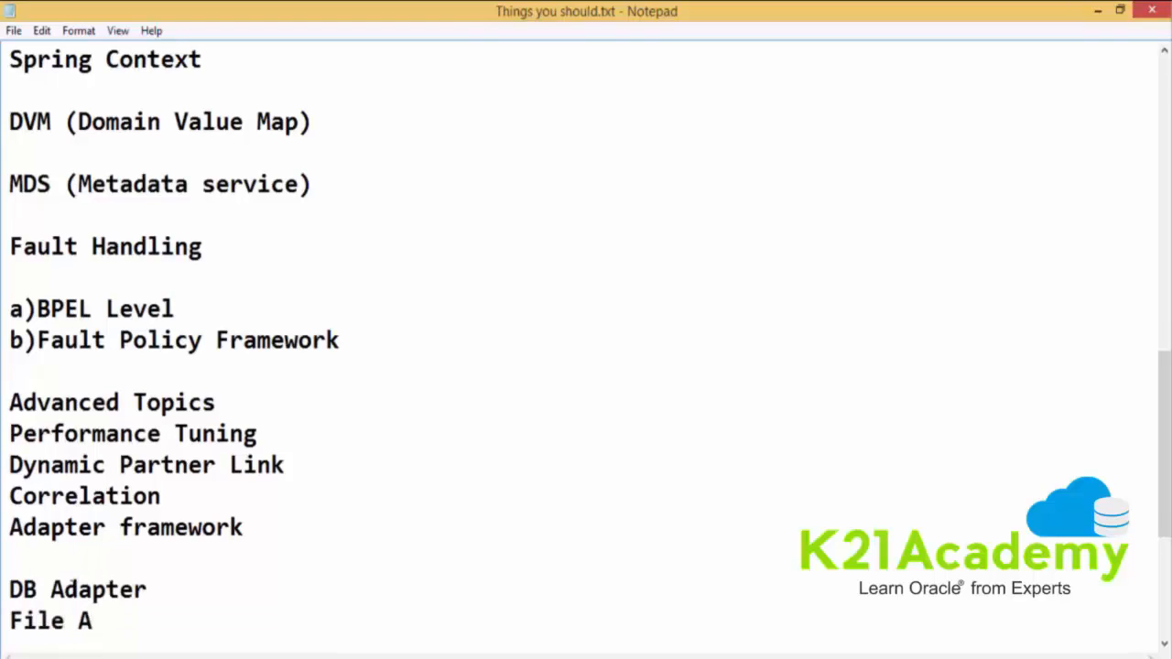
scroll(down, 3)
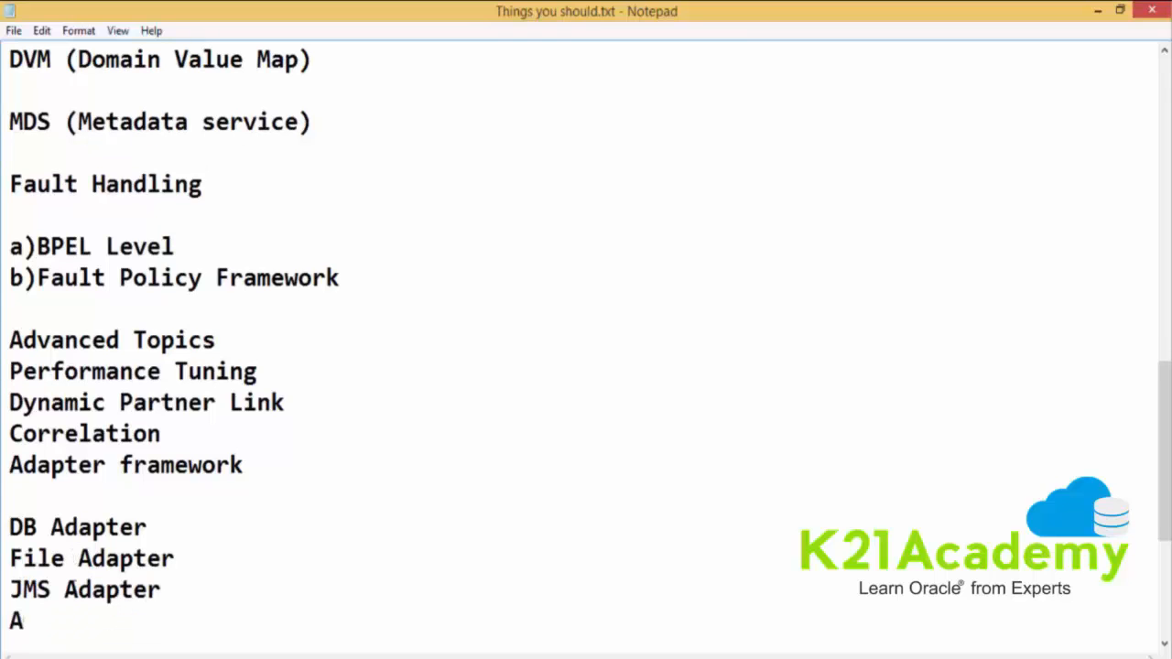
text(Q Adapter)
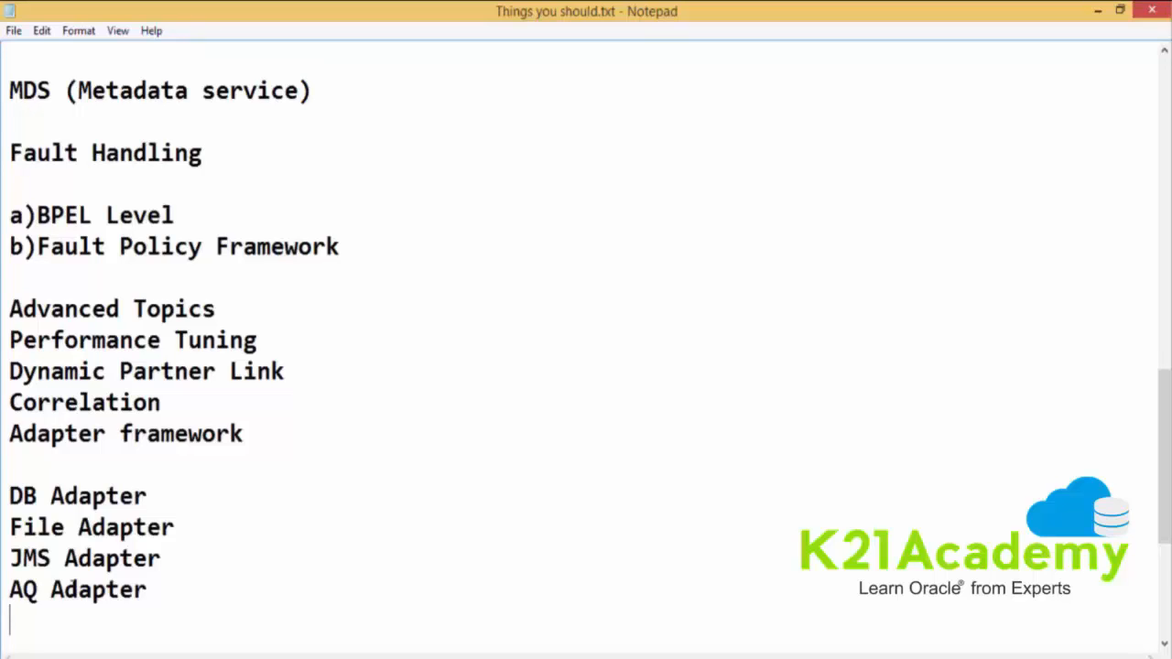
scroll(up, 3)
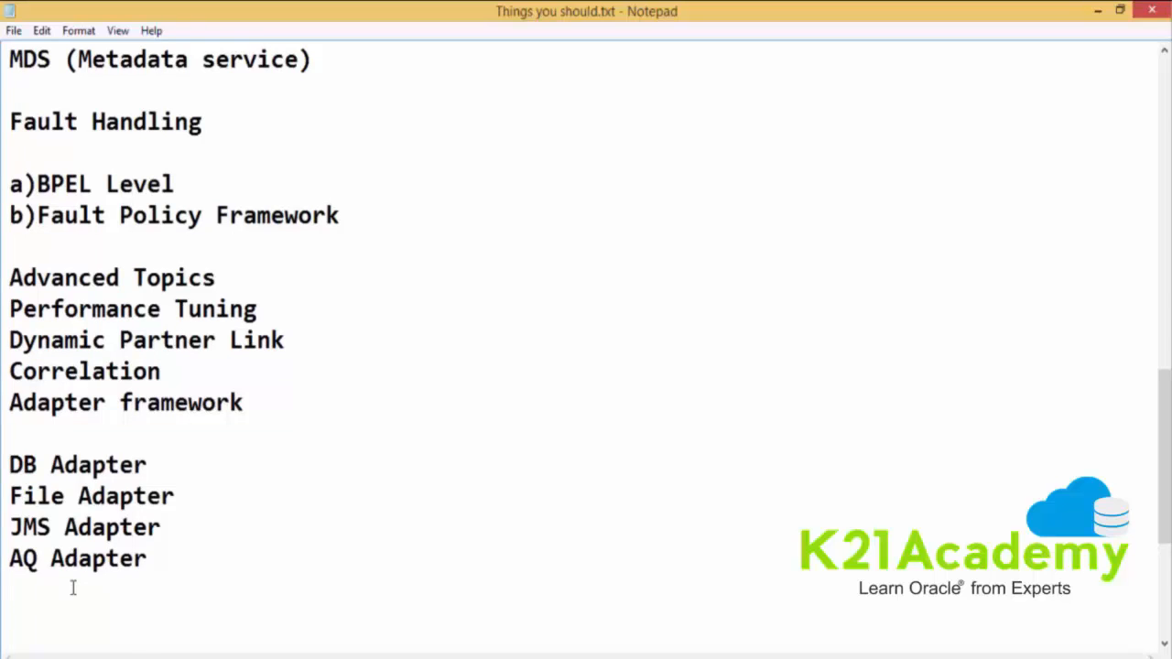
Add a "Deployment techniques" heading with "config plan" on the line below
text(Deployment)
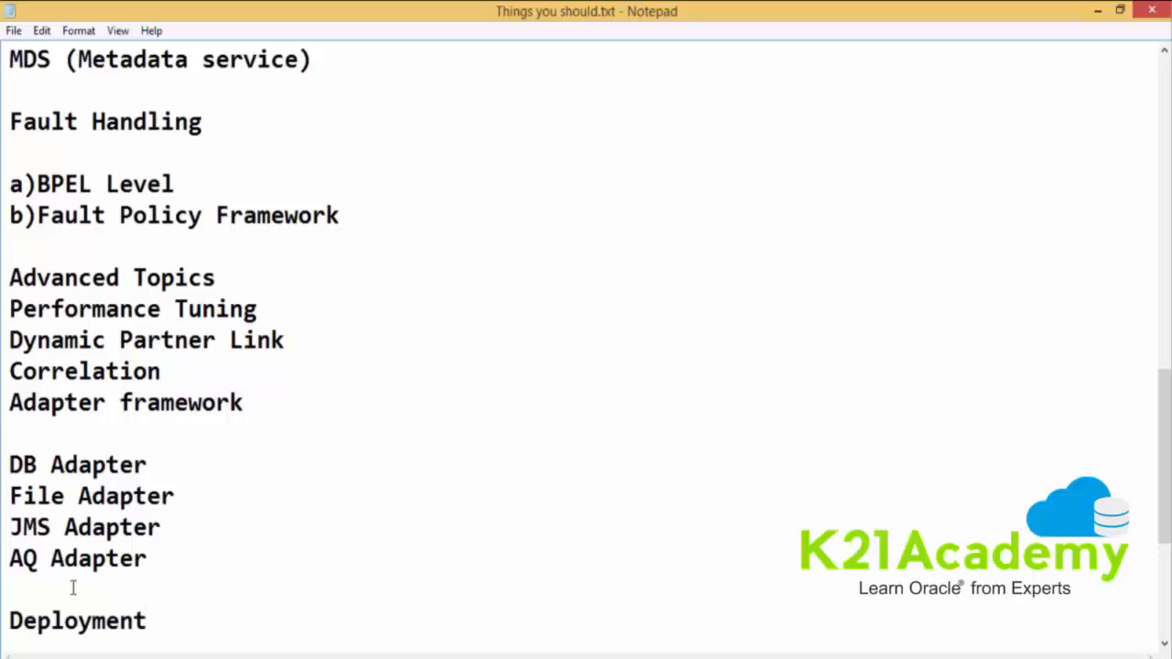
text(tecjnique)
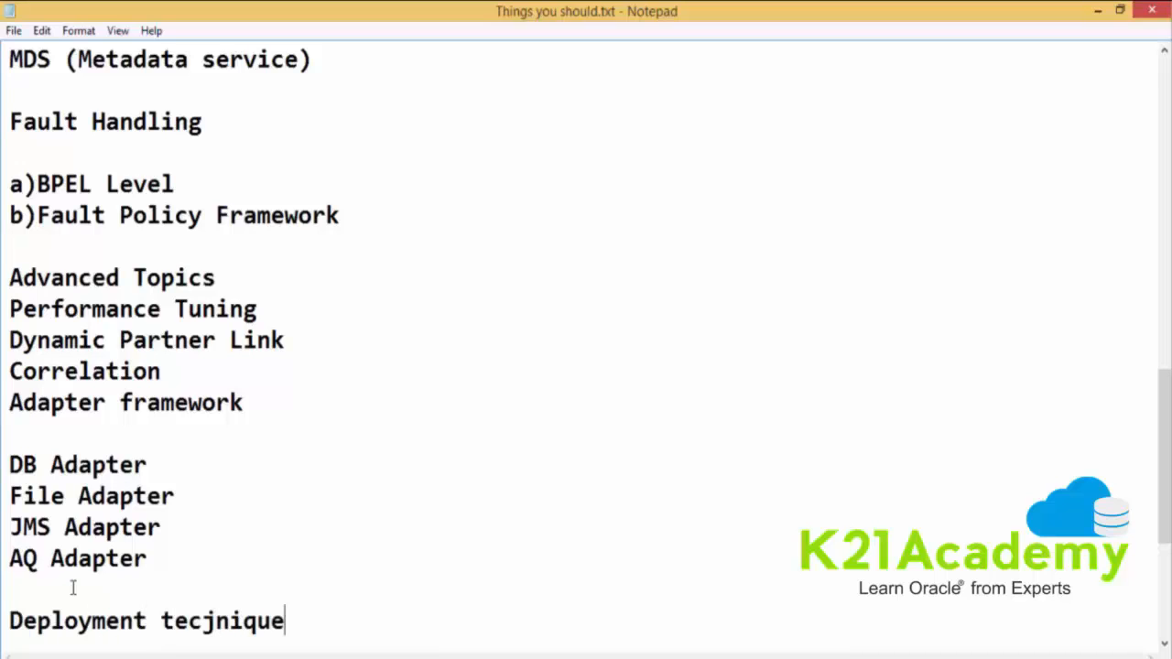
text(s)
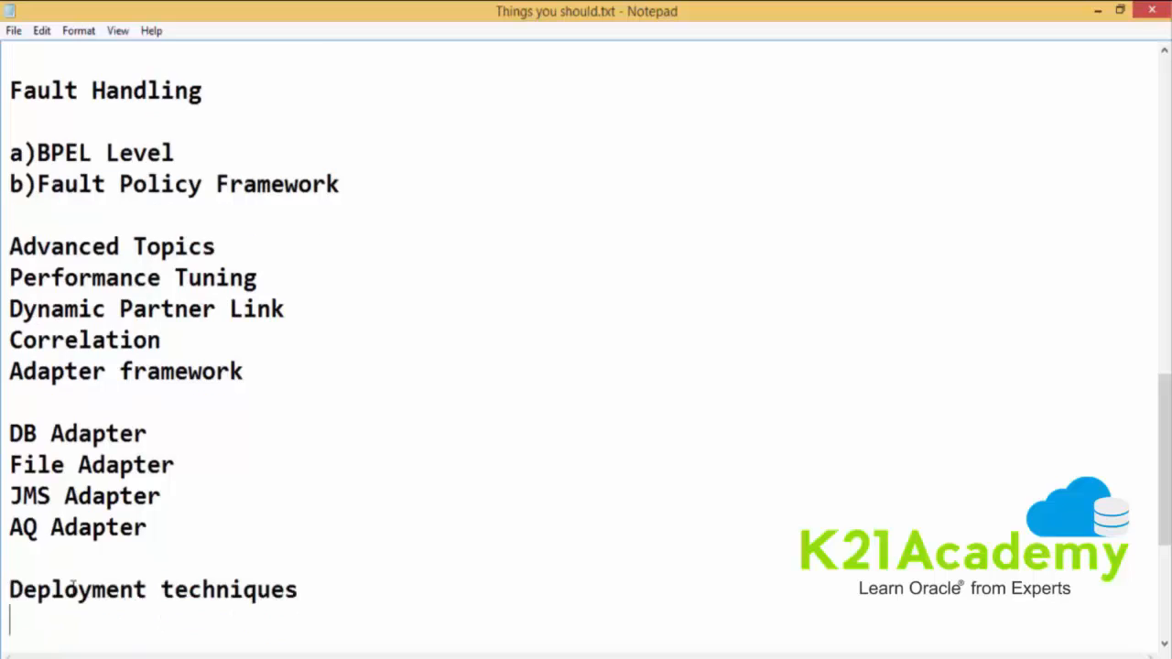
text(config)
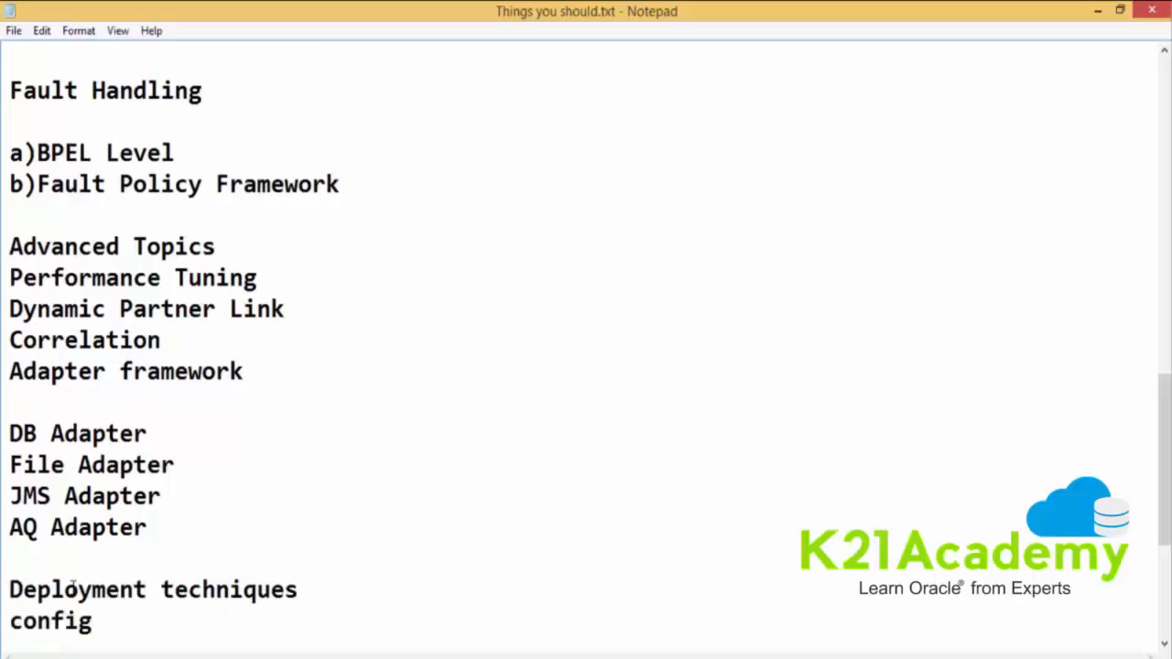
text(plan)
text(S)
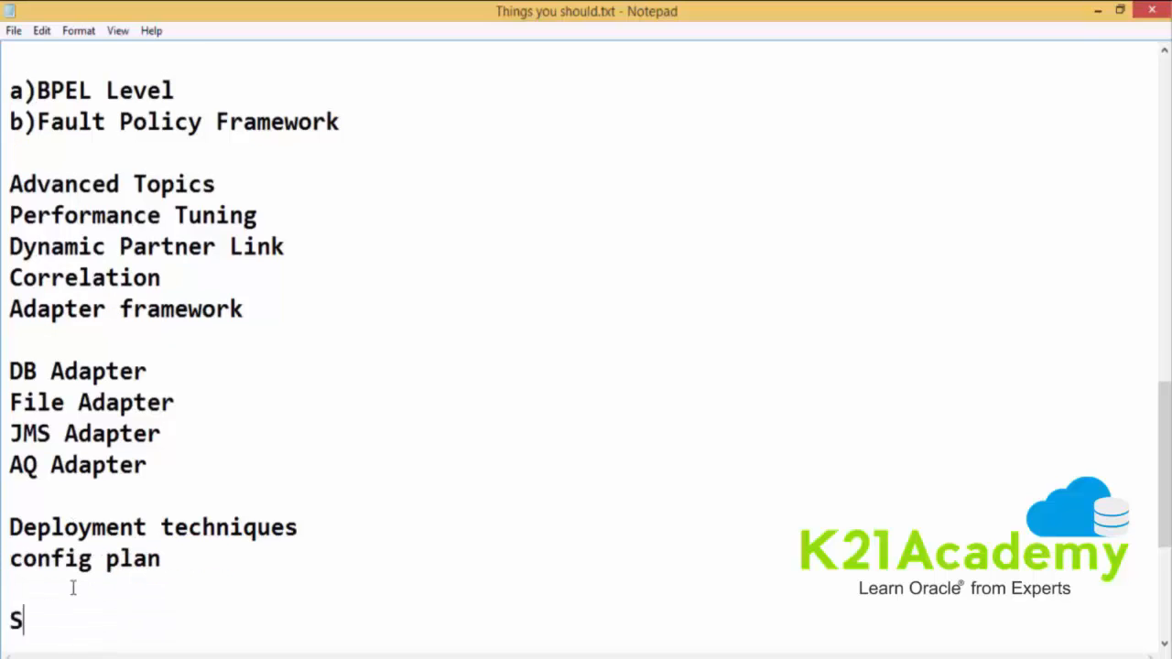
Complete the final topic line so it reads 'Security Policies'
text(ecurity)
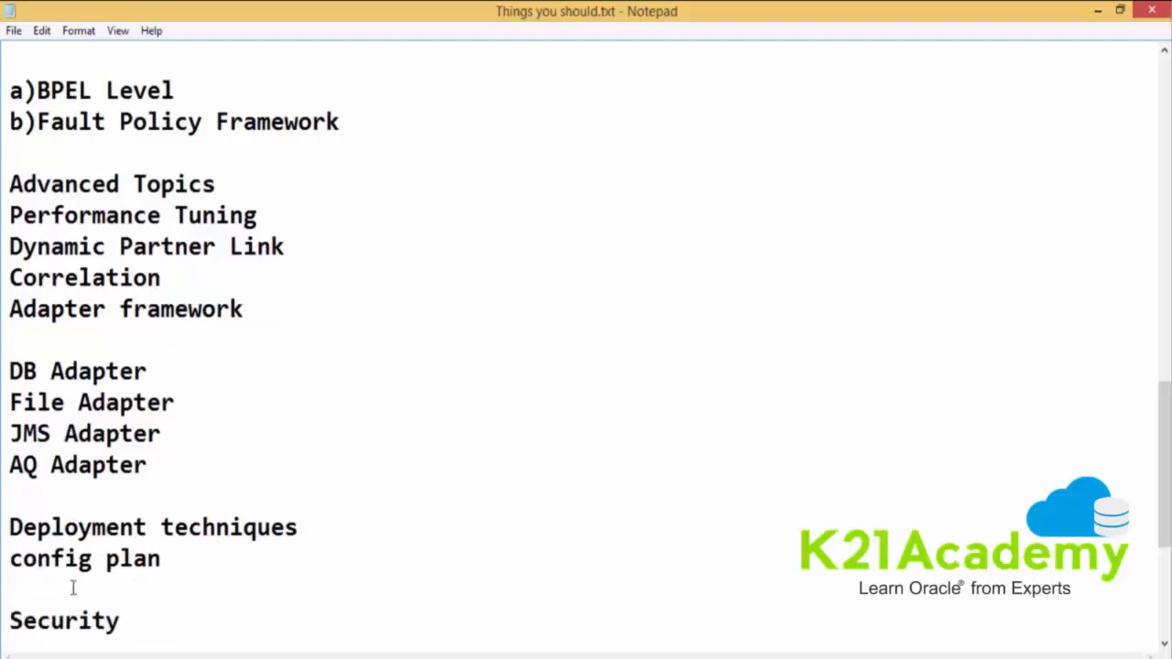
text(Policies)
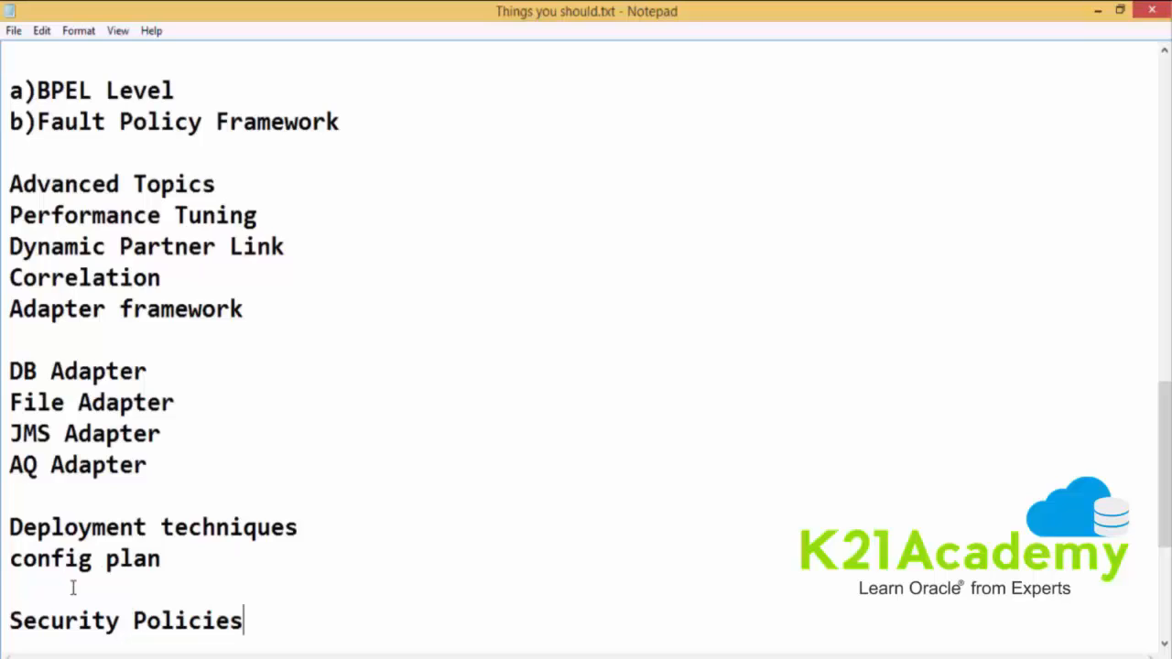
mouse_move(1048, 405)
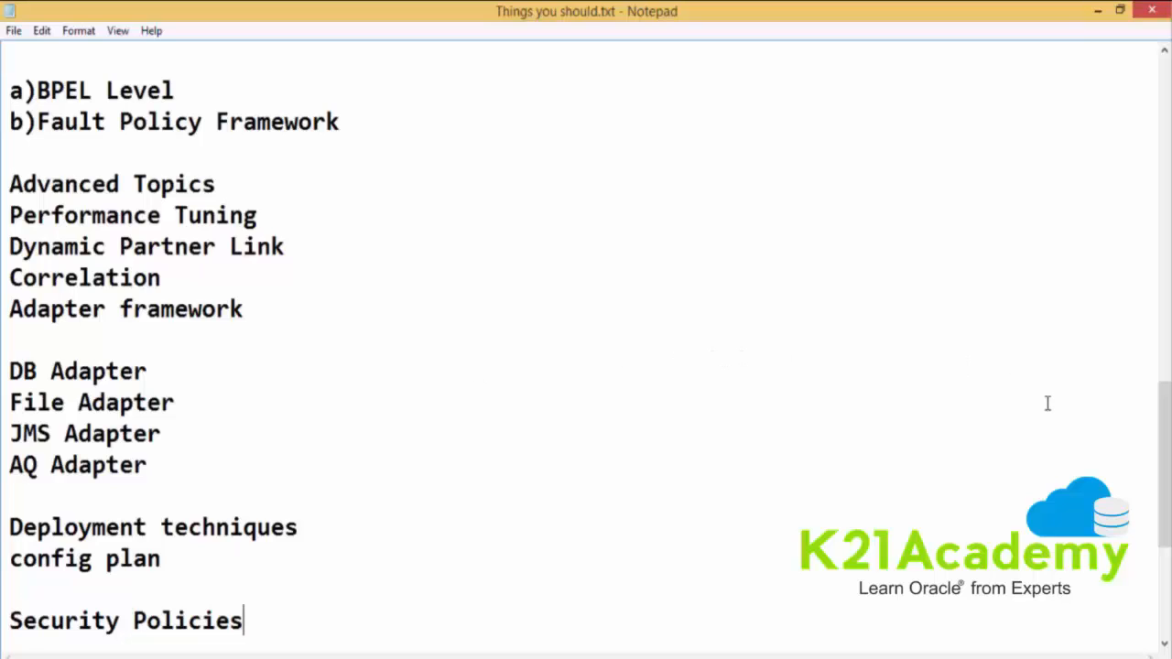
mouse_move(1118, 399)
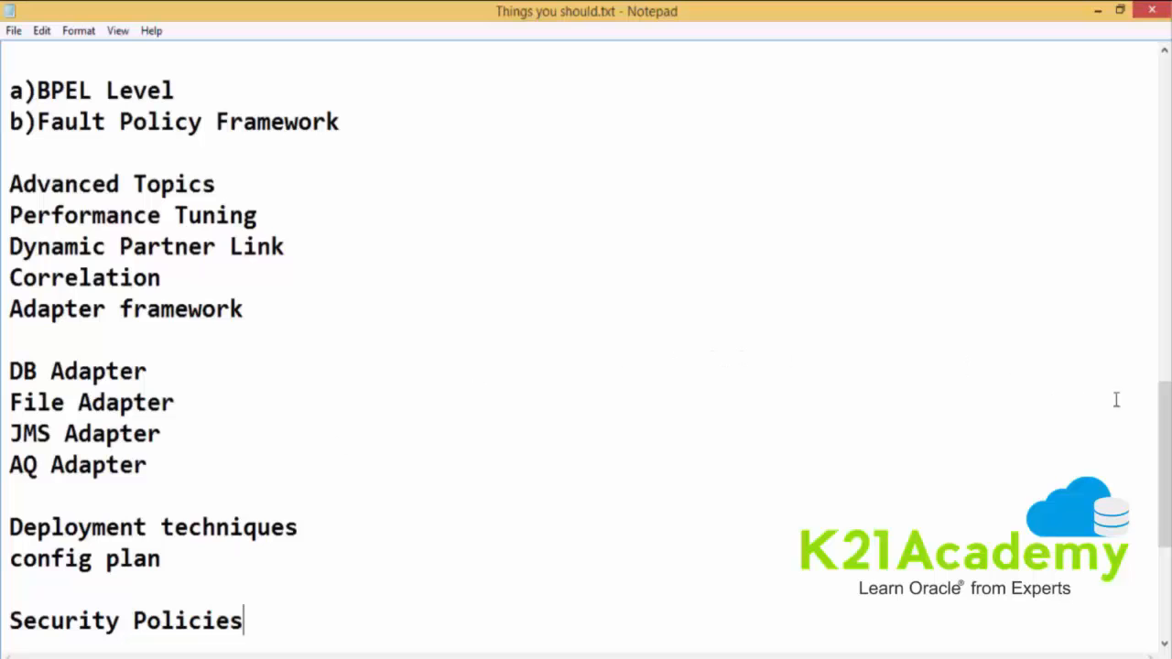
scroll(up, 3)
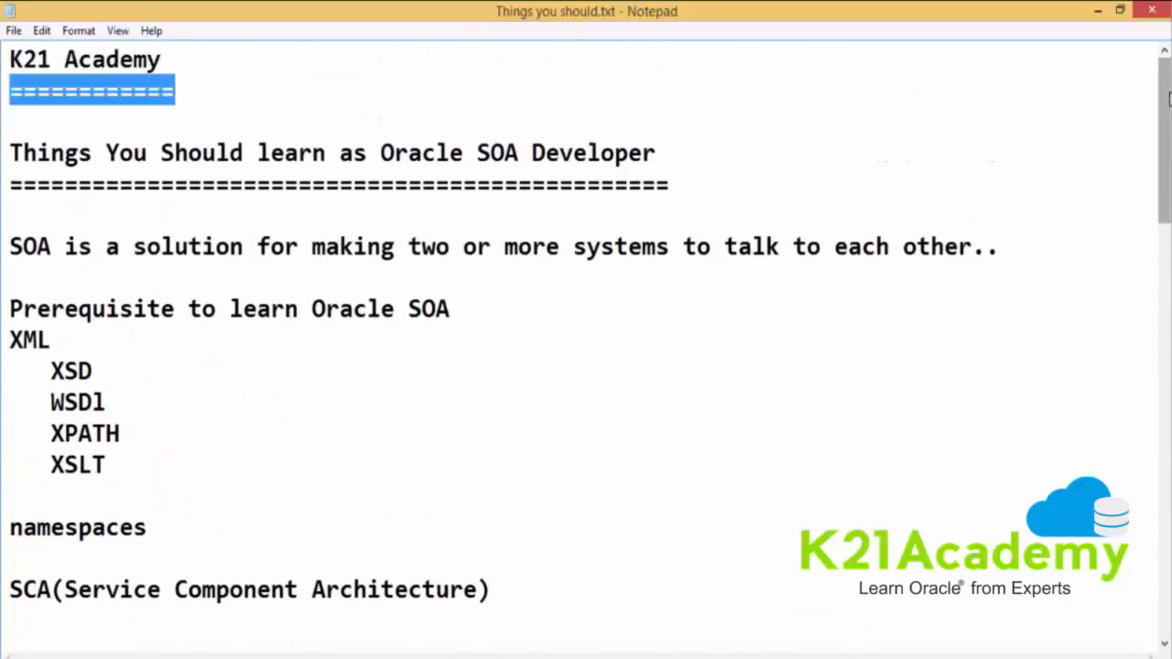
scroll(down, 3)
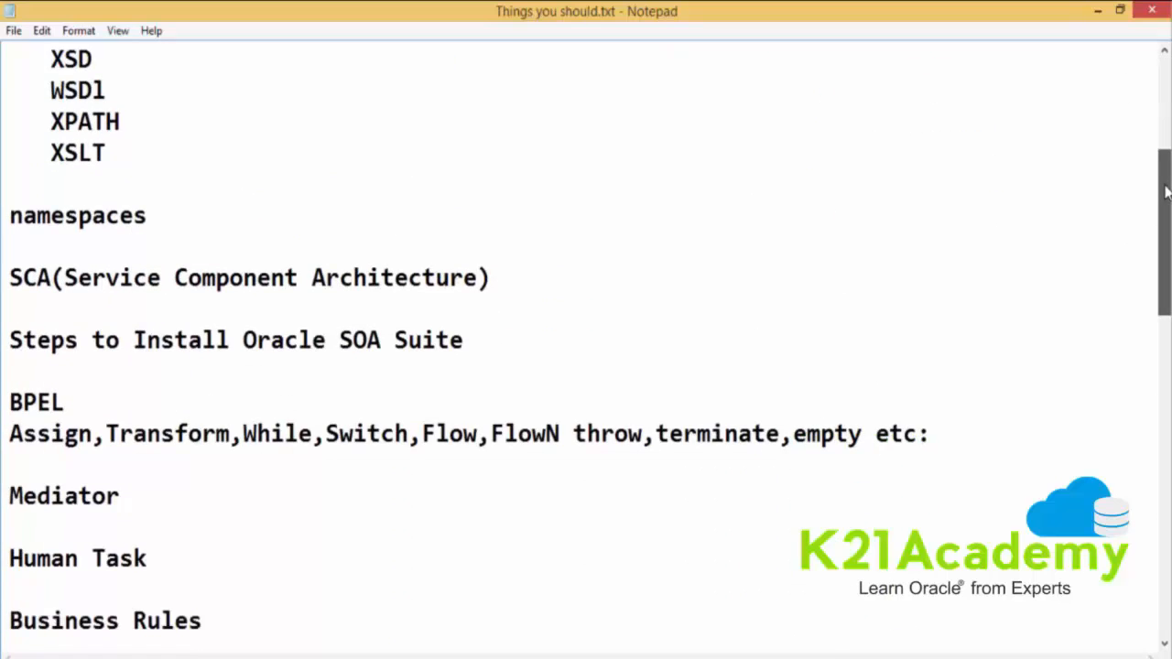
scroll(down, 3)
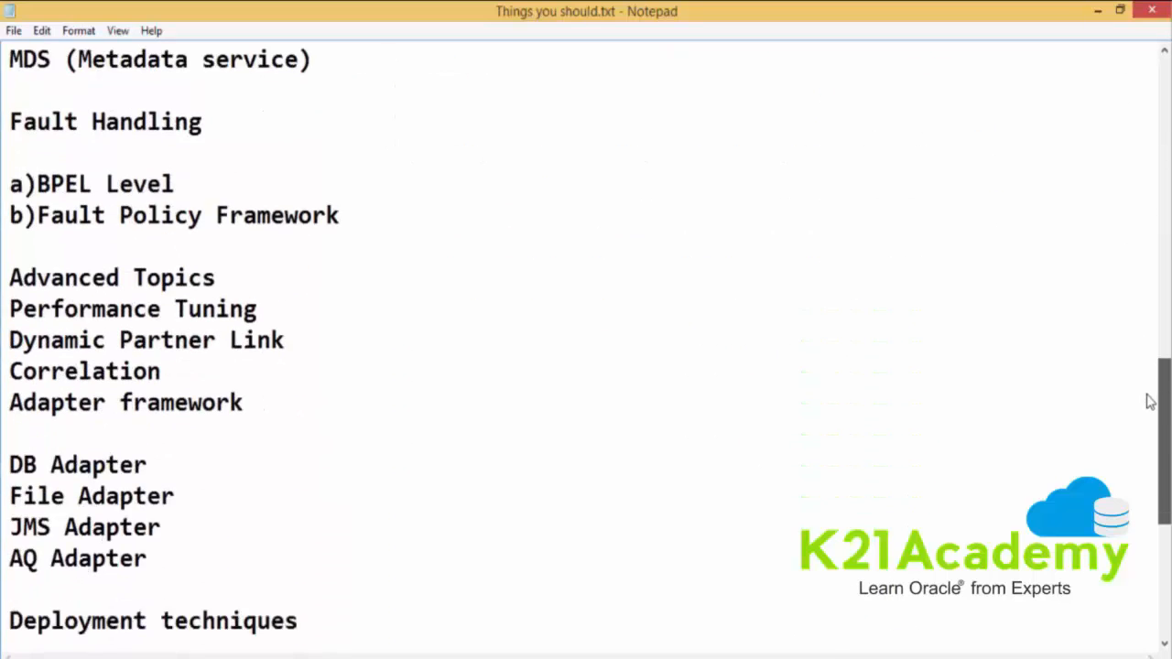
scroll(down, 3)
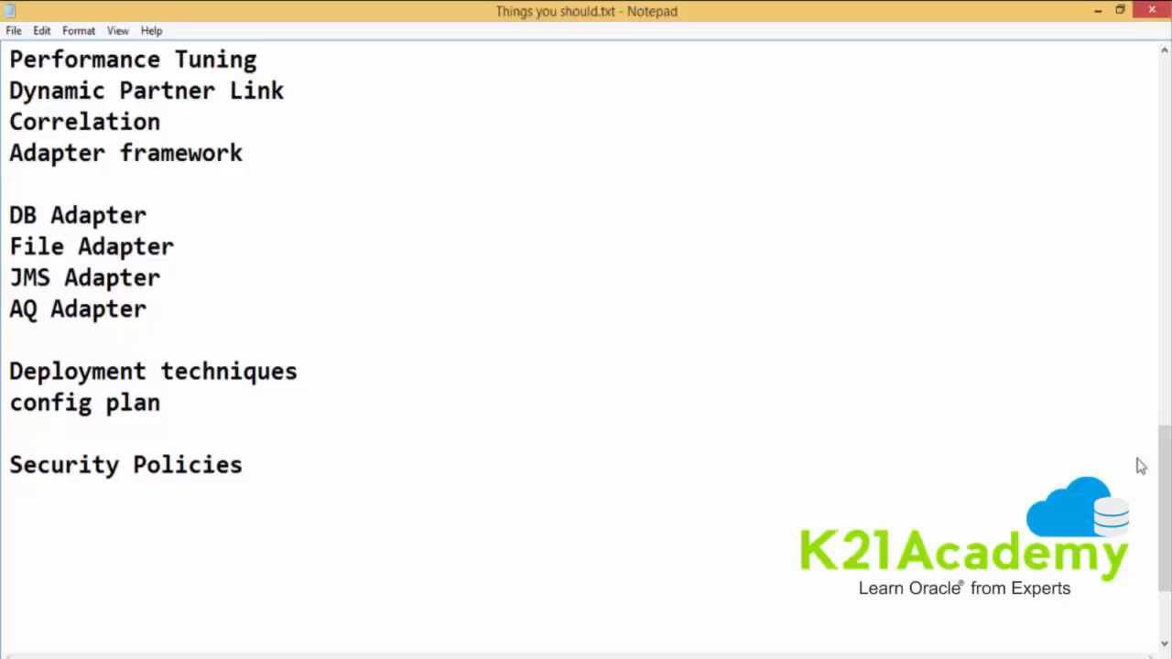
mouse_move(143, 586)
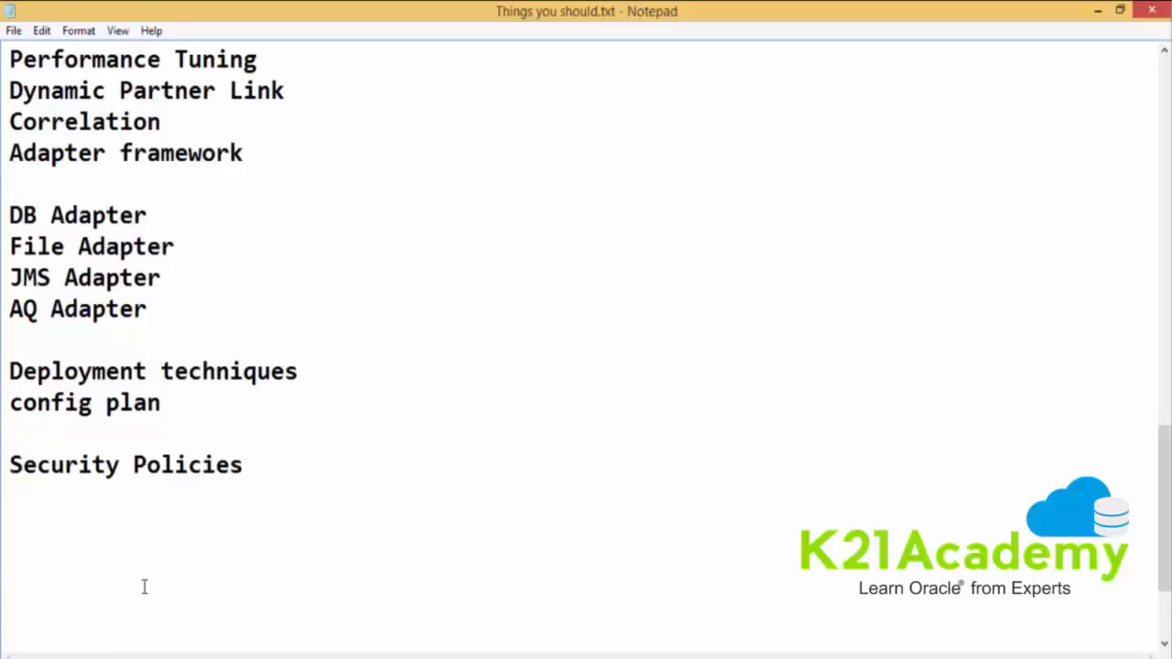
text(http)
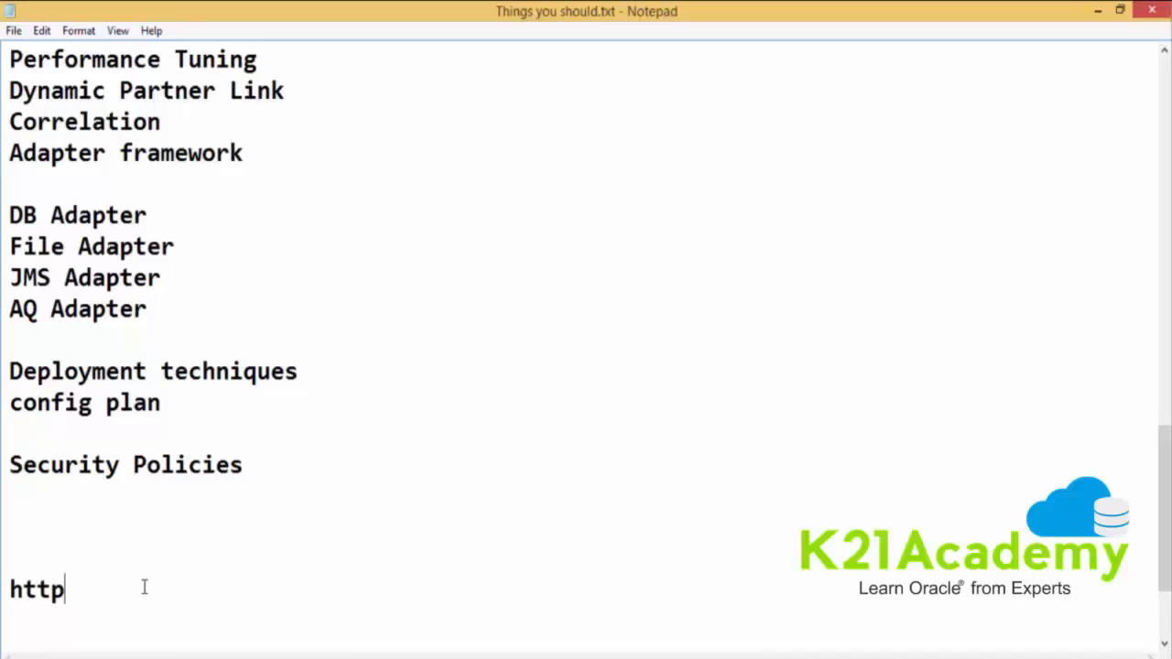
text(://)
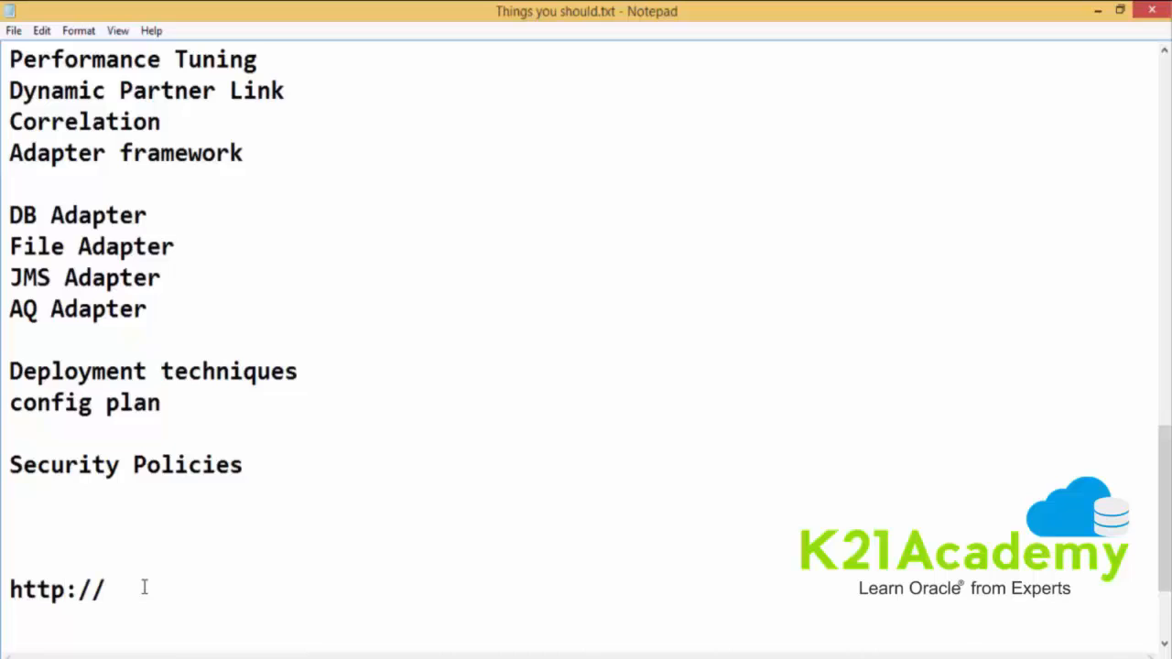
text(k21aca)
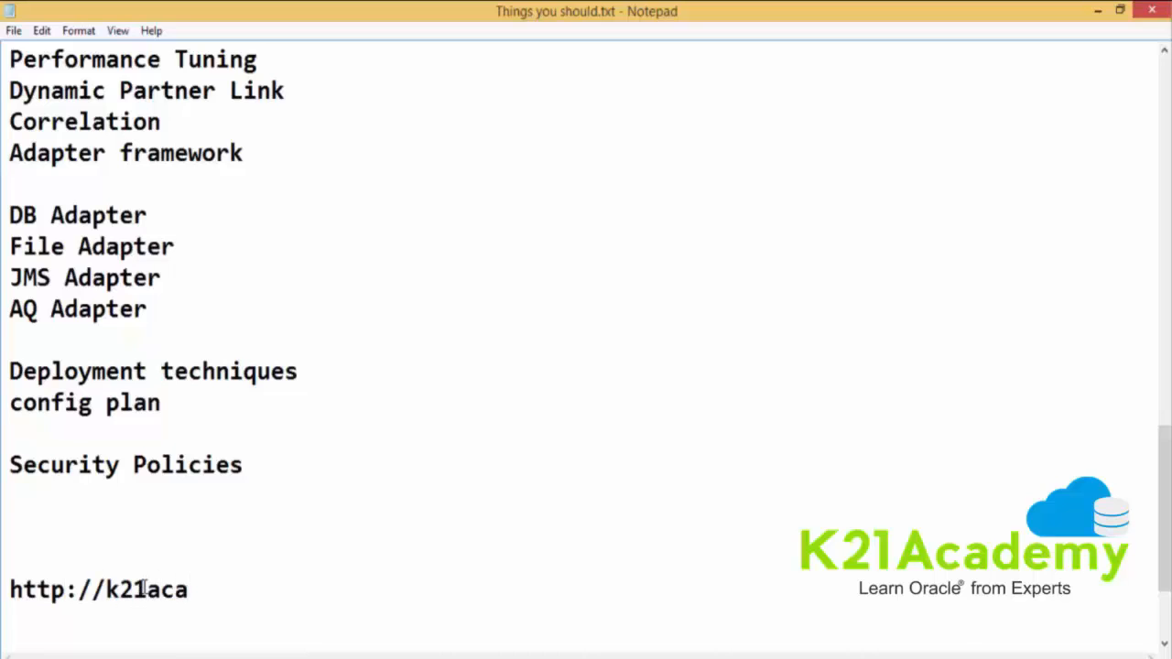
text(demy.com)
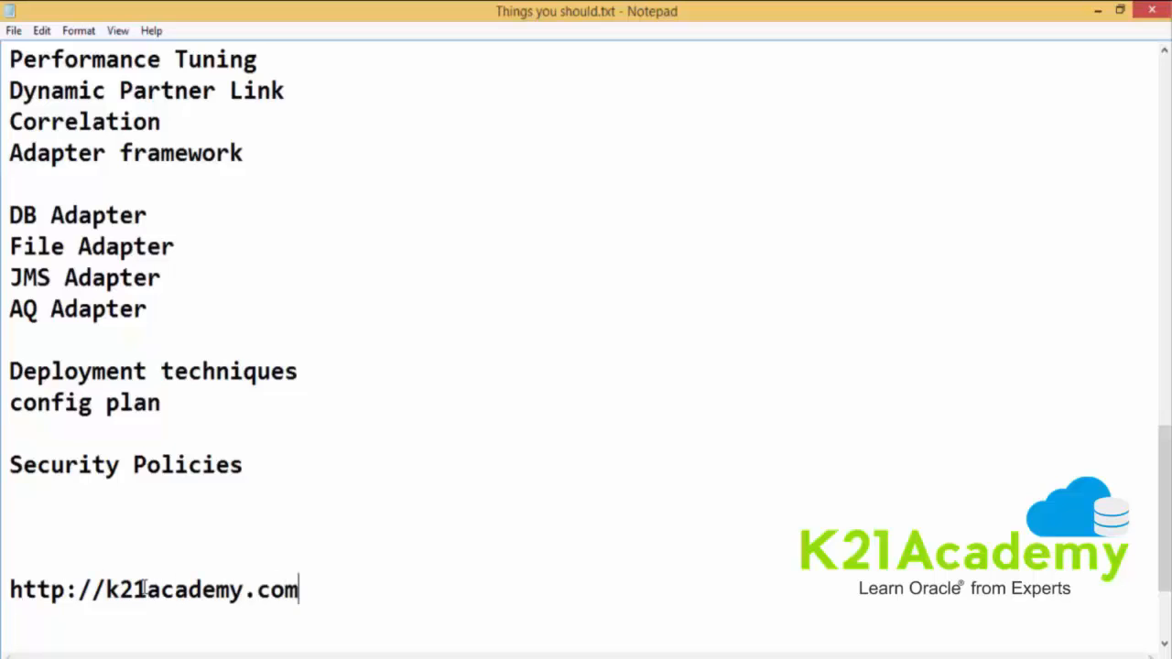
text(/)
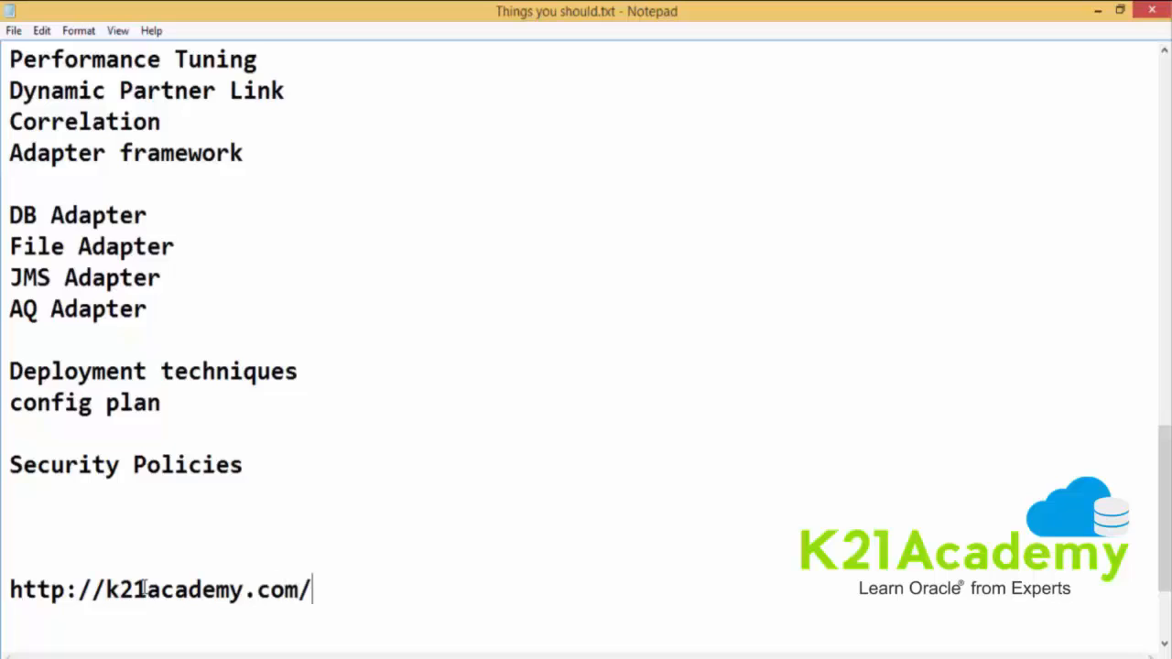
text(SOAD)
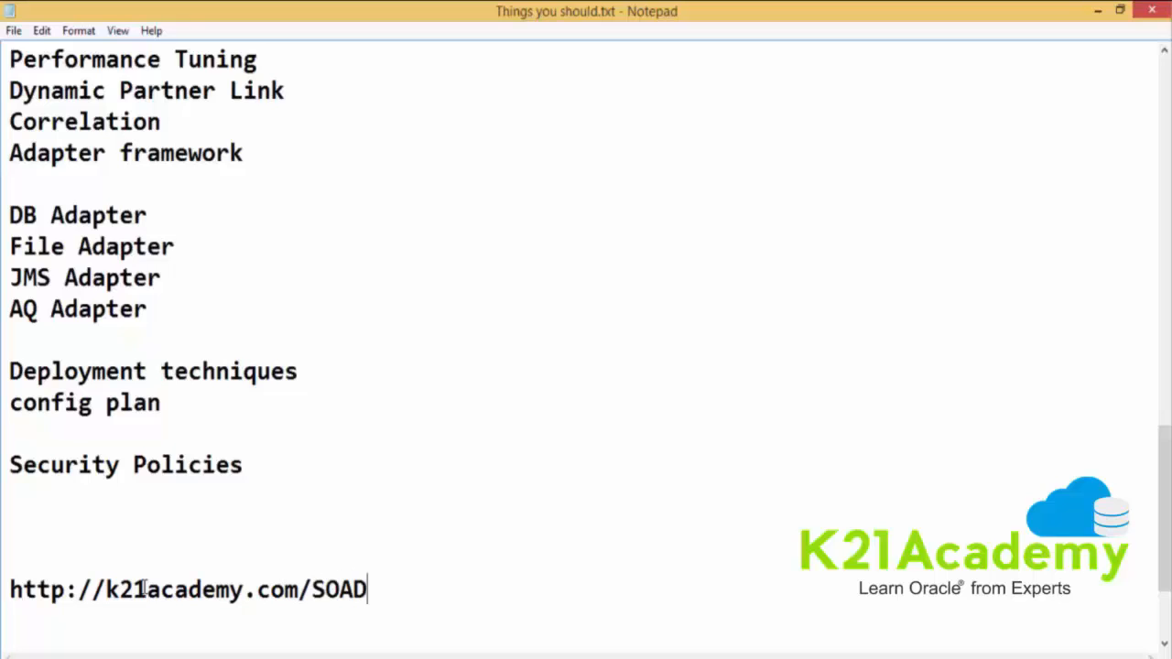
text(ev)
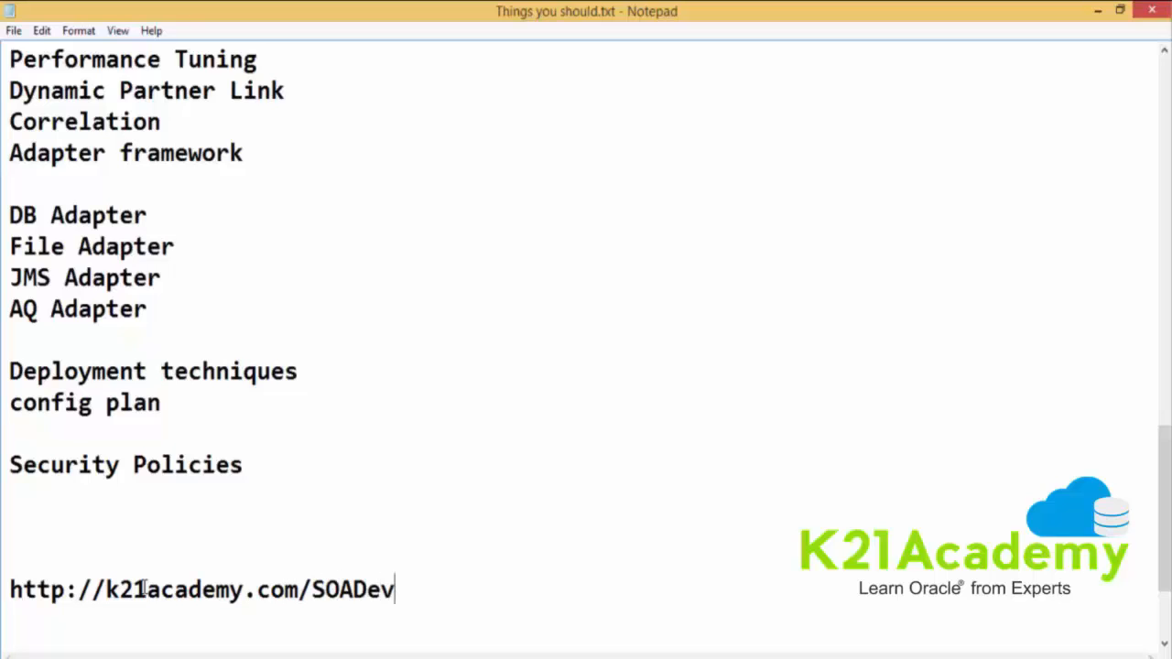
text(02)
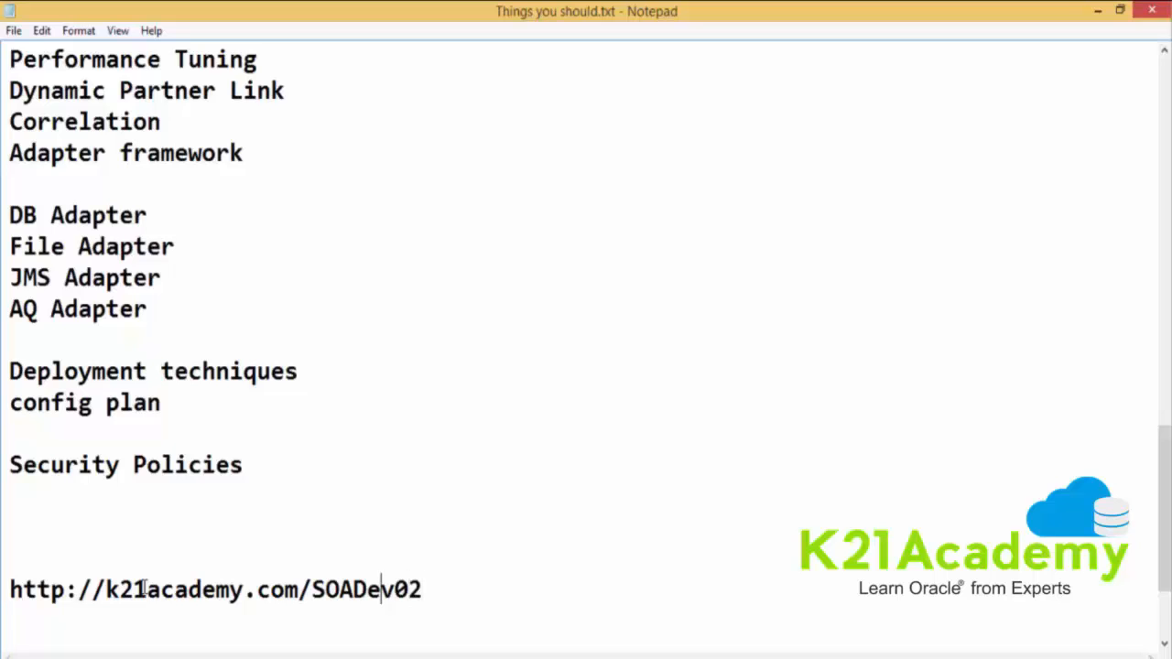